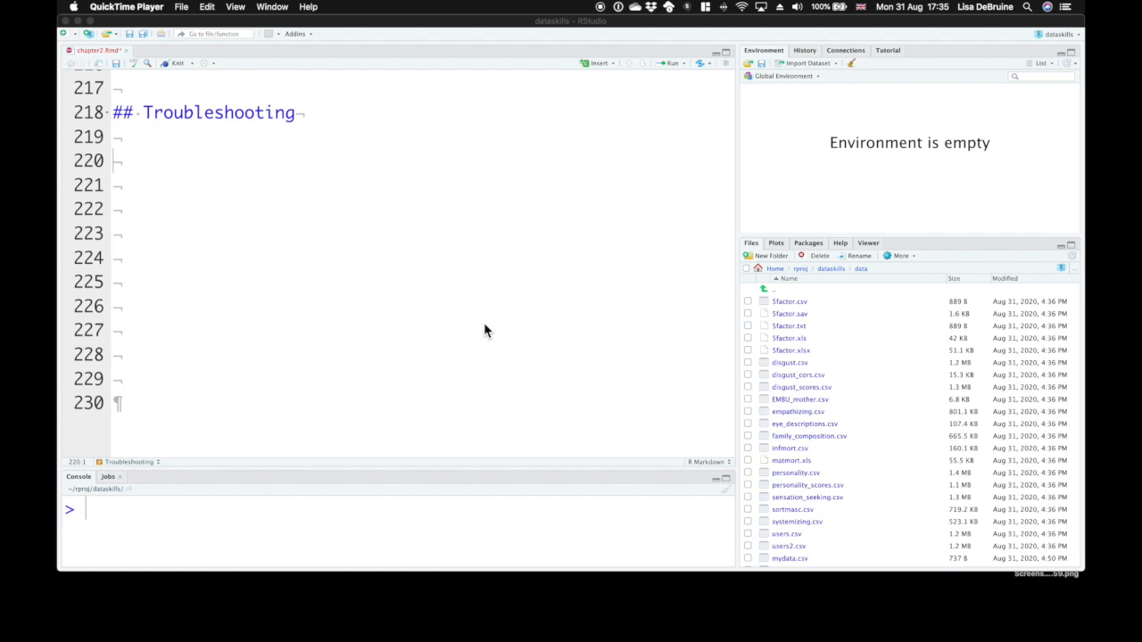
mouse_move(475, 325)
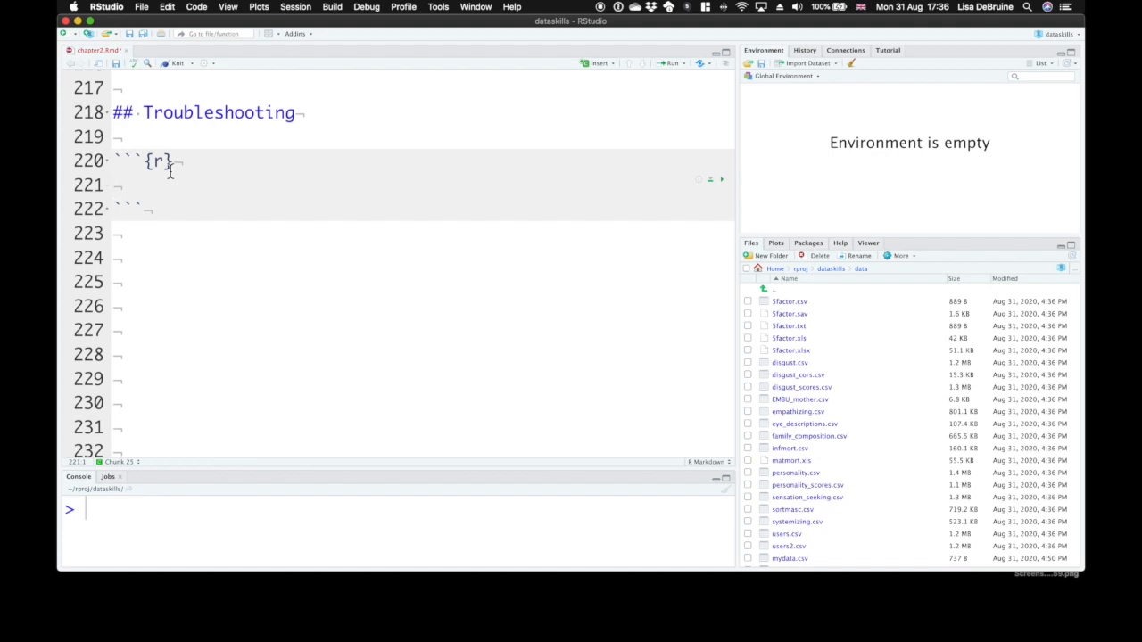
mouse_move(211, 164)
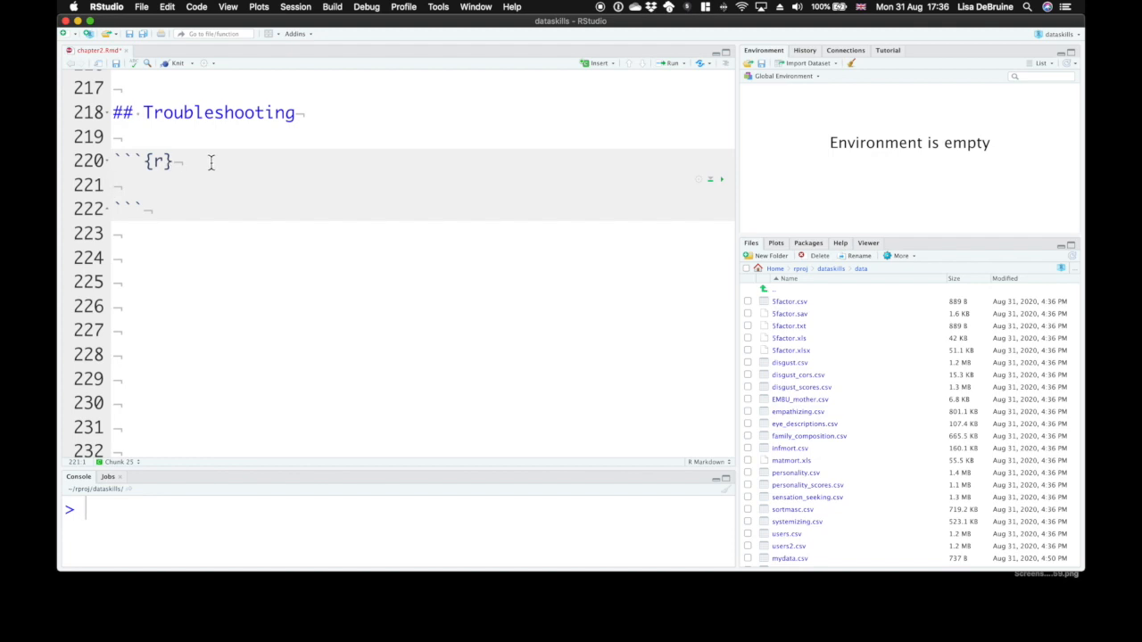
- Write mess <- read_csv("data/mes… in the new chunk, using autocomplete for read_csv
type("me")
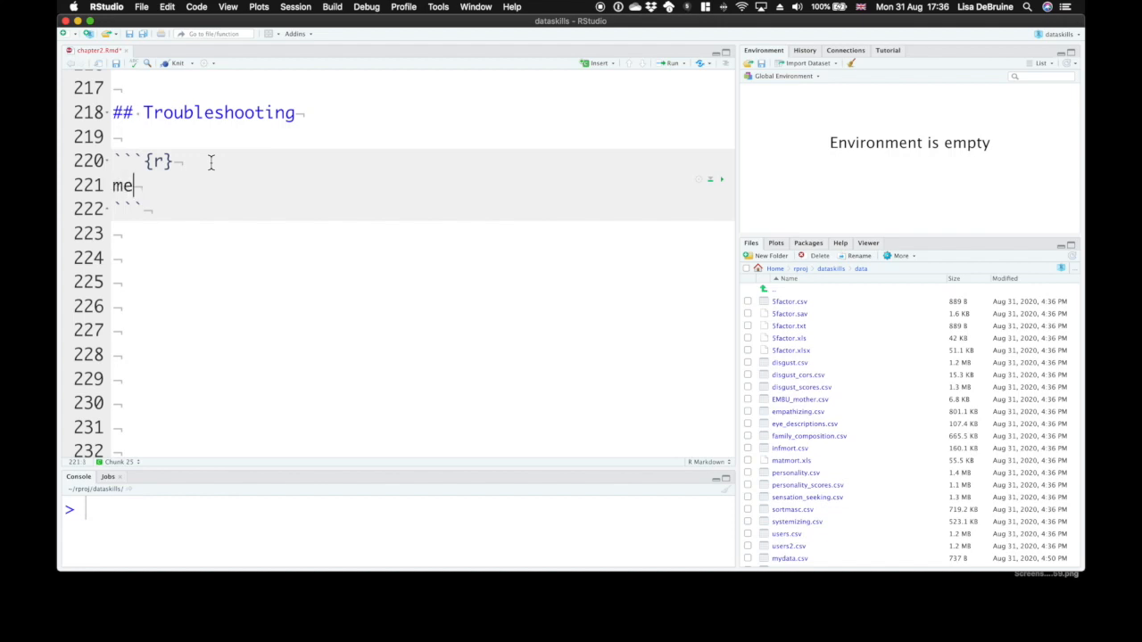
type("ss <-")
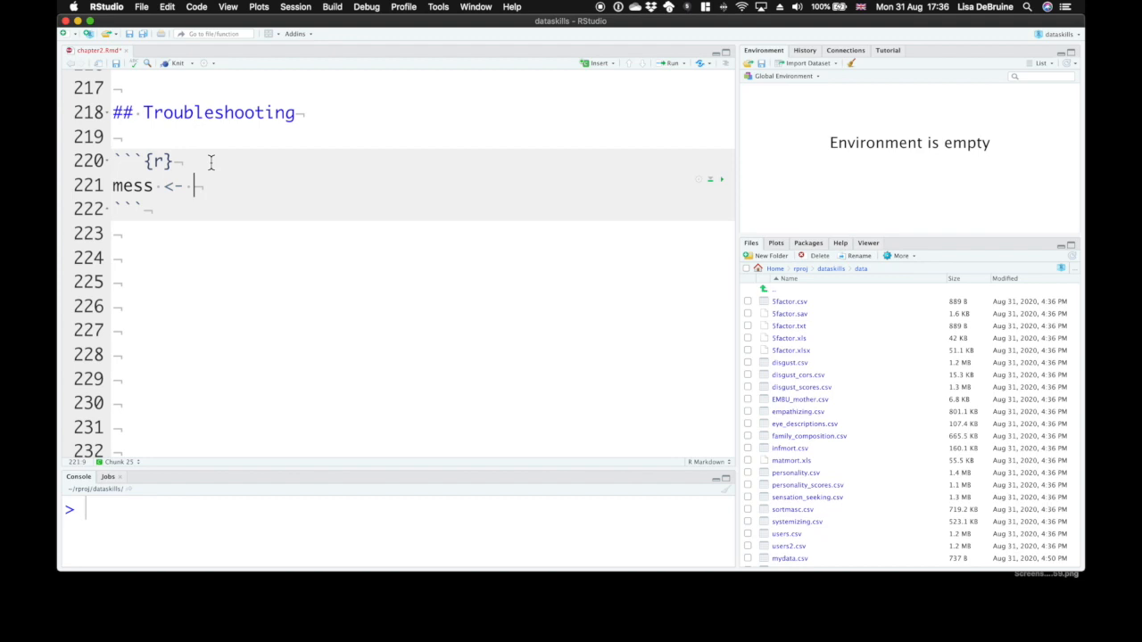
type("read_csv")
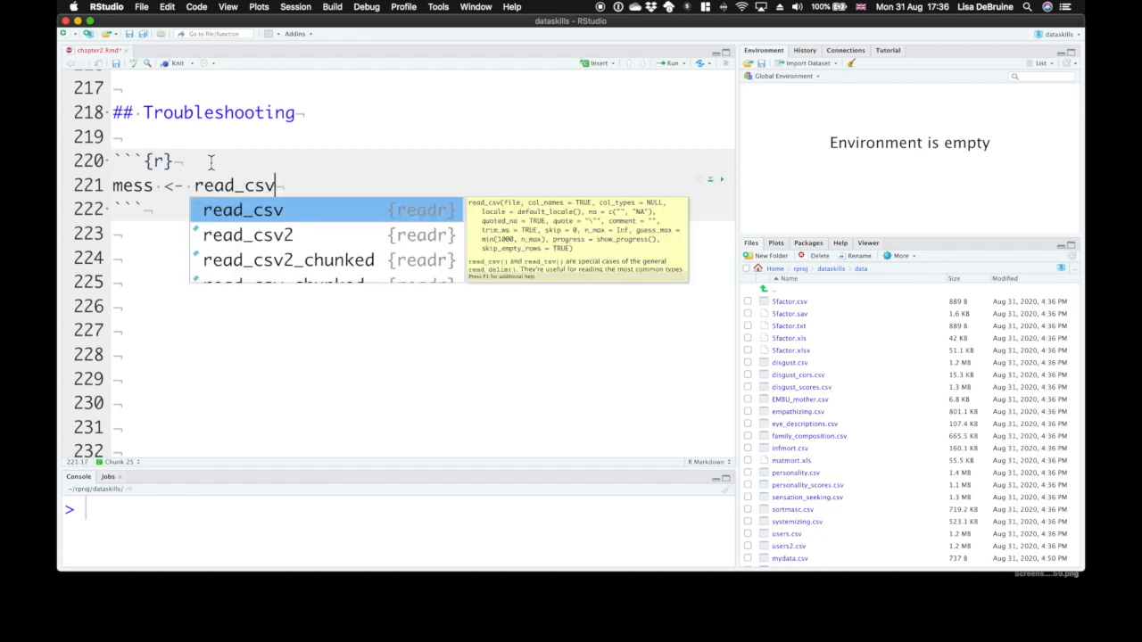
type("(\"data/")
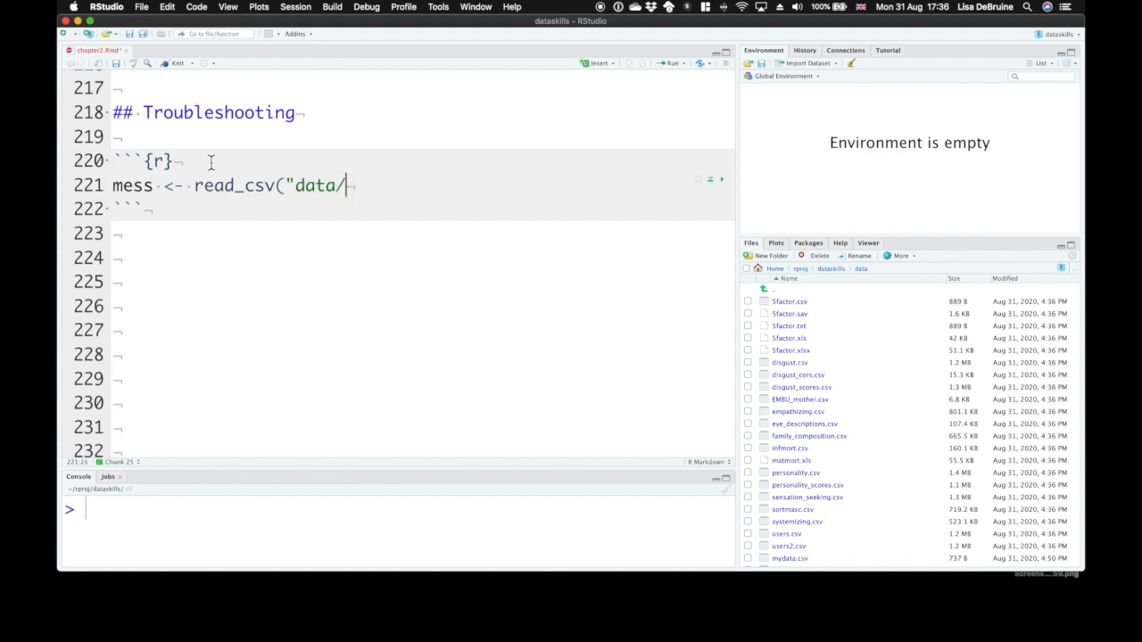
type("mess.csv")
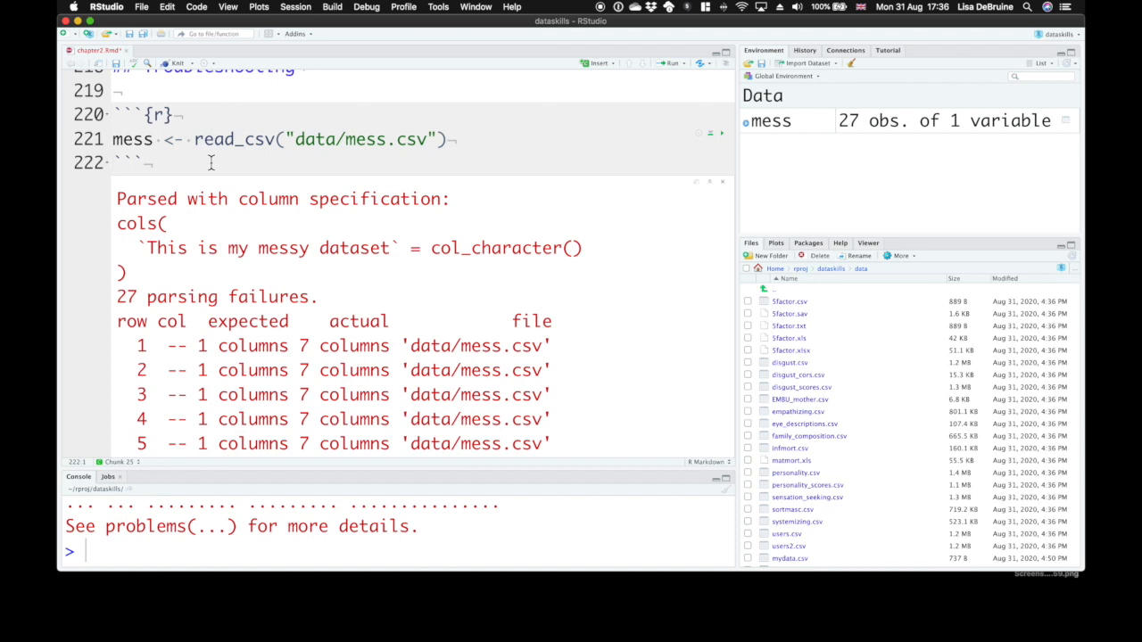
mouse_move(175, 177)
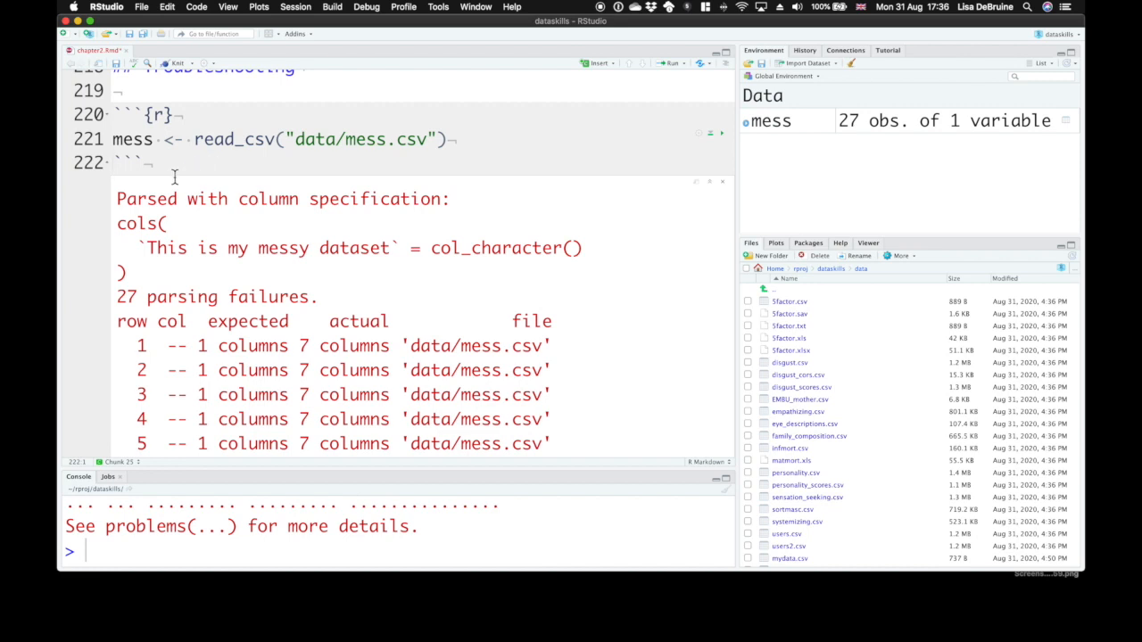
mouse_move(257, 200)
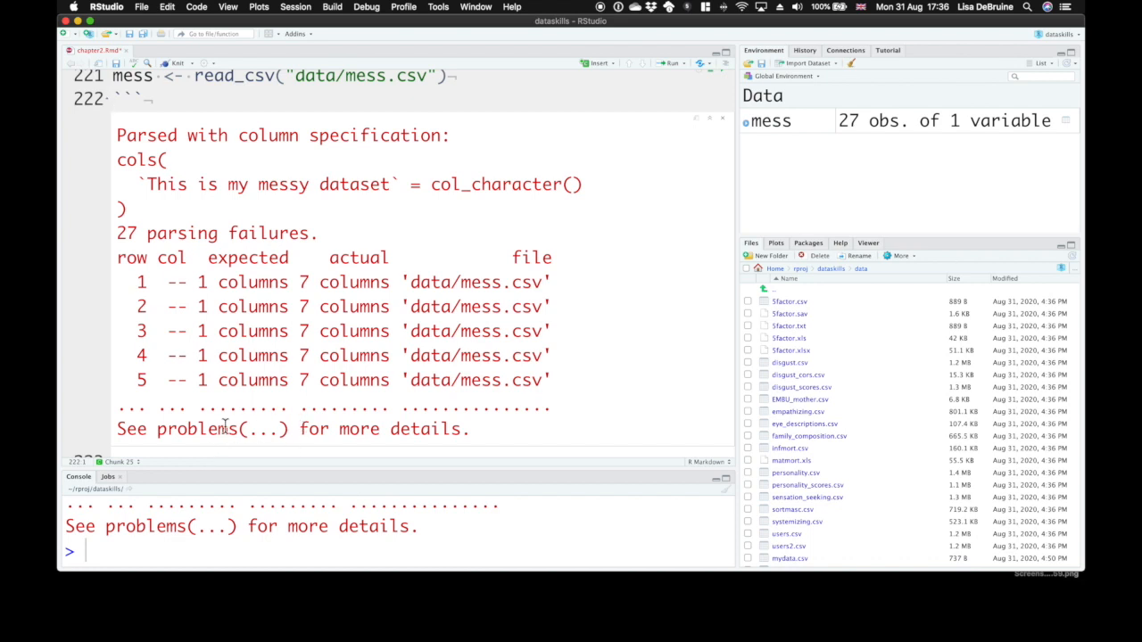
mouse_move(344, 435)
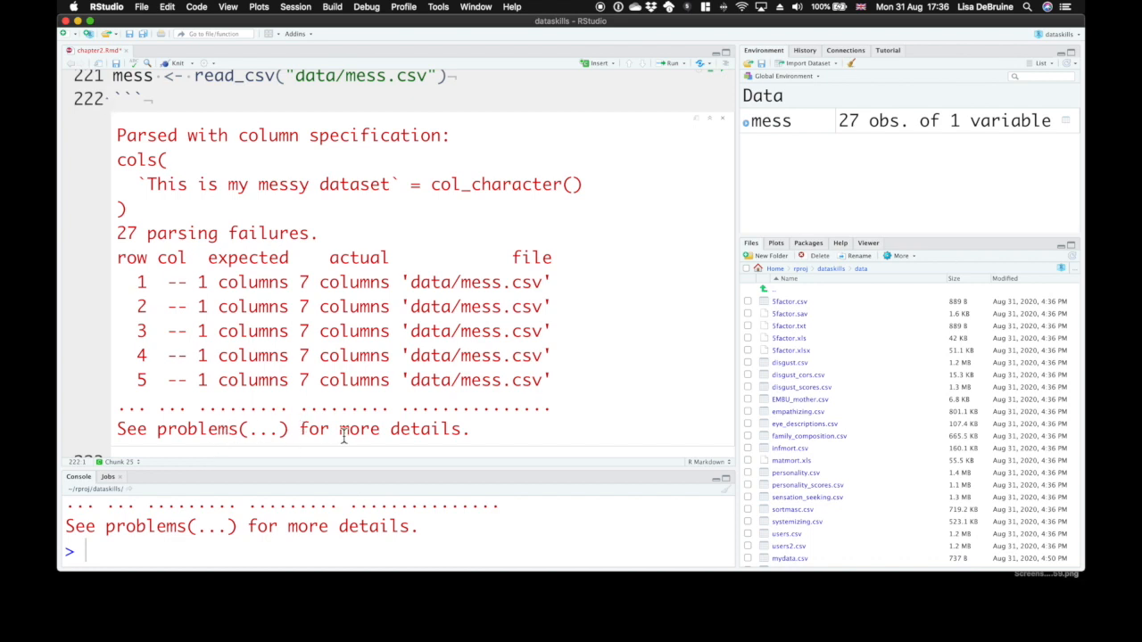
mouse_move(803, 528)
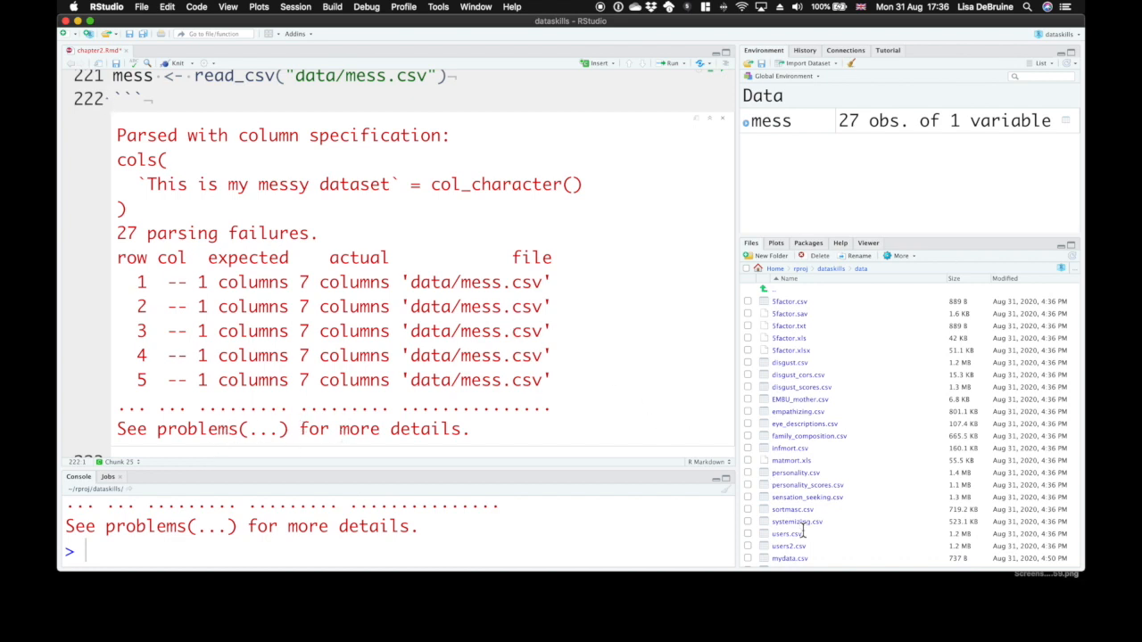
- View mess.csv as plain text from the Files pane and scroll through its title line and rows
right_click(785, 560)
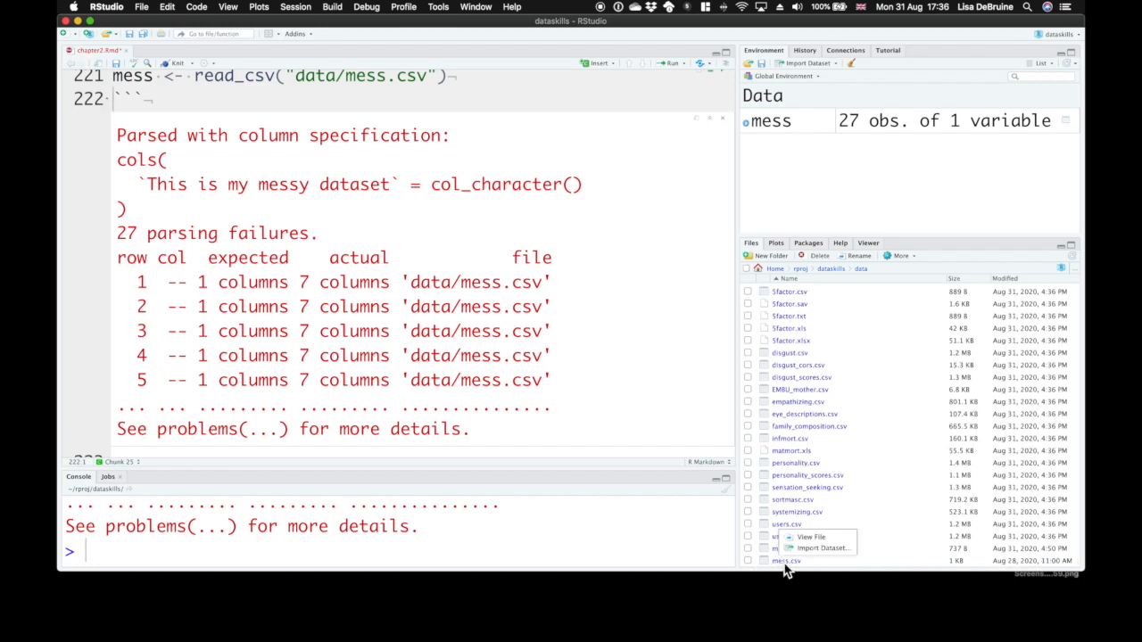
left_click(810, 535)
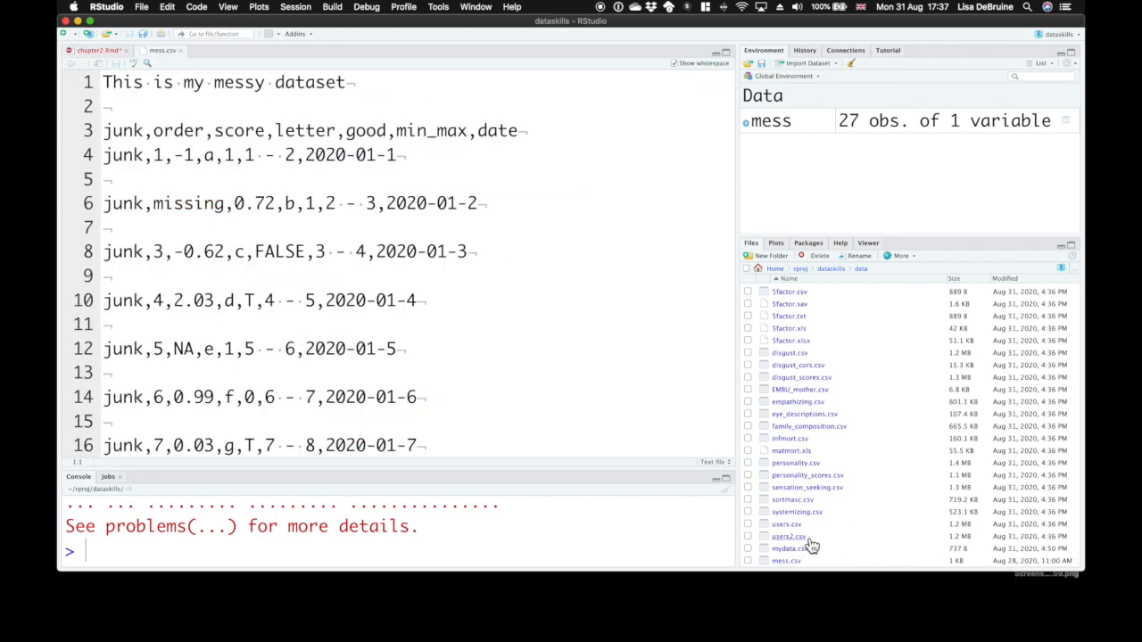
mouse_move(471, 243)
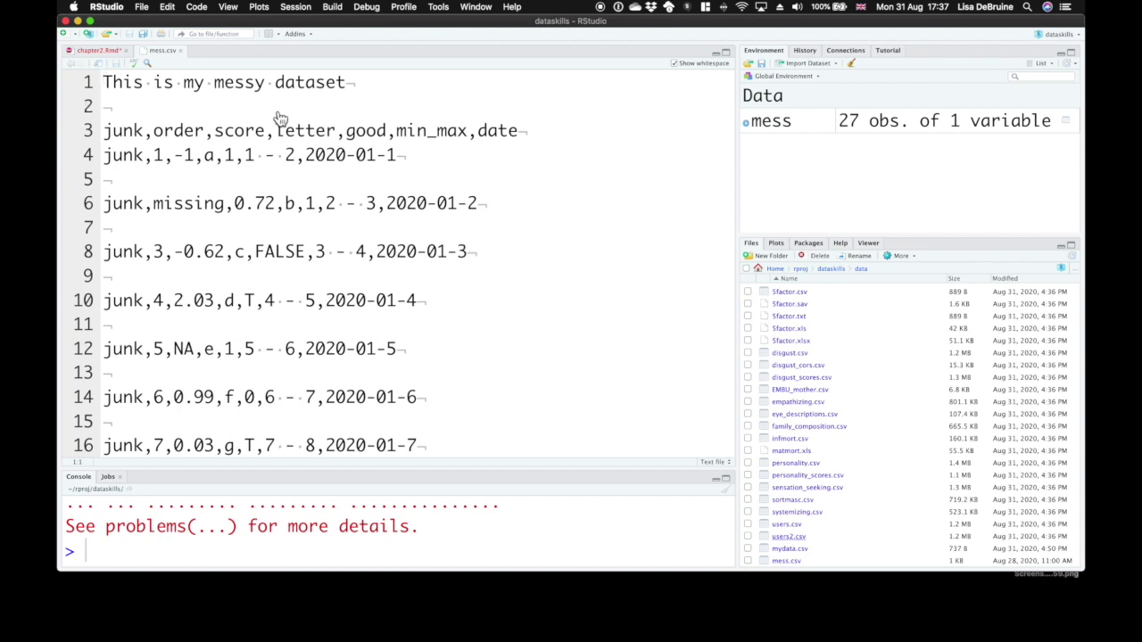
mouse_move(356, 92)
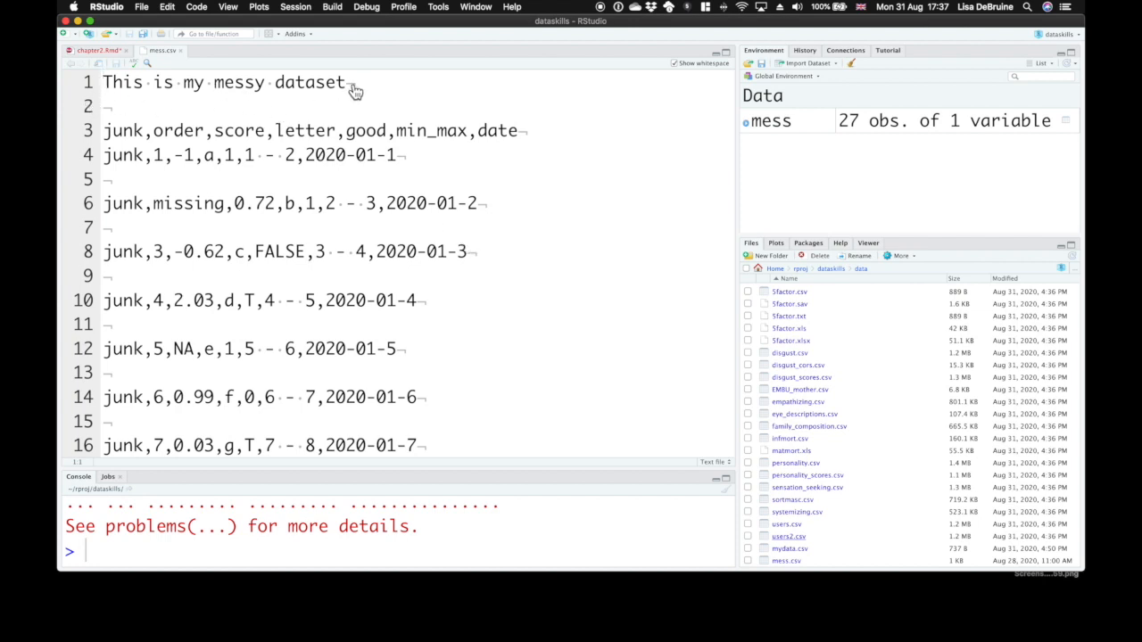
mouse_move(296, 117)
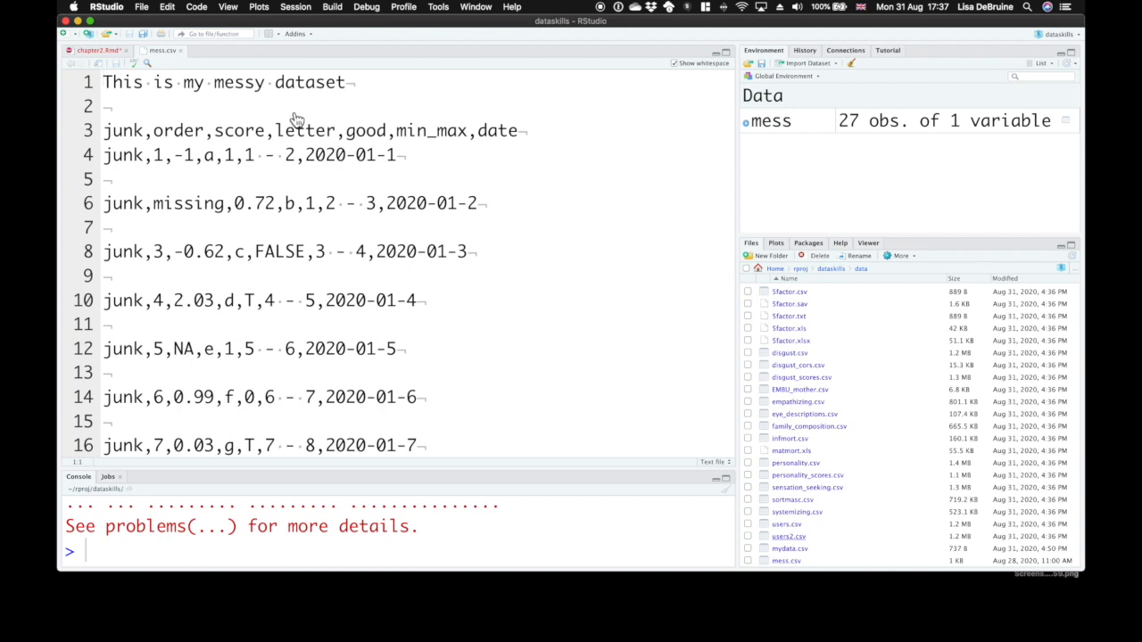
mouse_move(543, 157)
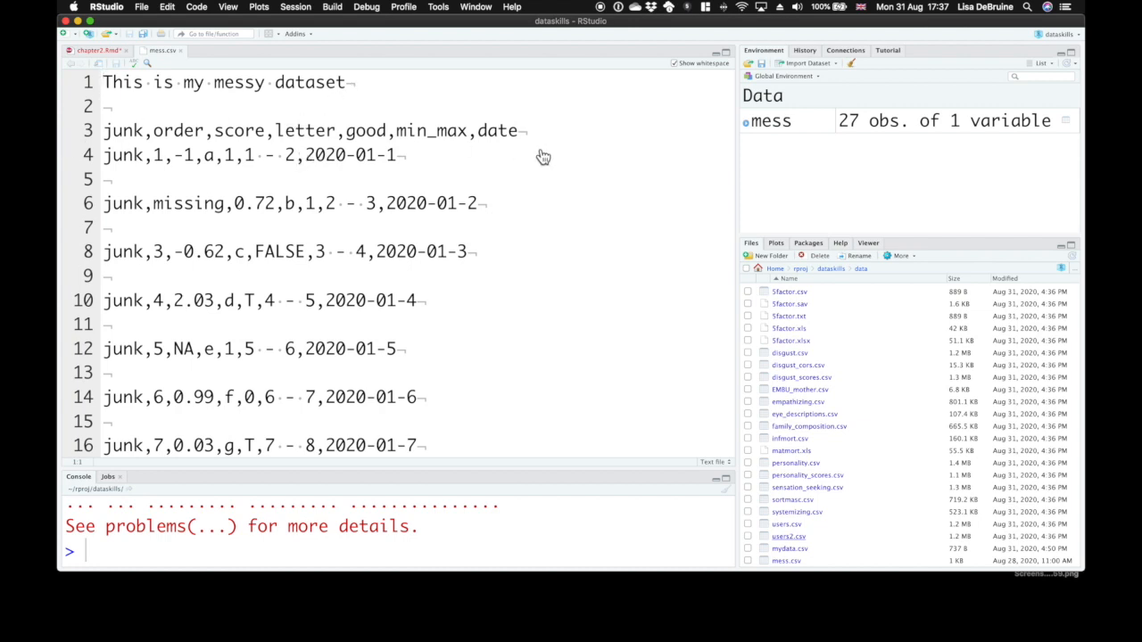
scroll("down", 3)
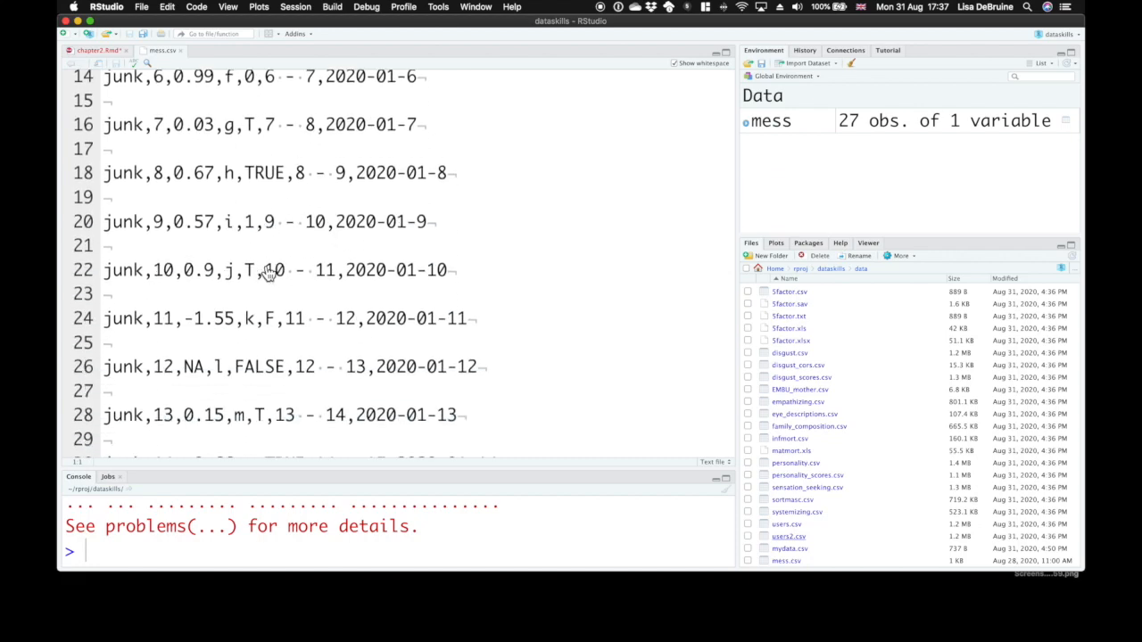
scroll("up", 3)
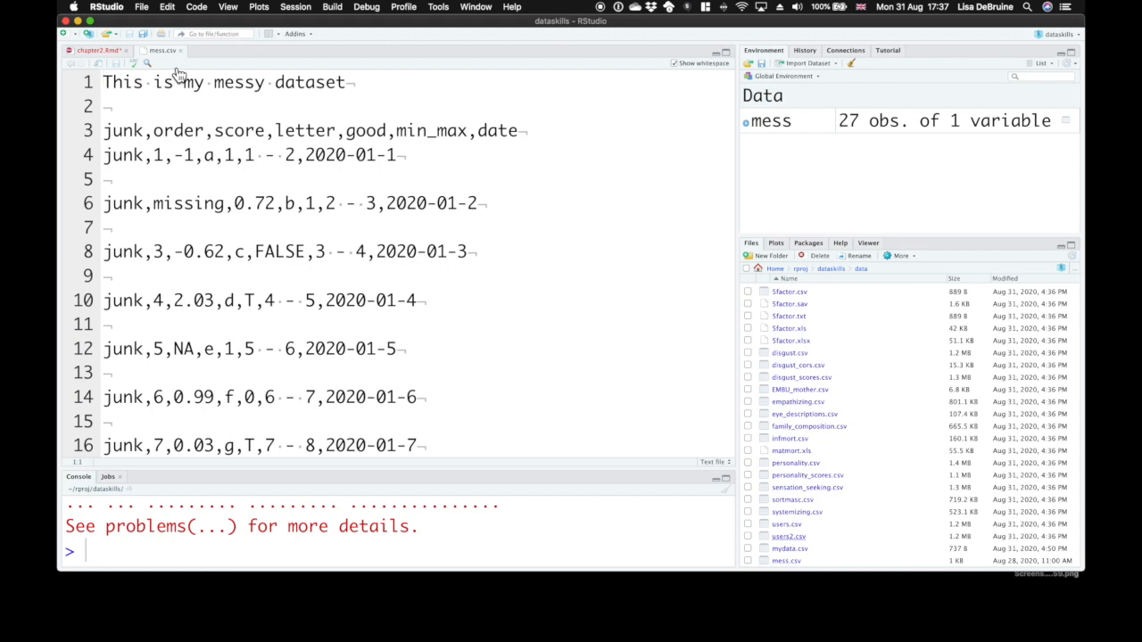
mouse_move(164, 96)
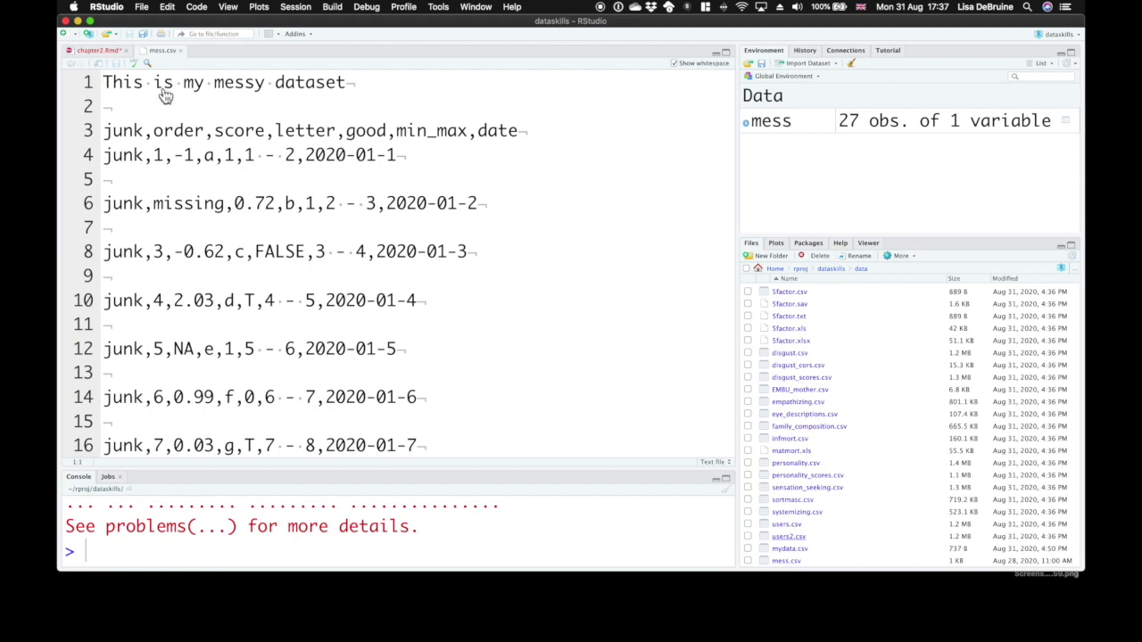
mouse_move(172, 121)
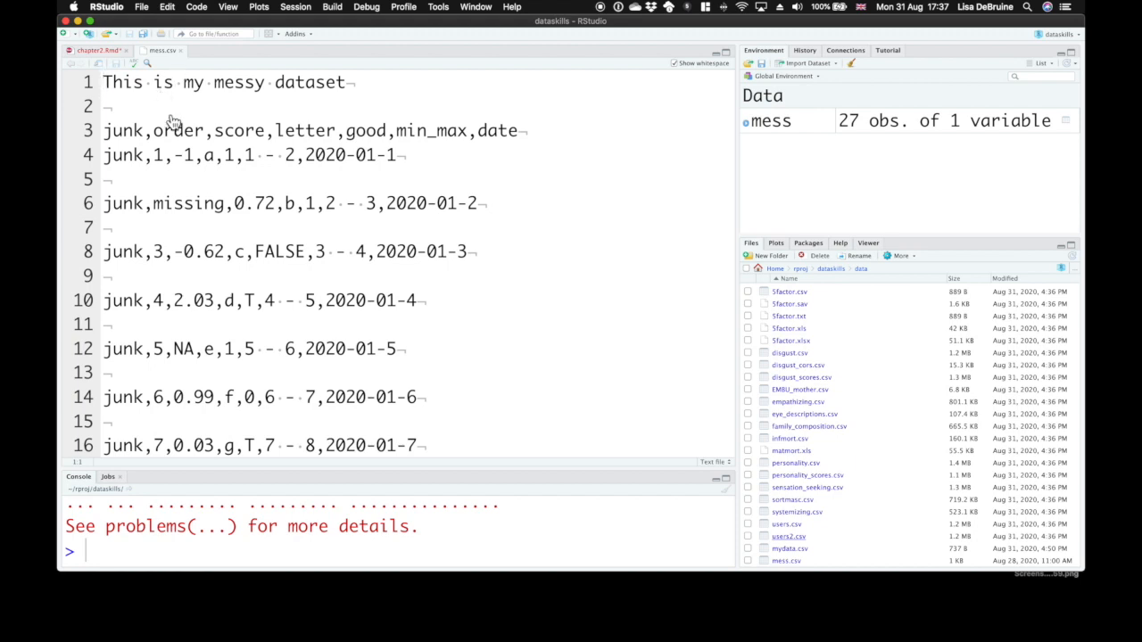
- Add skip = 2 to the read_csv() call and re-run the chunk to import 26 rows of 7 columns
left_click(93, 50)
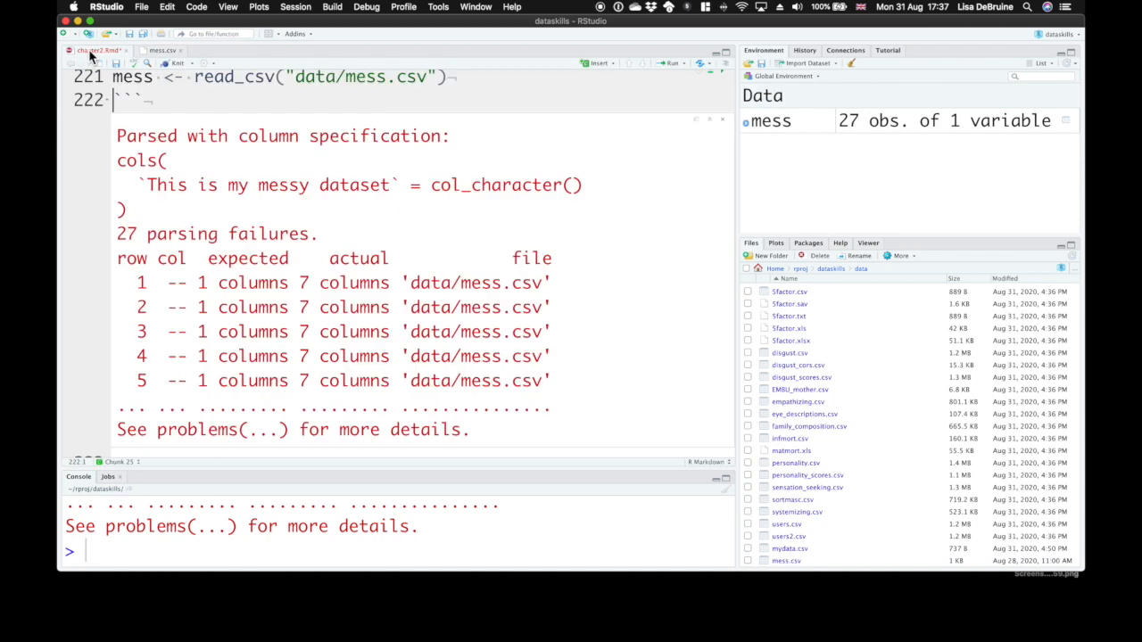
scroll("down", 3)
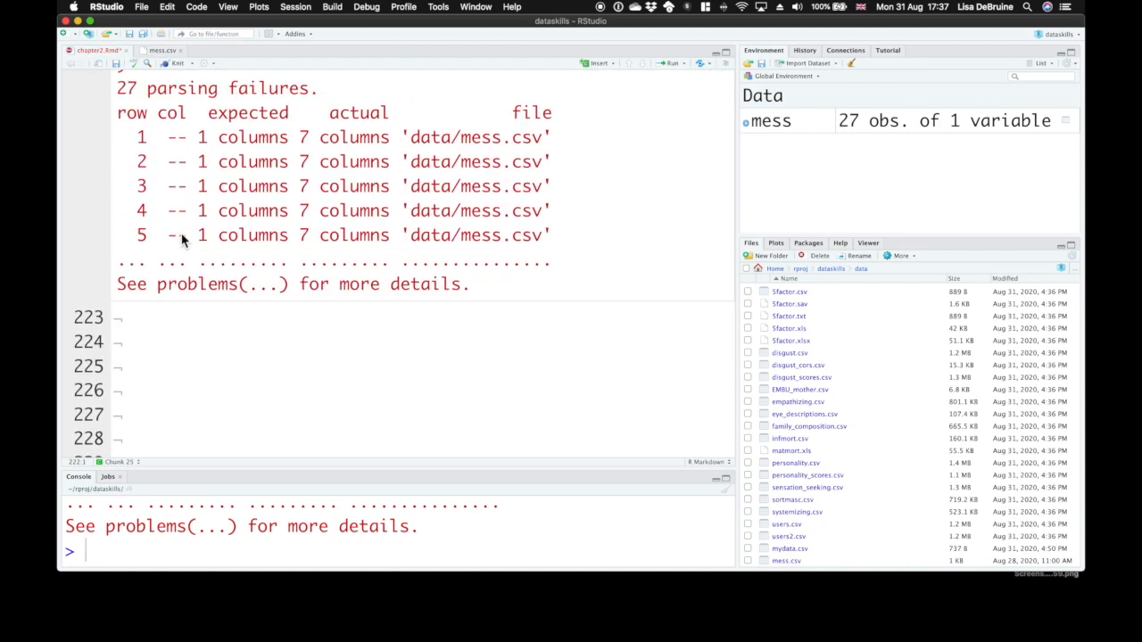
scroll("up", 3)
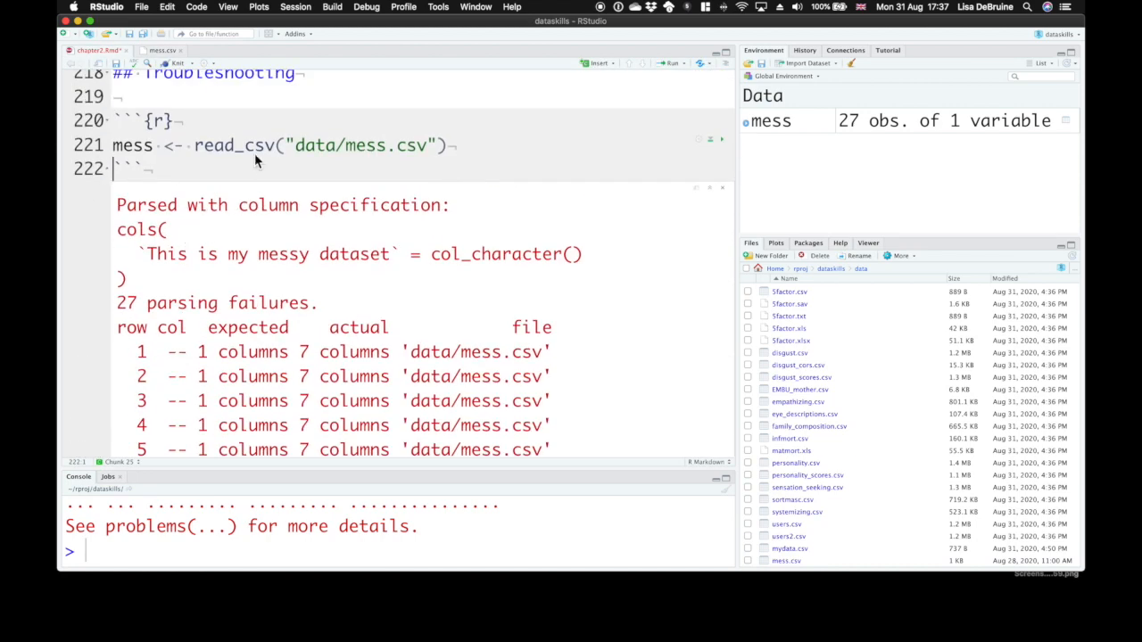
mouse_move(496, 168)
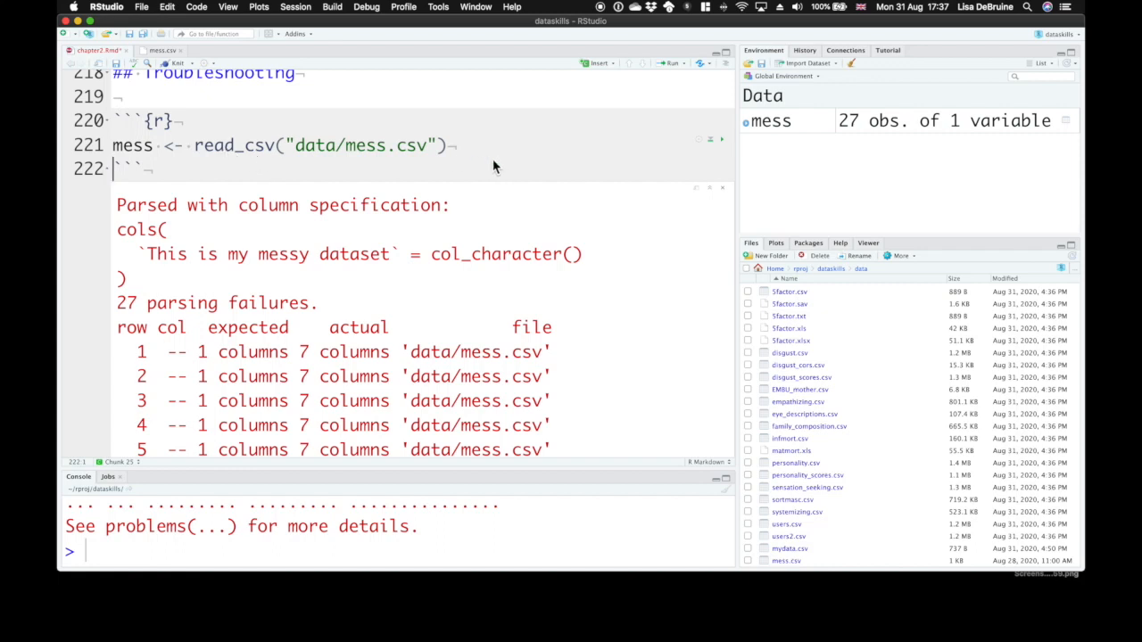
left_click(443, 147)
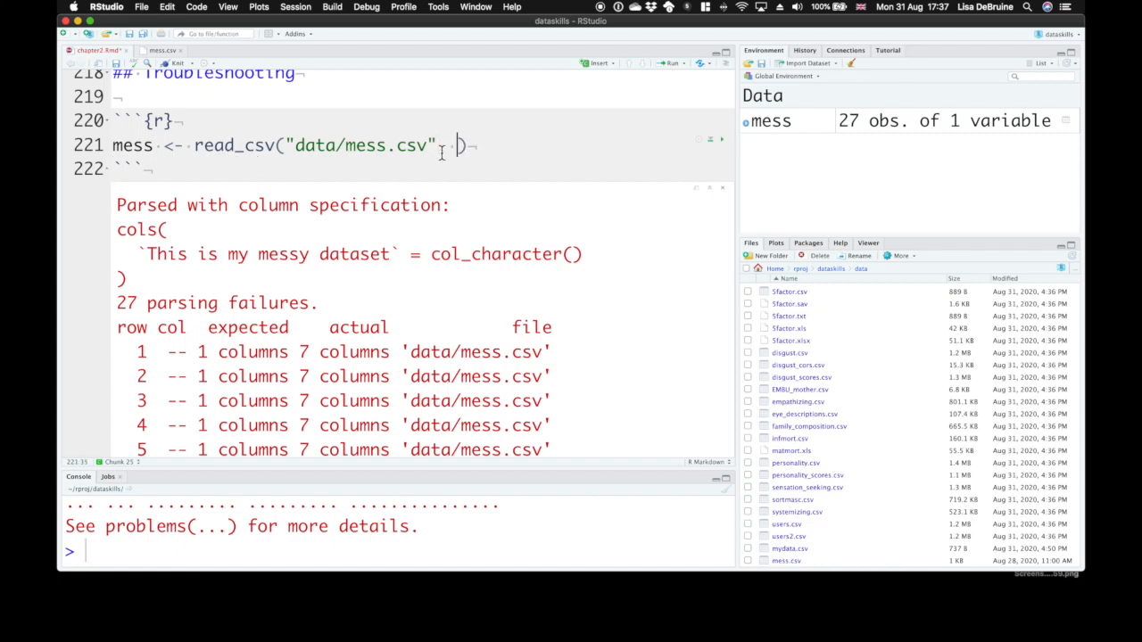
type("skip")
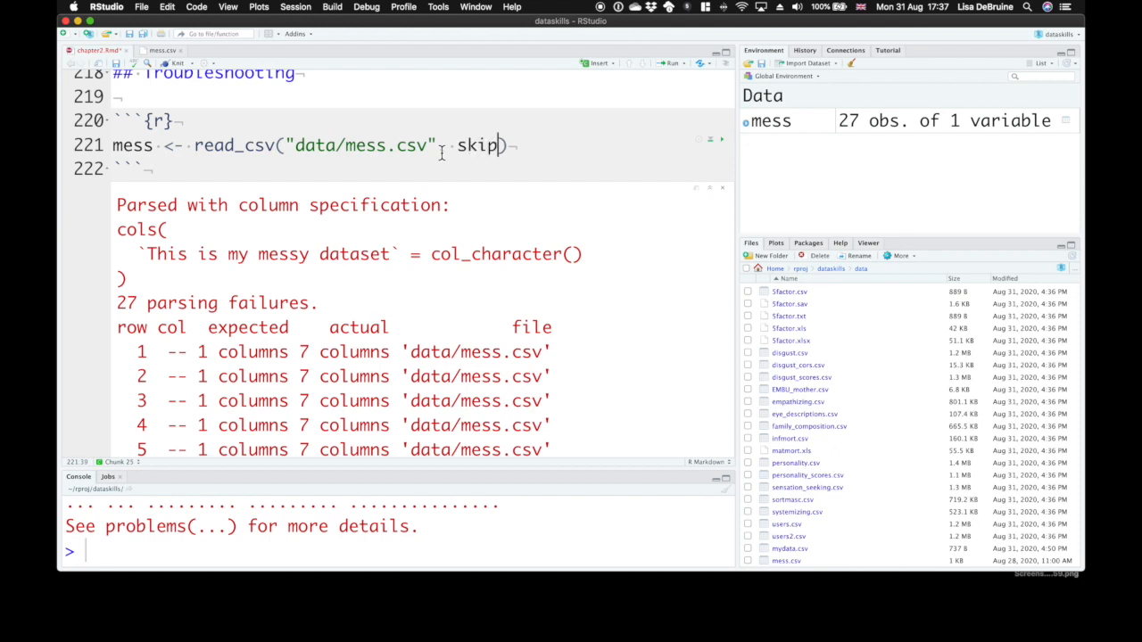
type("= 2")
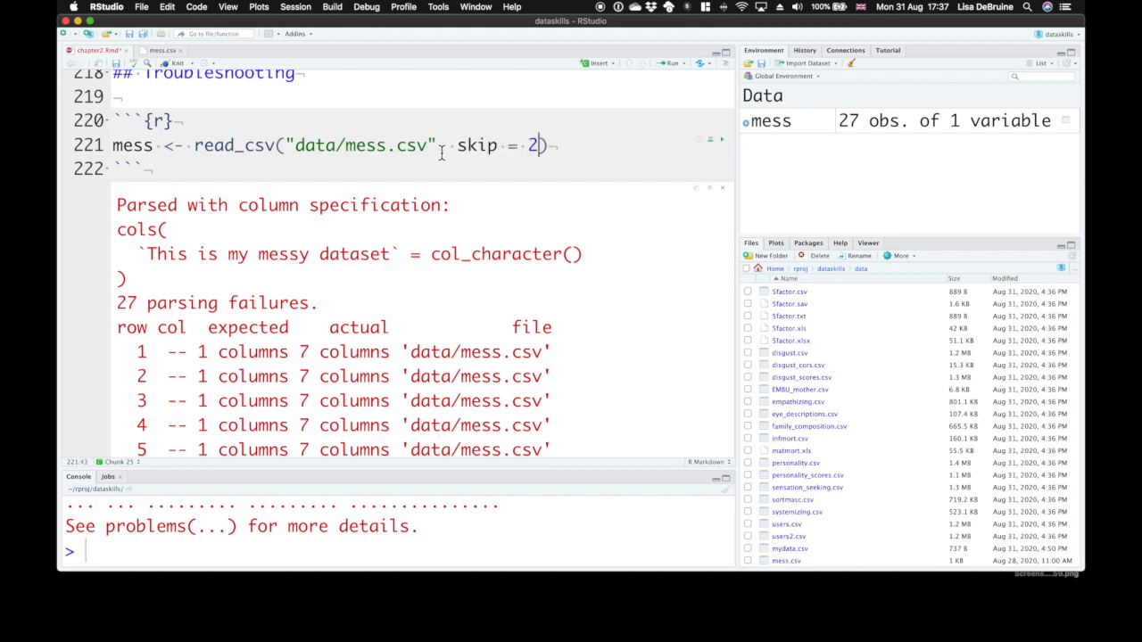
left_click(671, 63)
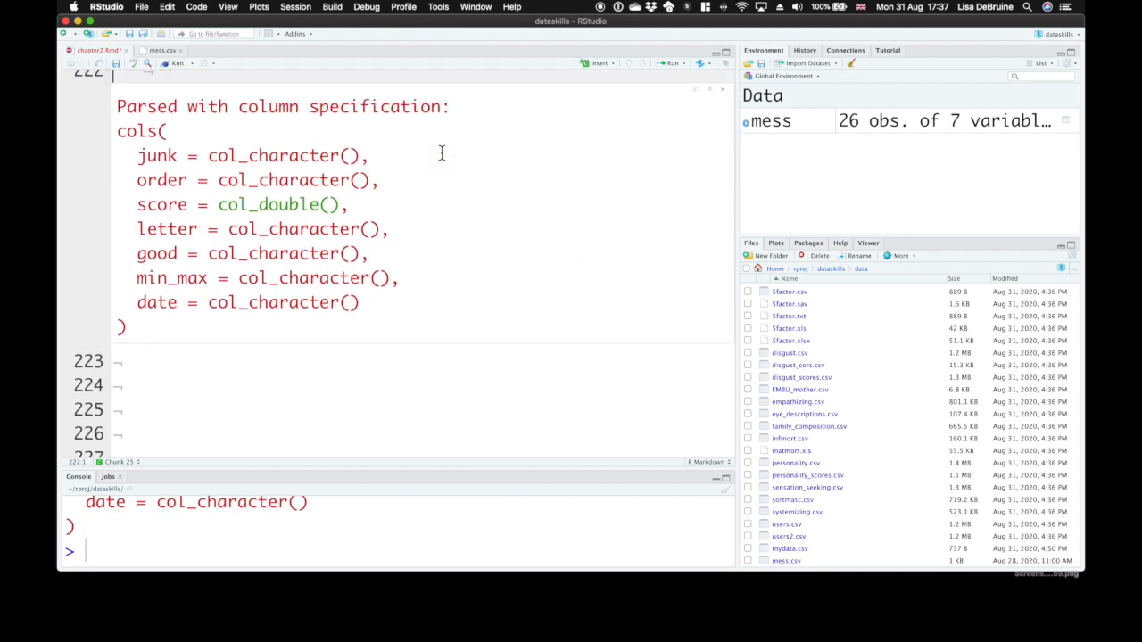
scroll("up", 3)
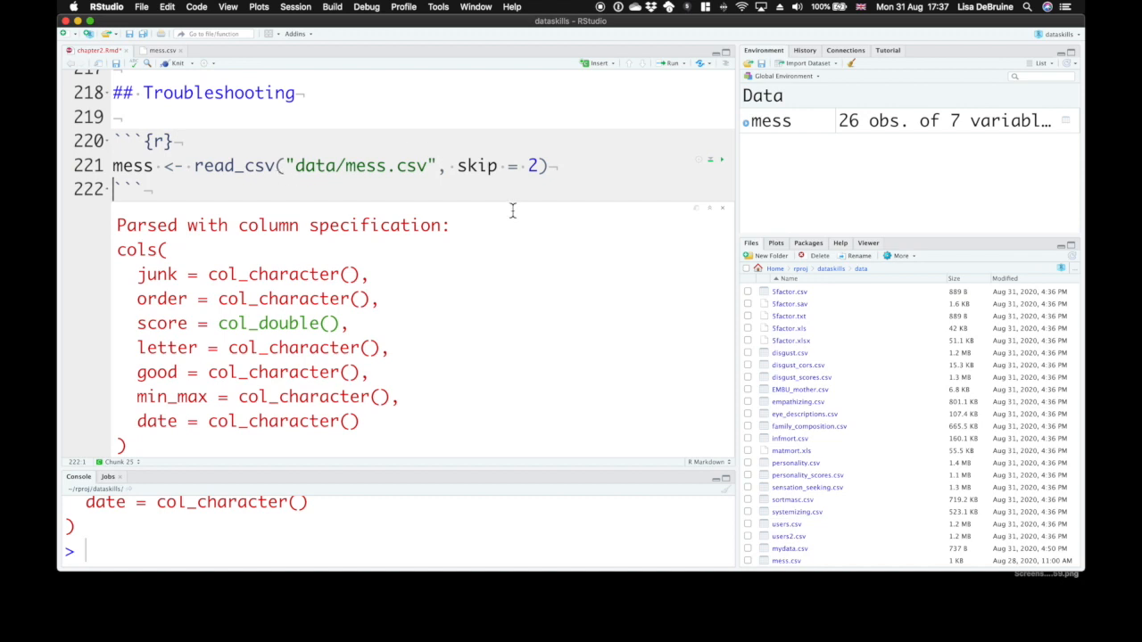
- View the mess object from the Environment pane as a 26-row, 7-column table
left_click(769, 121)
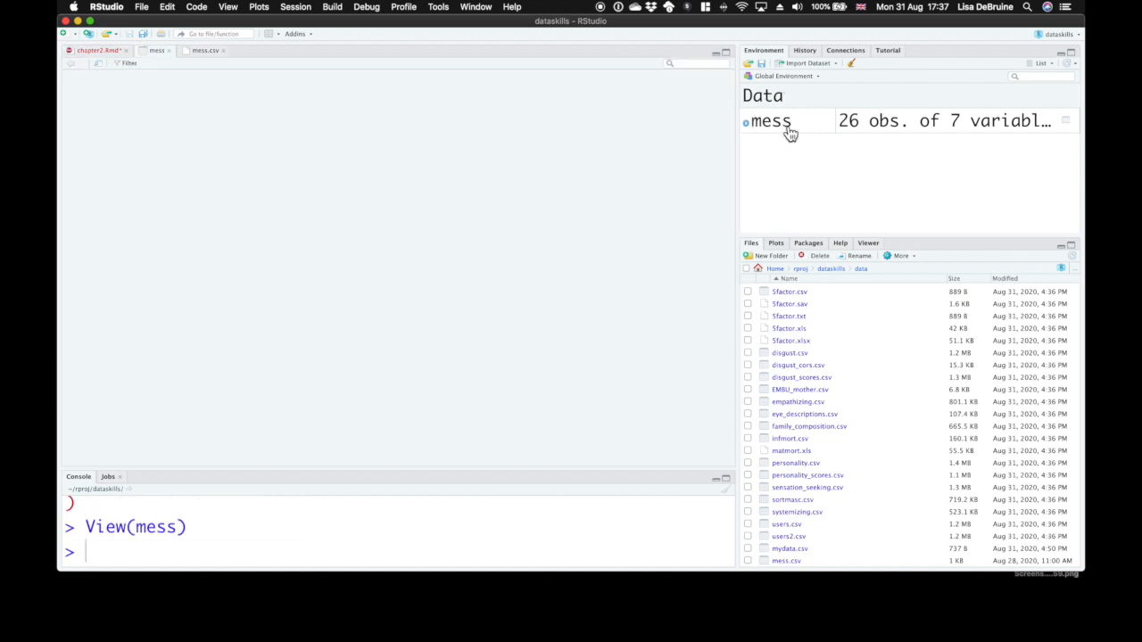
left_click(771, 121)
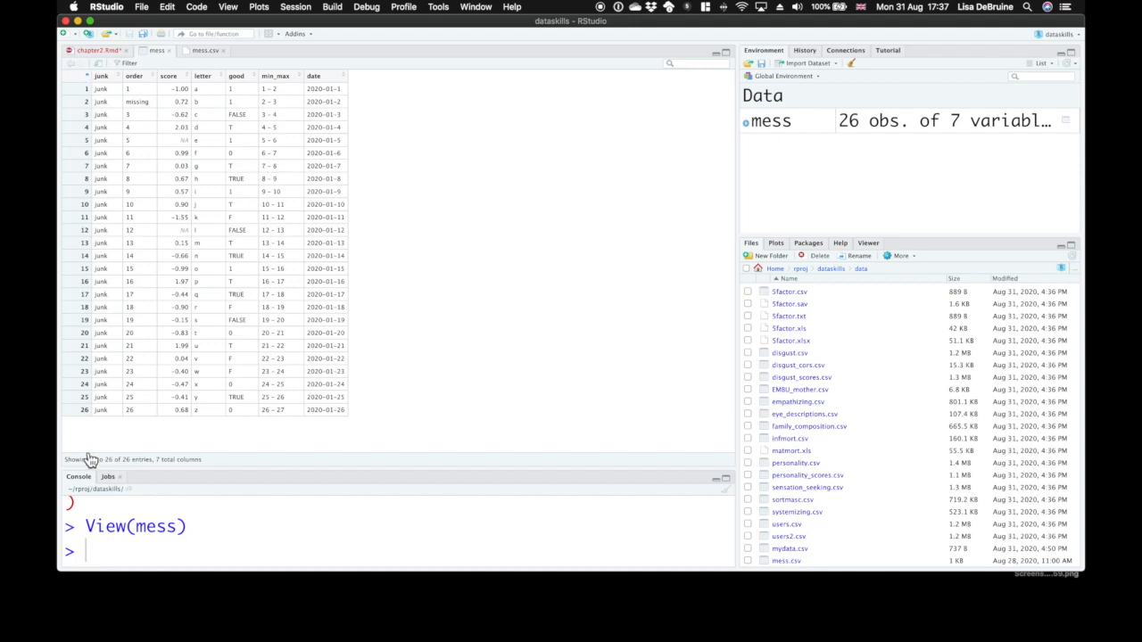
mouse_move(141, 147)
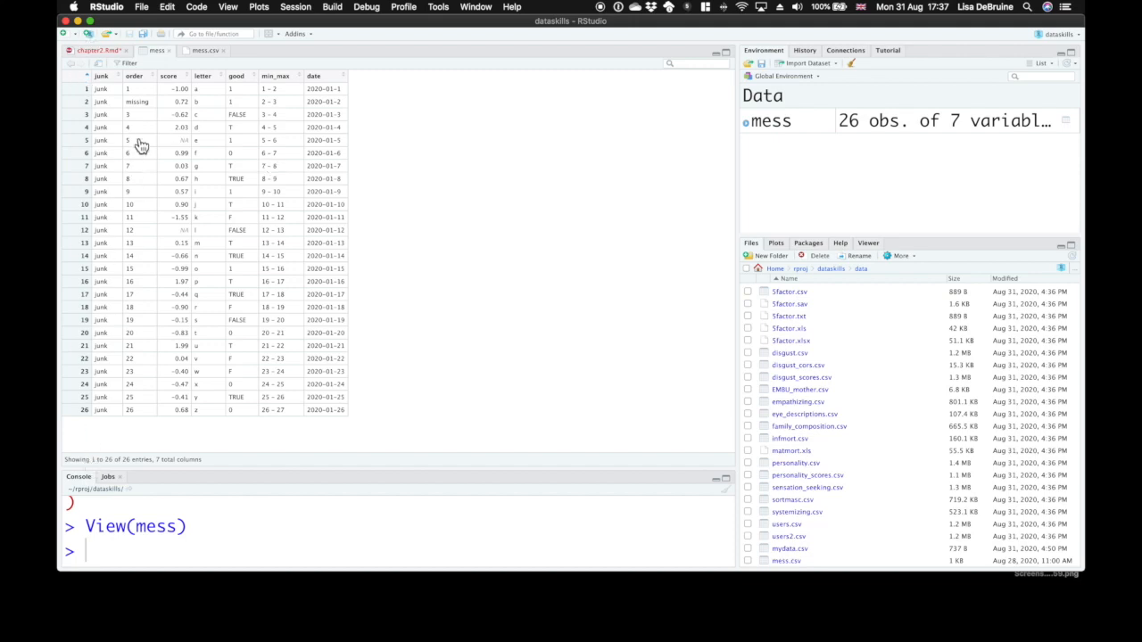
mouse_move(144, 114)
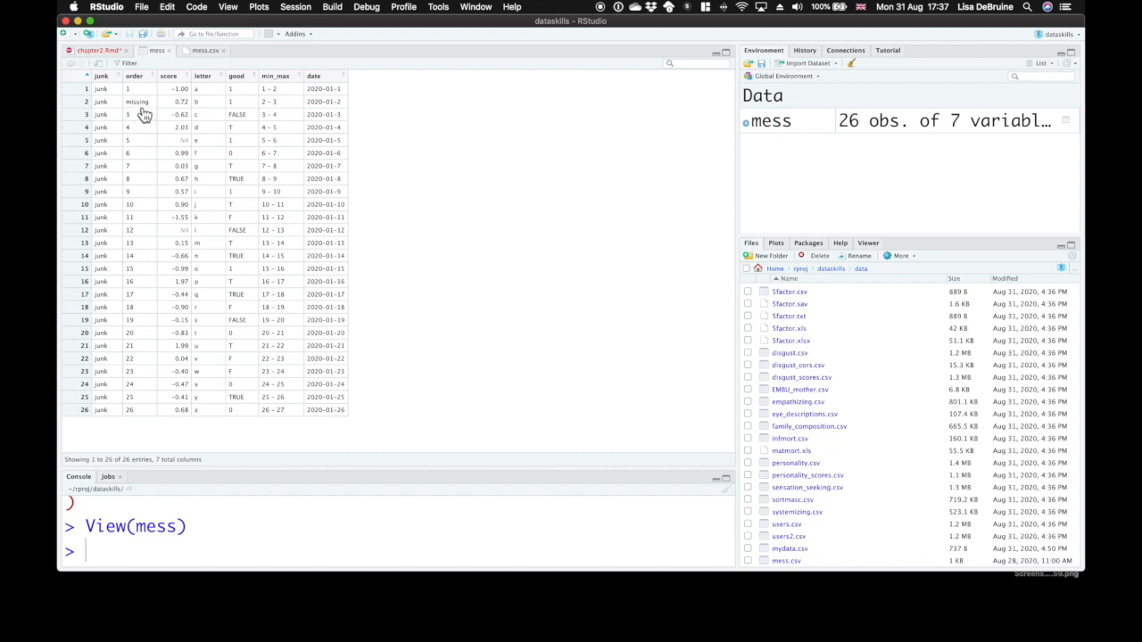
mouse_move(179, 236)
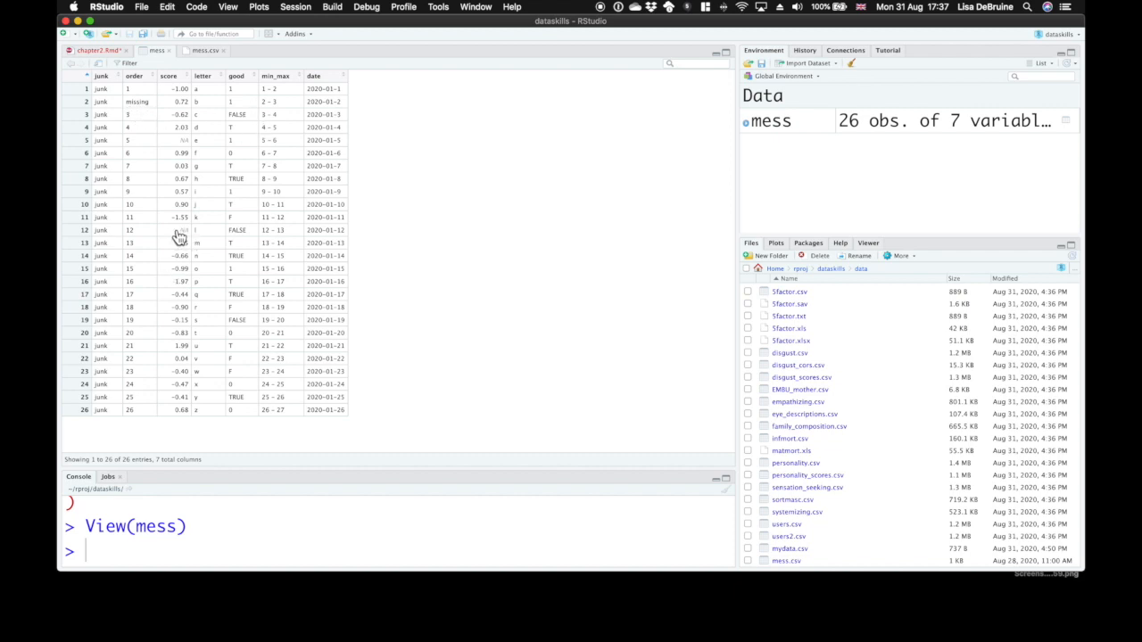
mouse_move(319, 403)
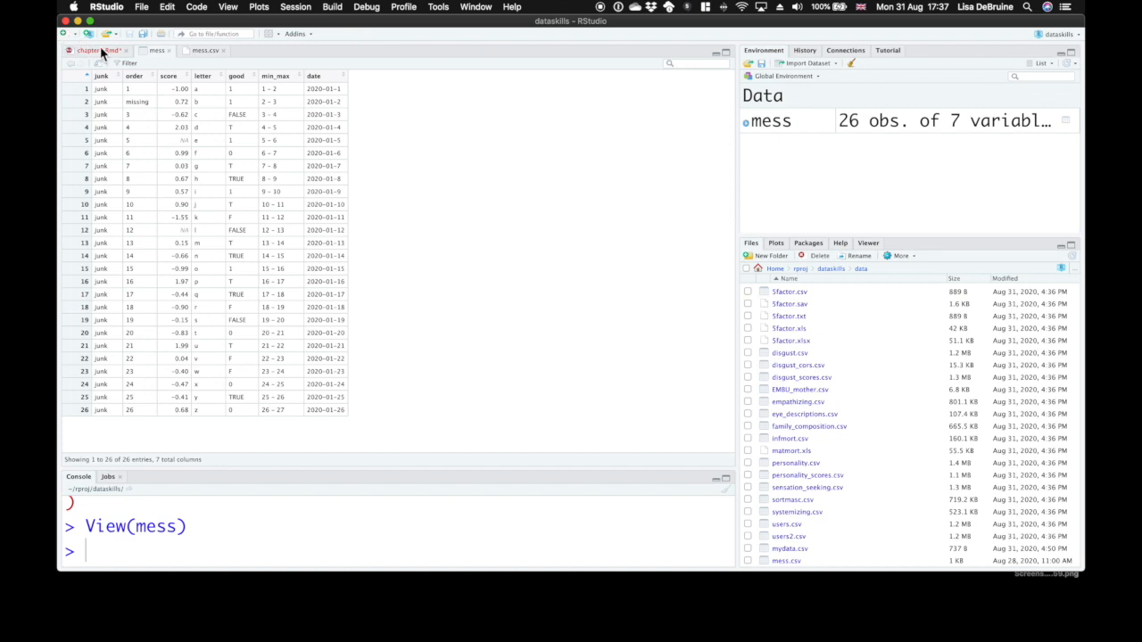
left_click(92, 50)
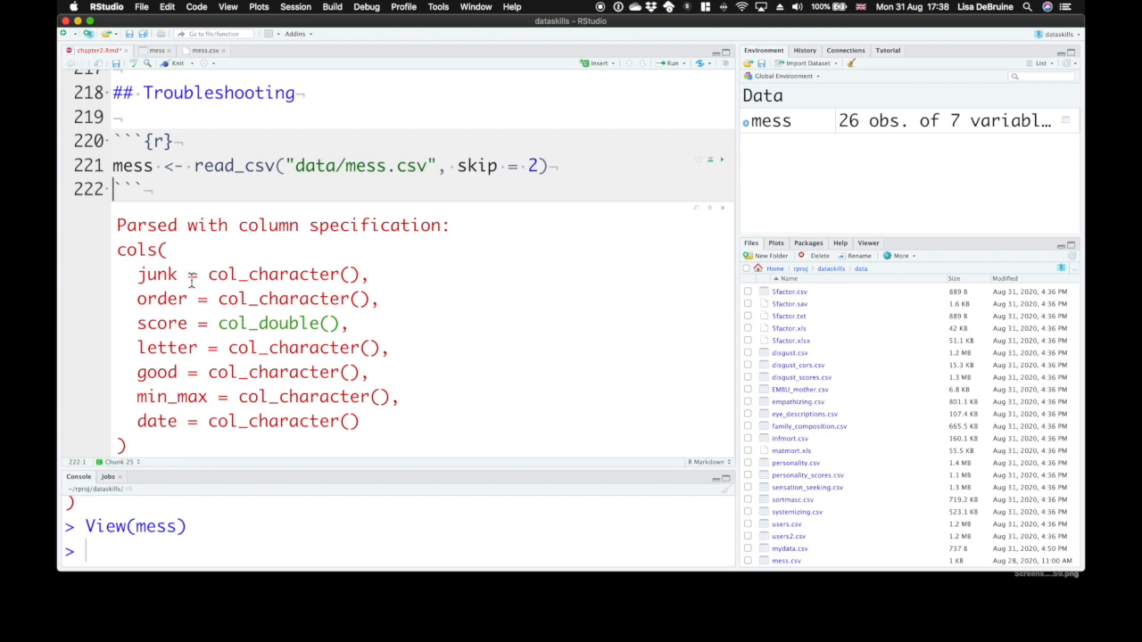
mouse_move(297, 300)
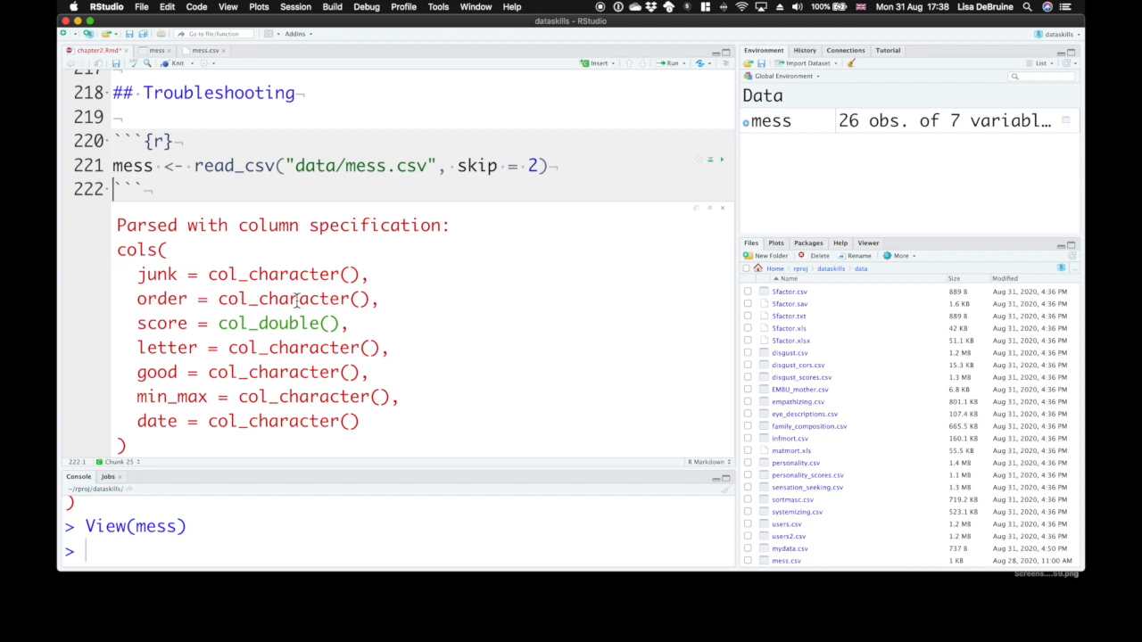
left_click(207, 50)
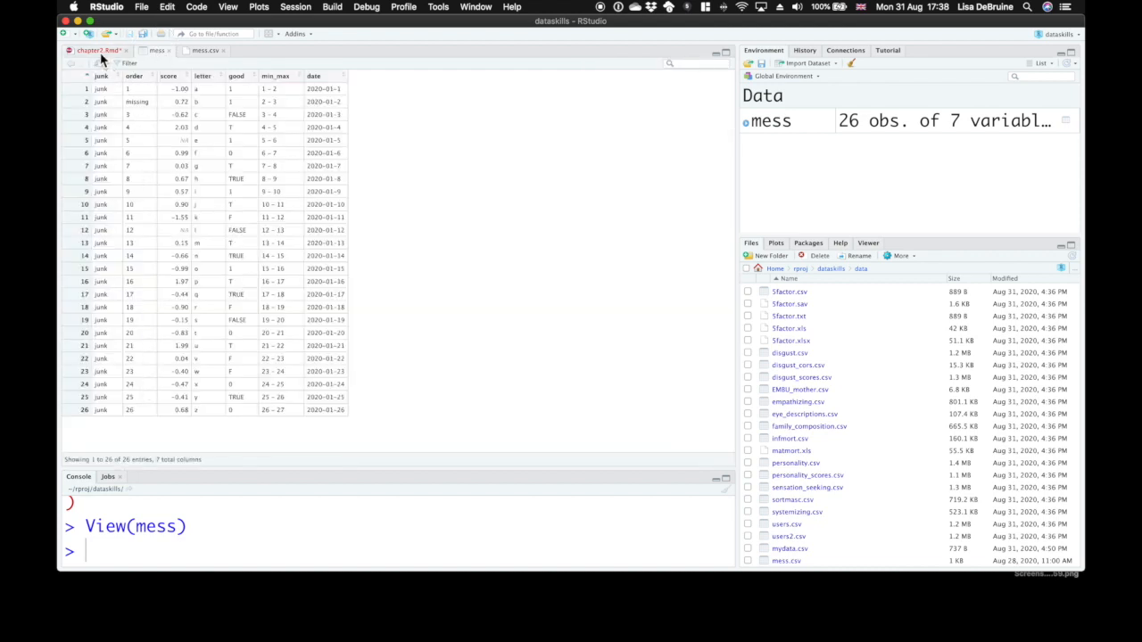
left_click(98, 50)
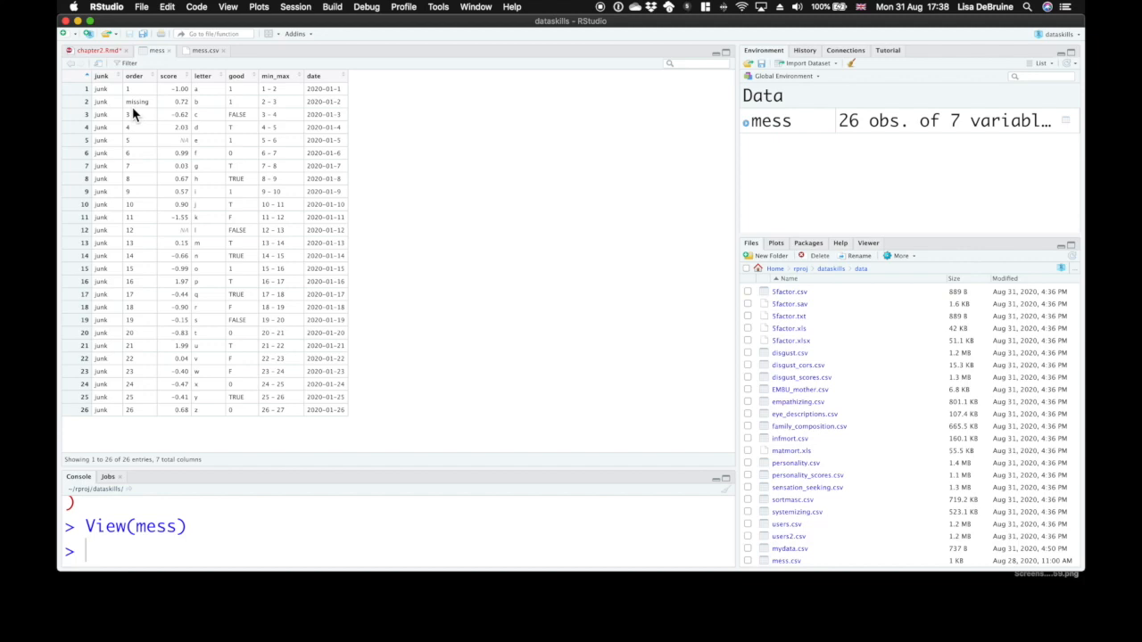
- Return to the chapter Rmd tab showing the mess column specification
left_click(98, 50)
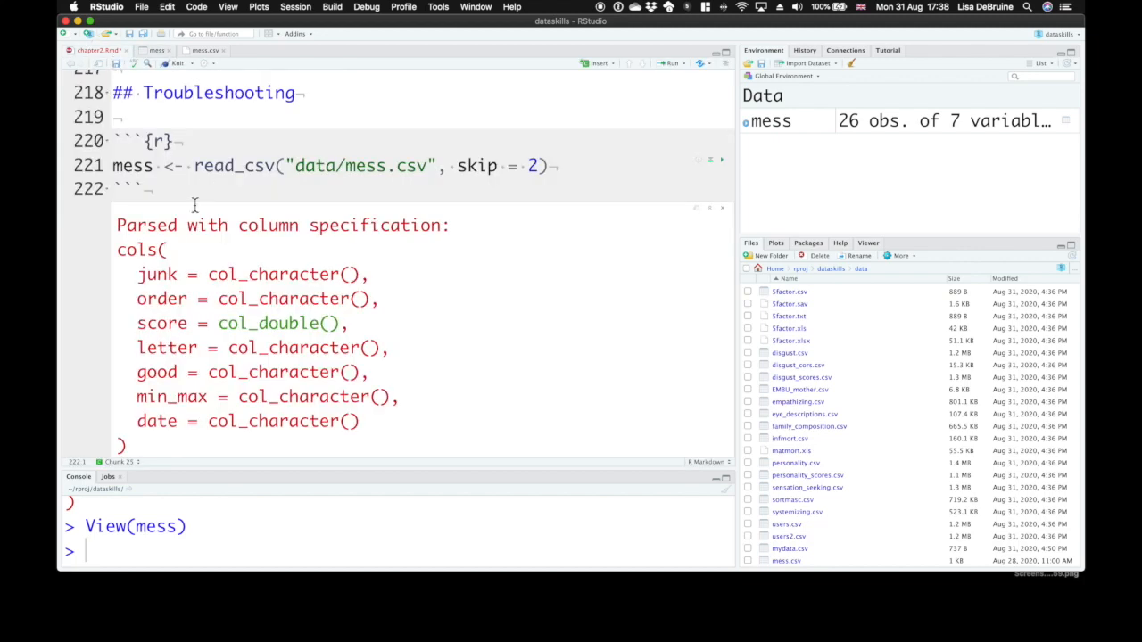
mouse_move(325, 325)
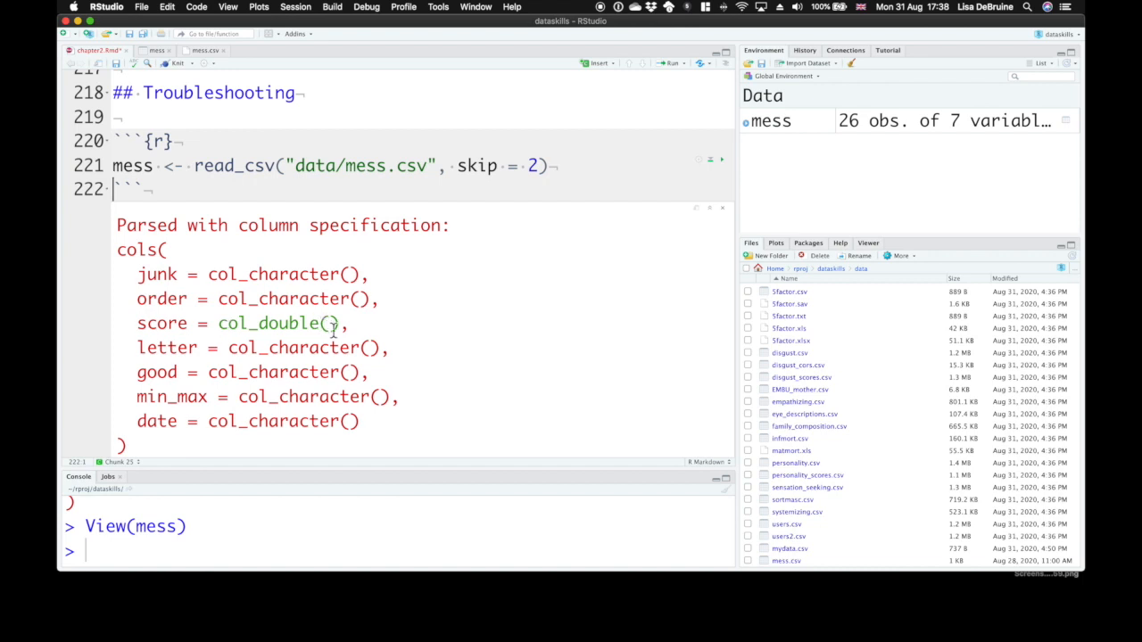
mouse_move(300, 353)
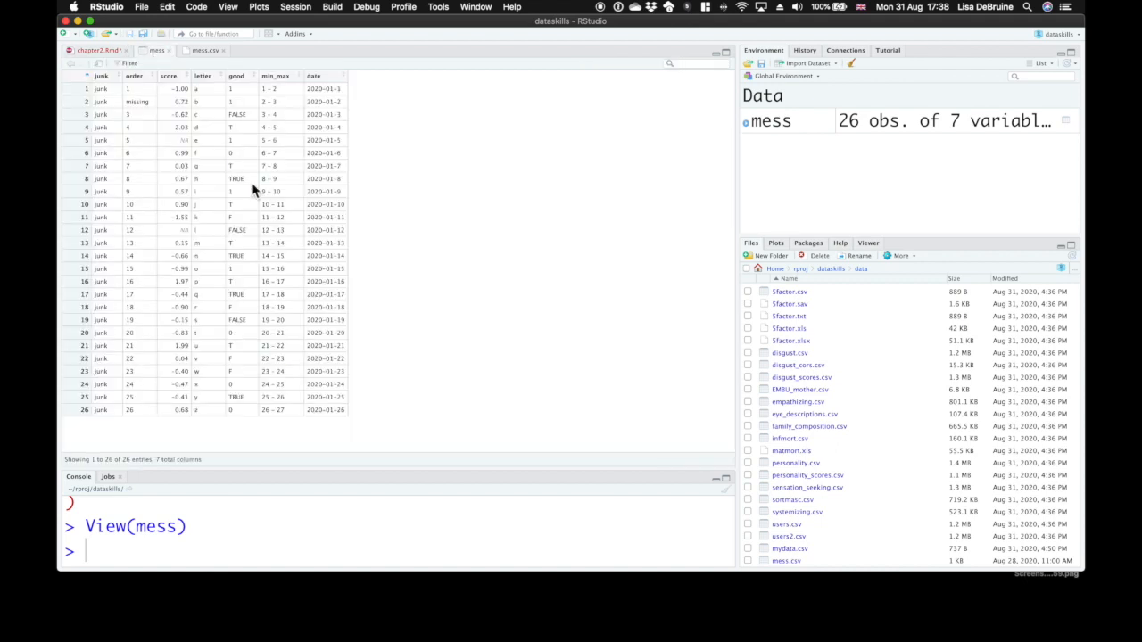
mouse_move(253, 122)
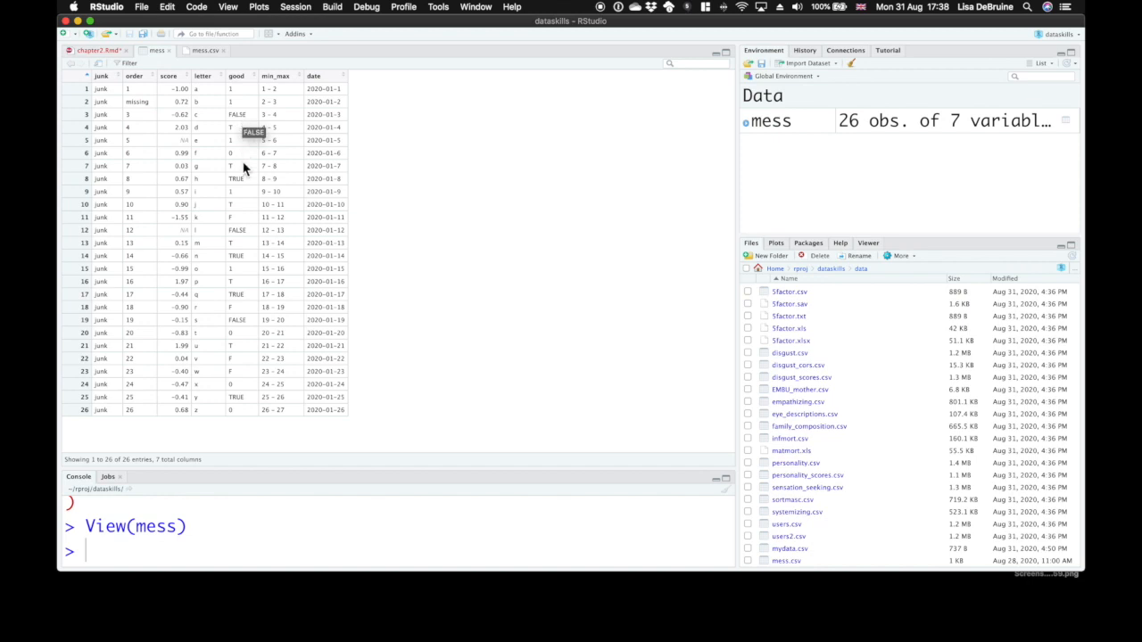
mouse_move(241, 168)
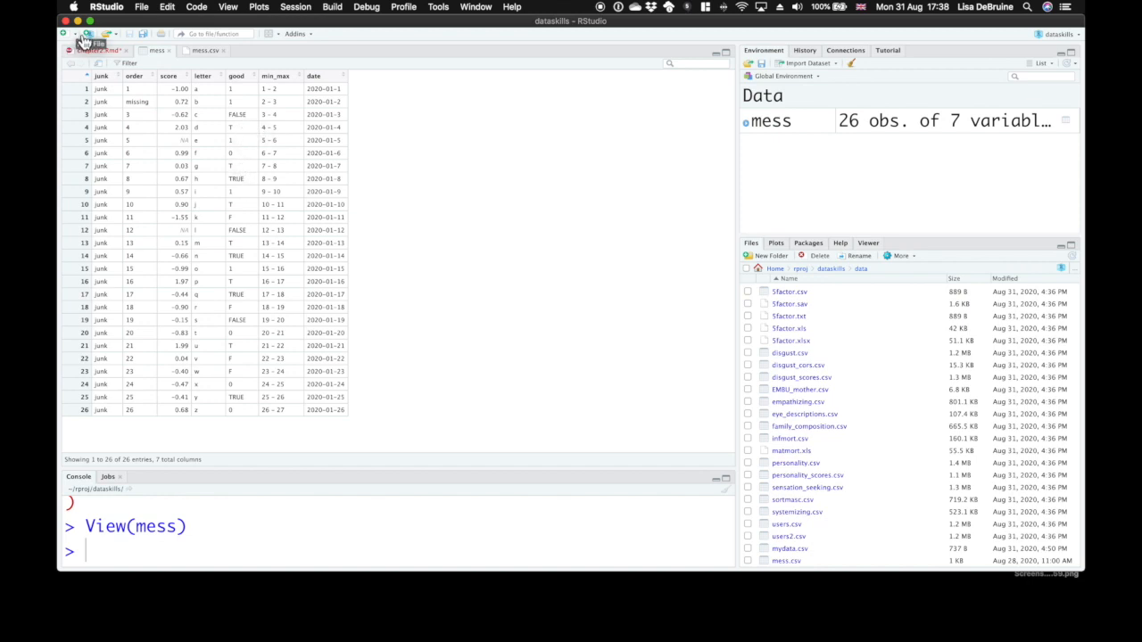
- Compare the mess viewer against the column specification, finishing on the chapter Rmd tab
left_click(89, 50)
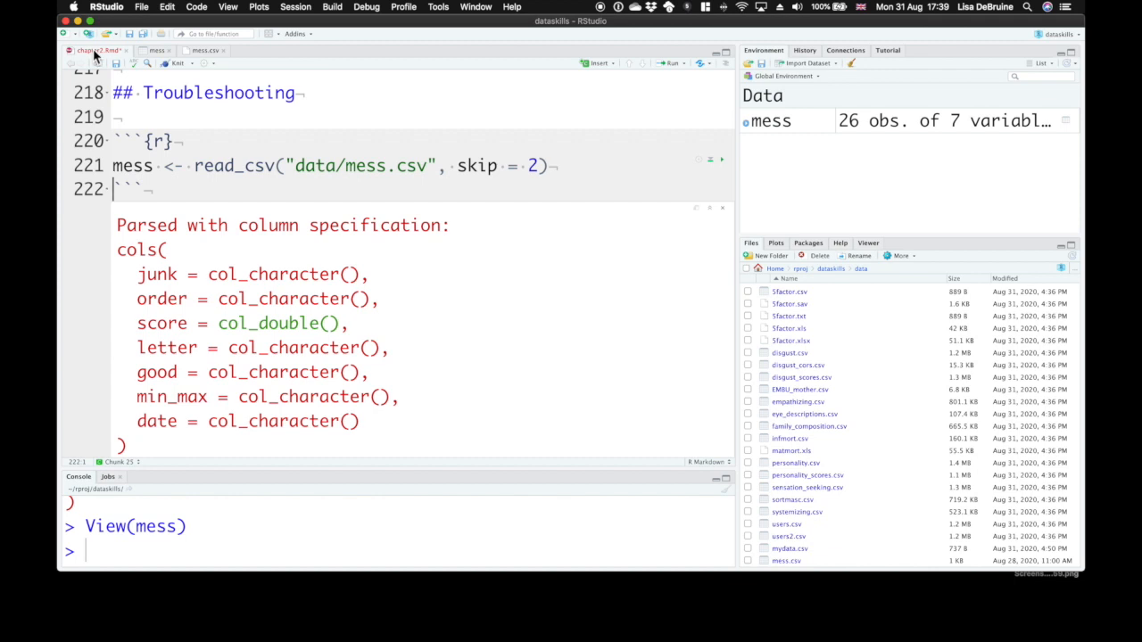
mouse_move(92, 50)
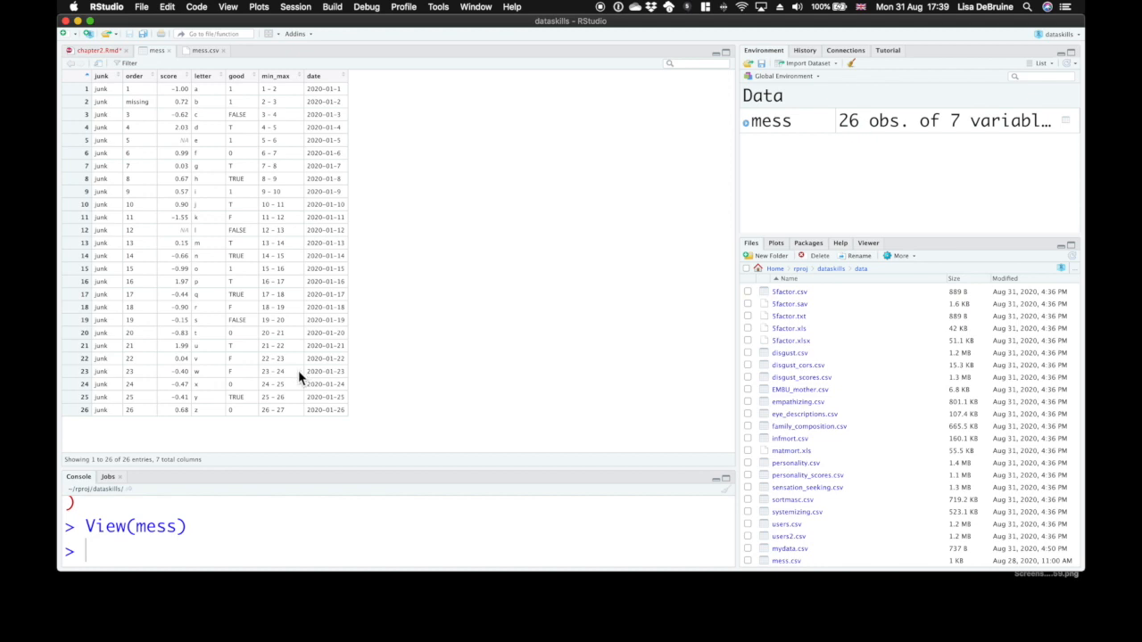
mouse_move(275, 166)
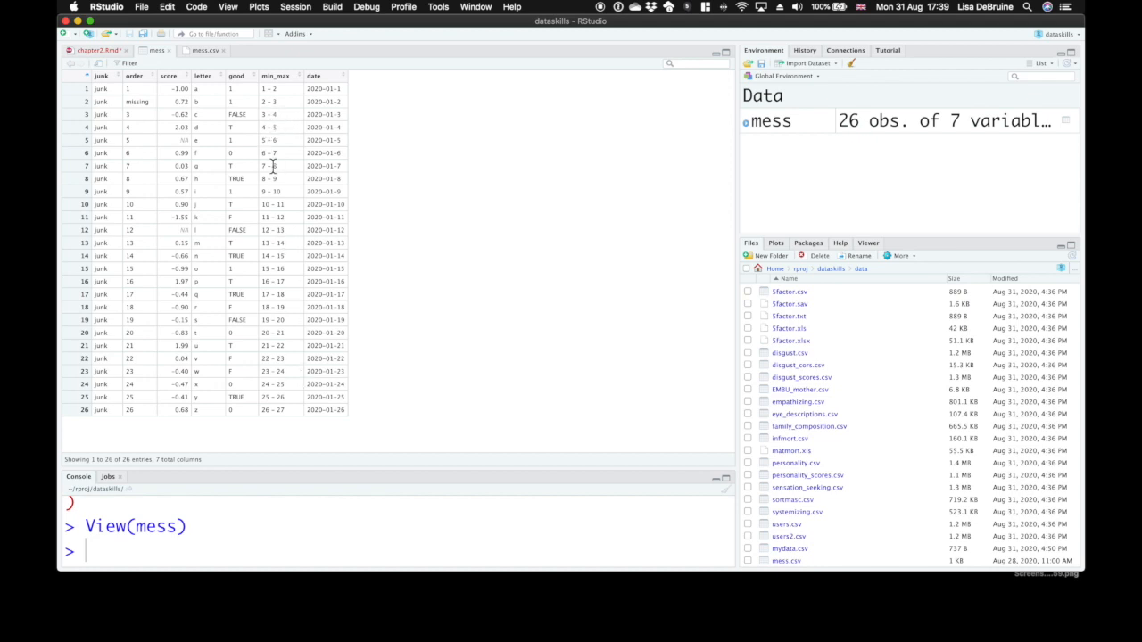
left_click(278, 179)
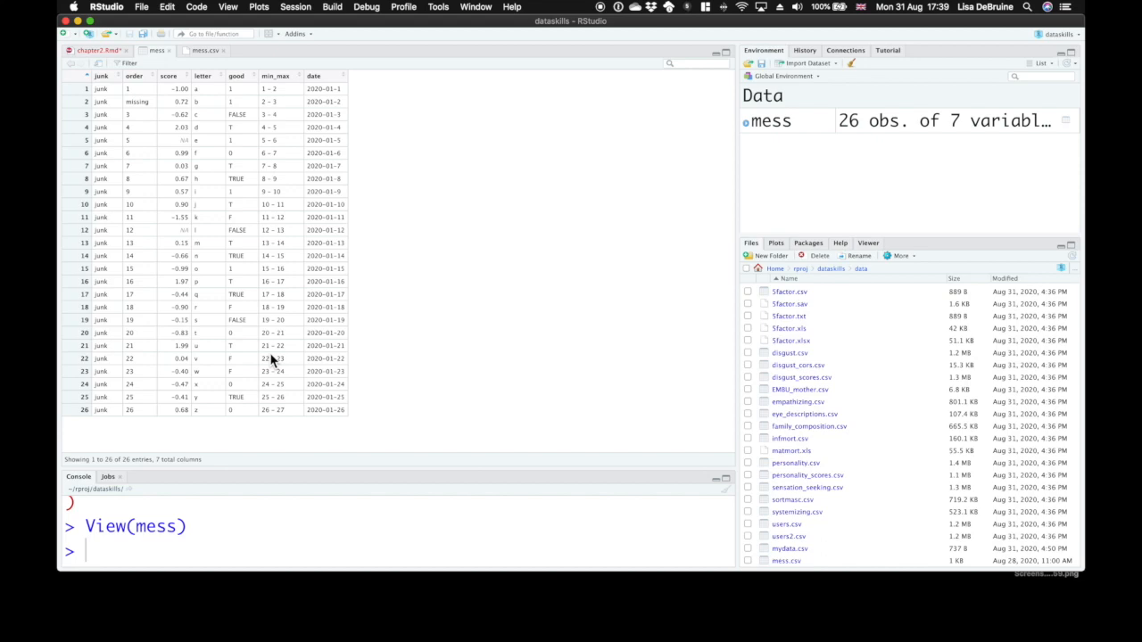
mouse_move(99, 70)
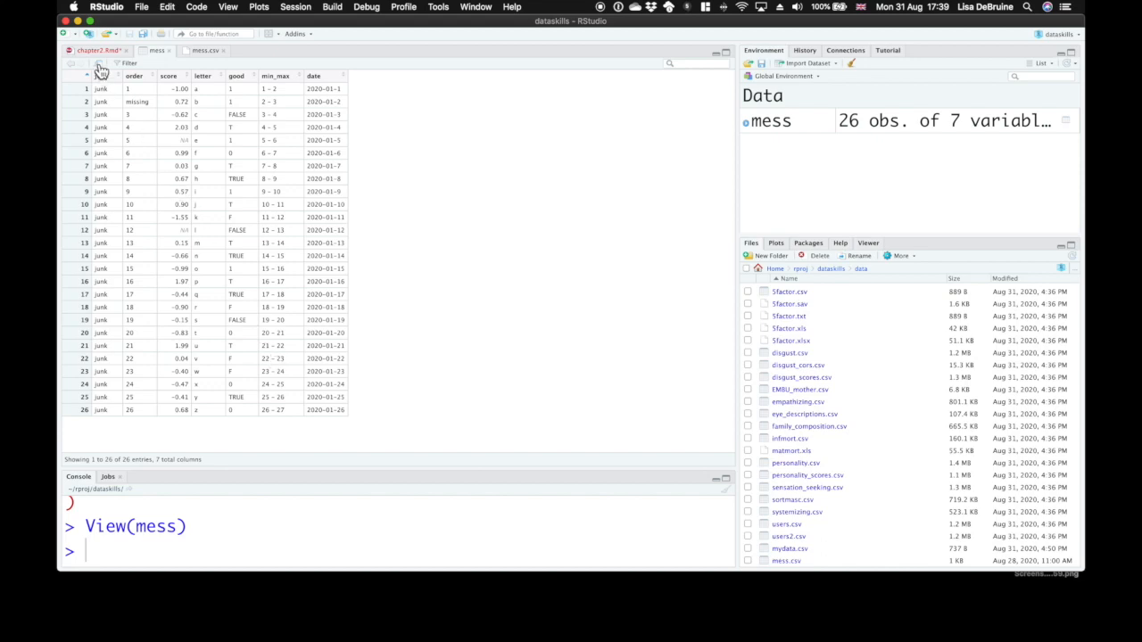
mouse_move(93, 50)
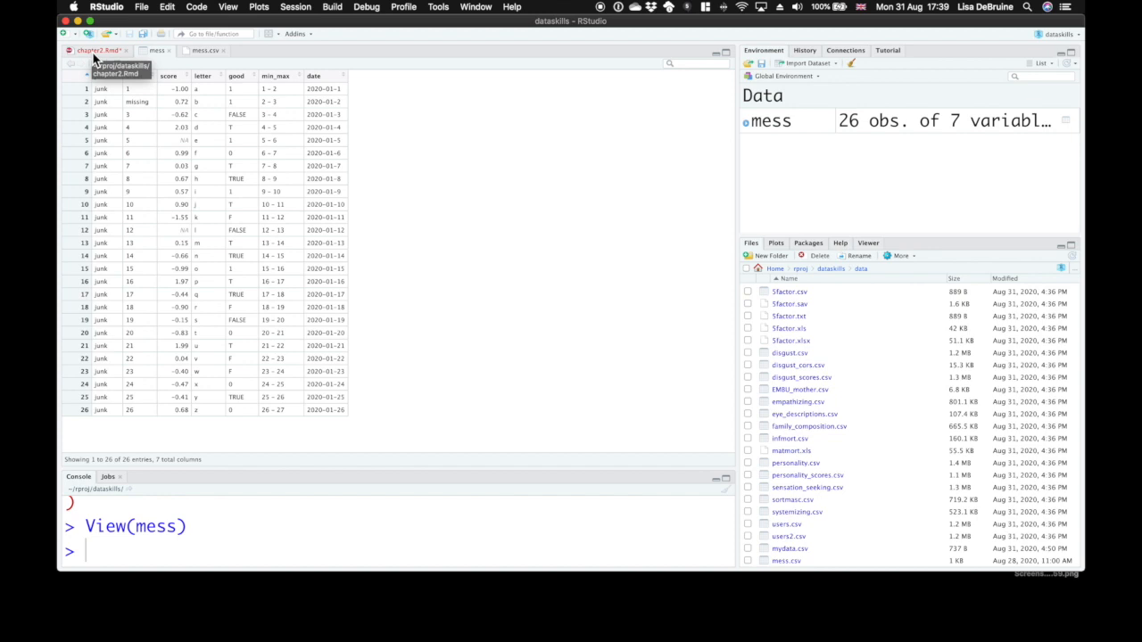
left_click(89, 50)
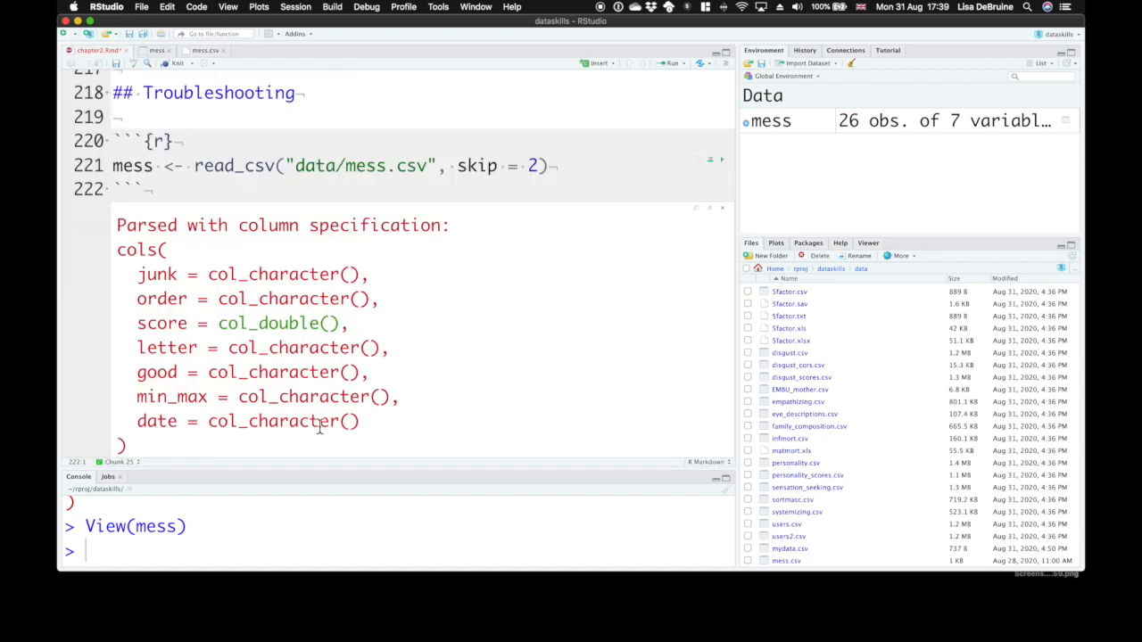
- Add an empty col_types argument after skip = 2 and place the cursor at the chunk start
scroll("up", 3)
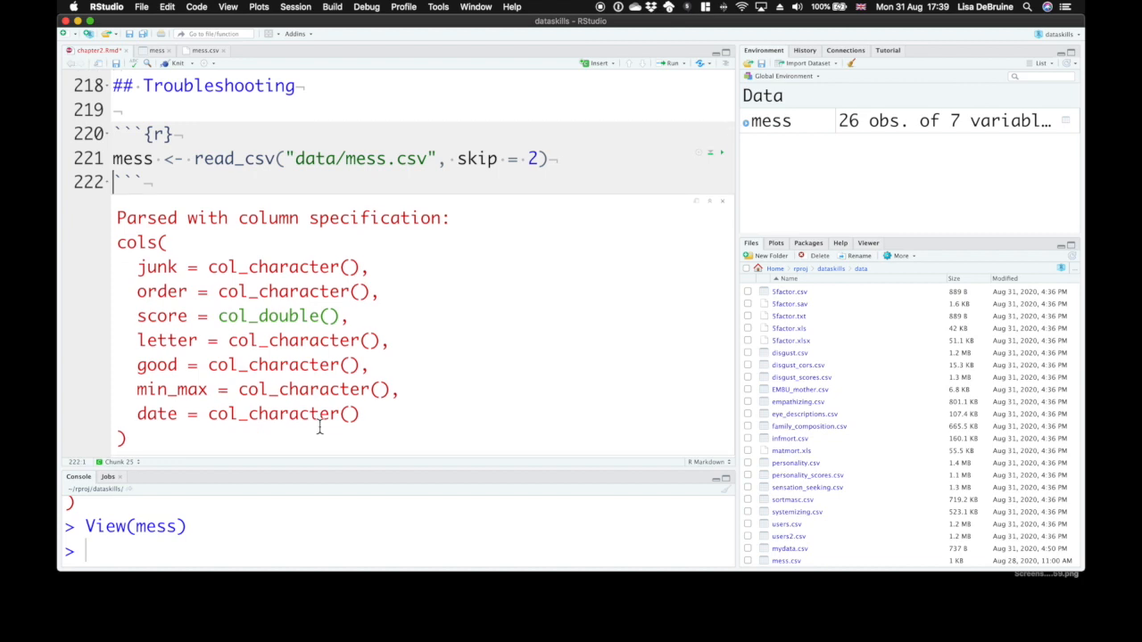
scroll("up", 3)
type(", ")
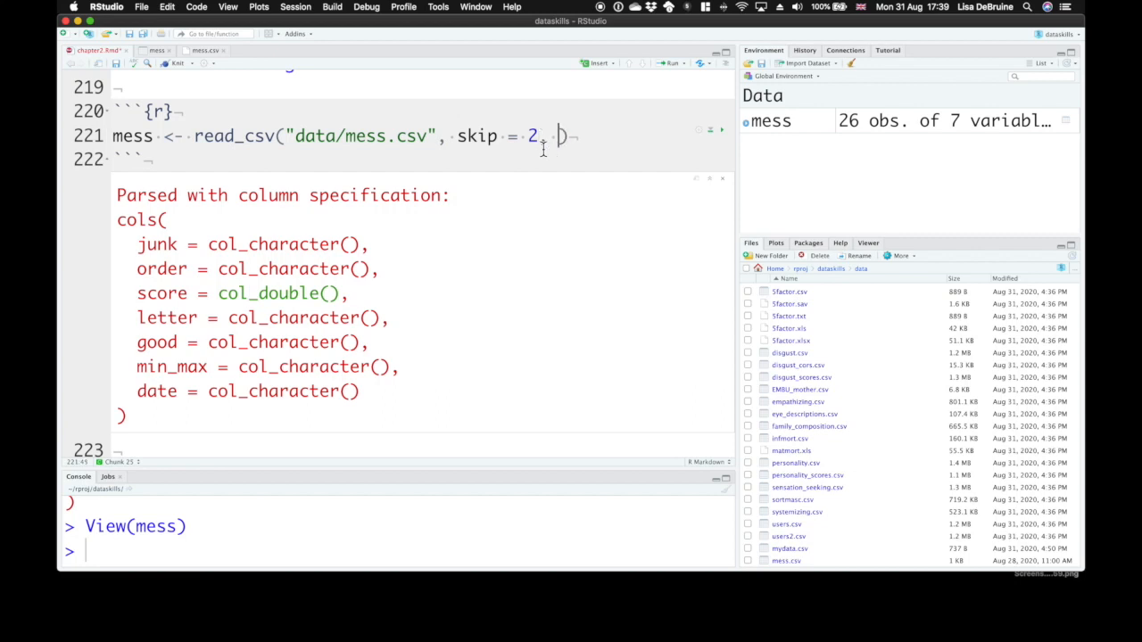
type("col")
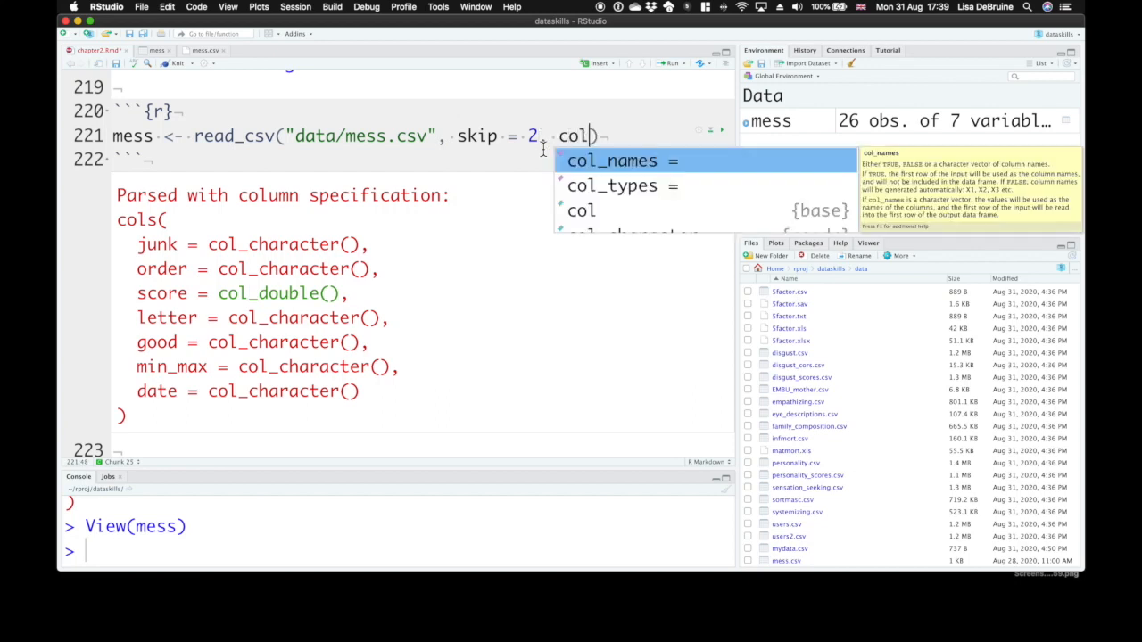
left_click(613, 186)
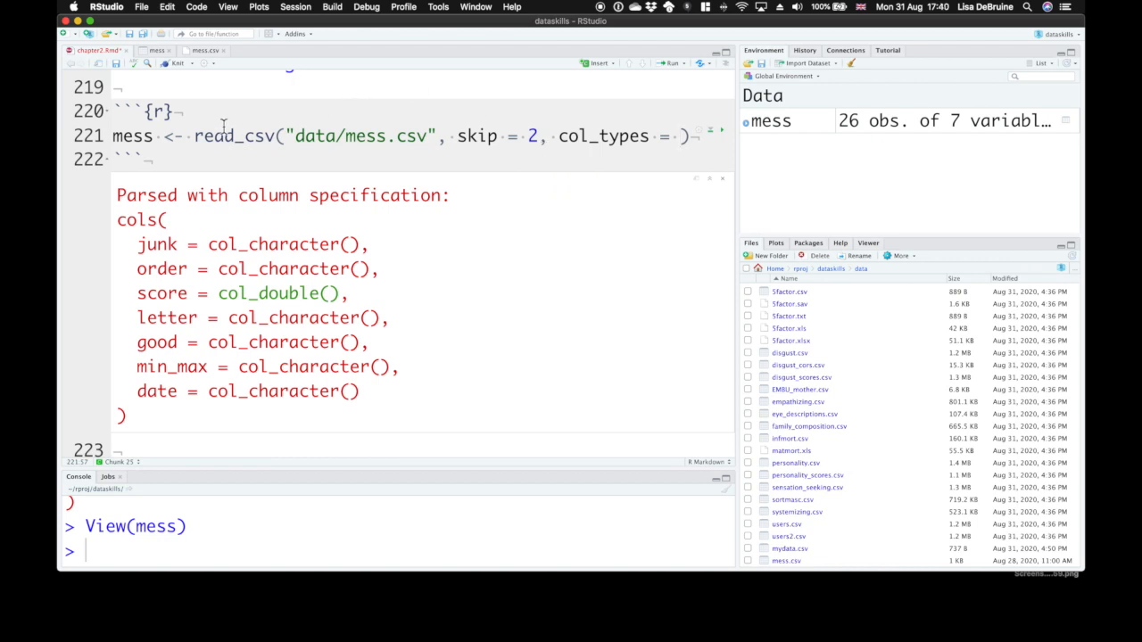
left_click(203, 116)
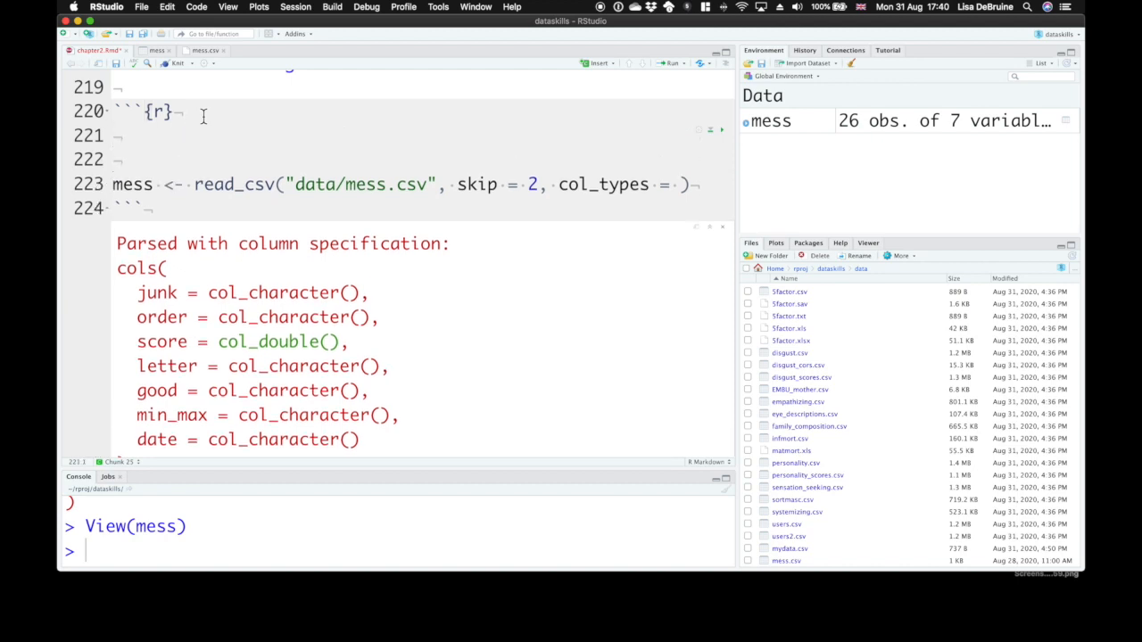
- Define an empty ct <- list() above the read_csv line
type("ct <-")
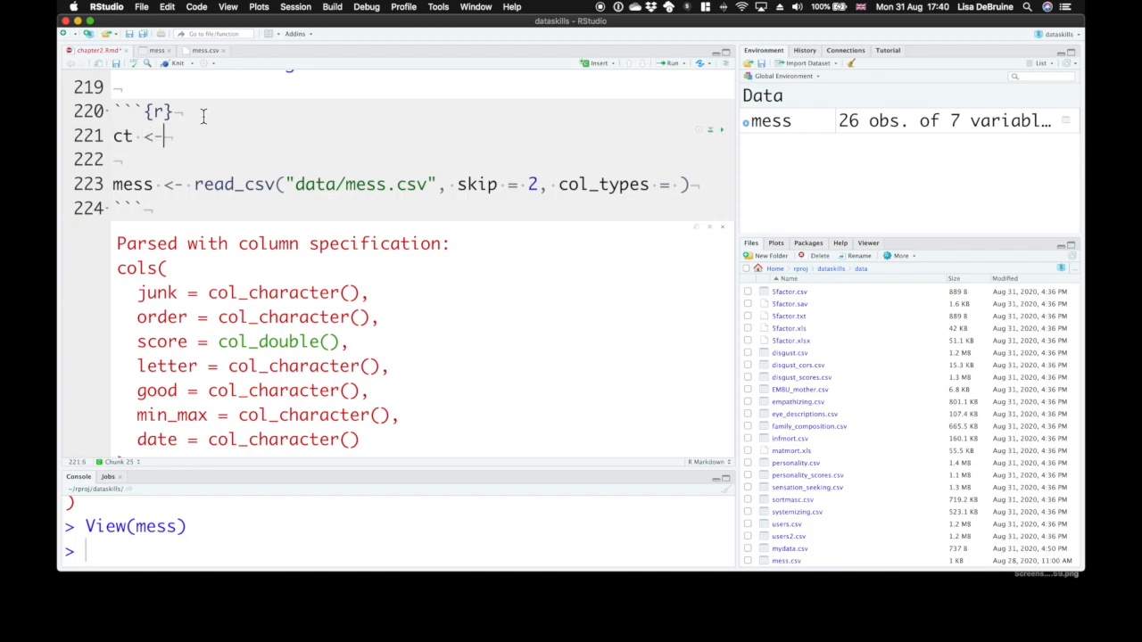
type("list(")
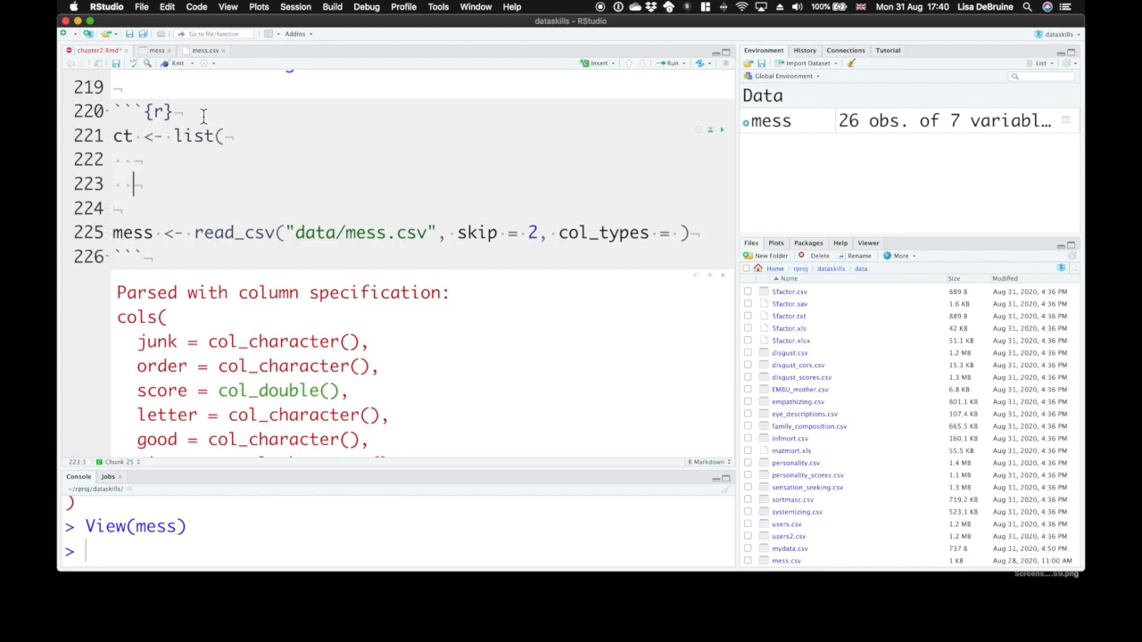
type(")")
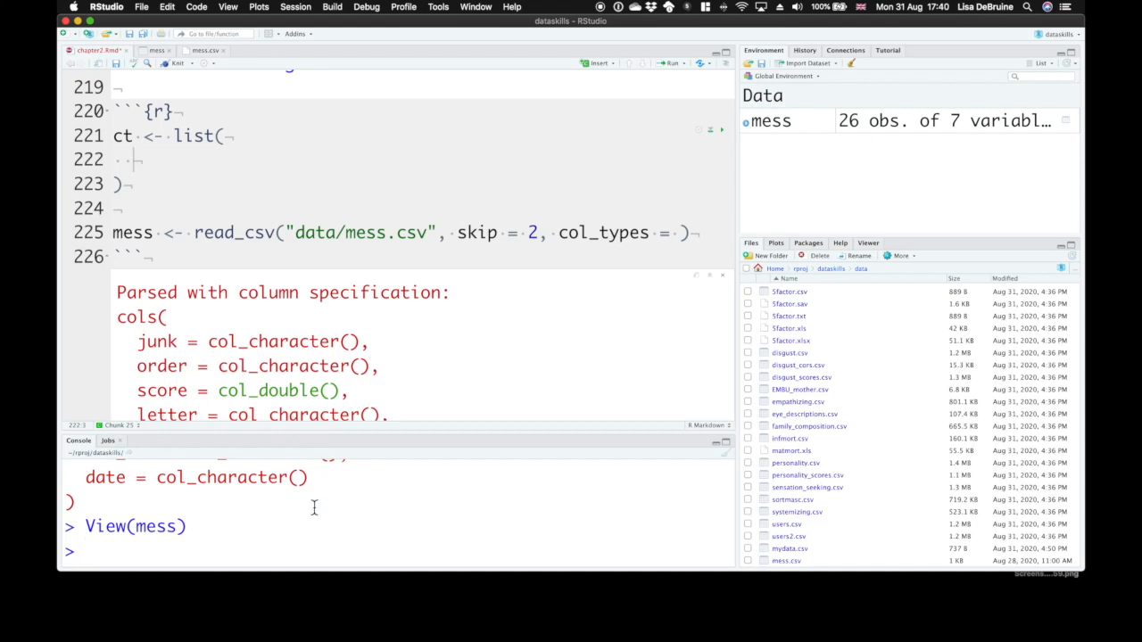
- Run ?cols in the Console and scroll the Help page to the list of column types
type("?")
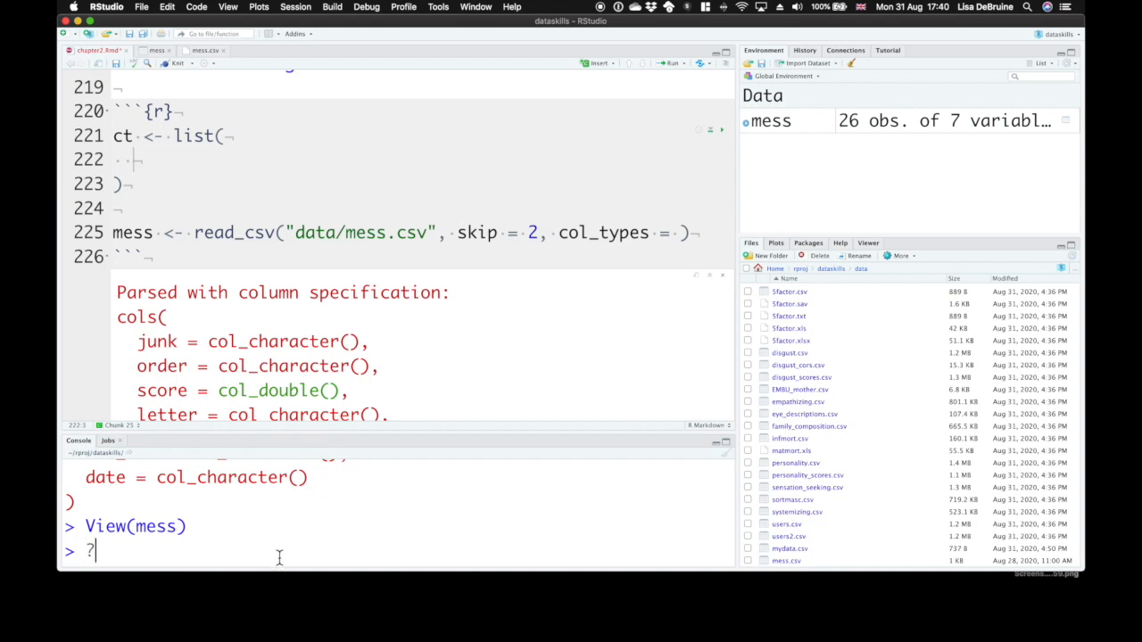
type("cols")
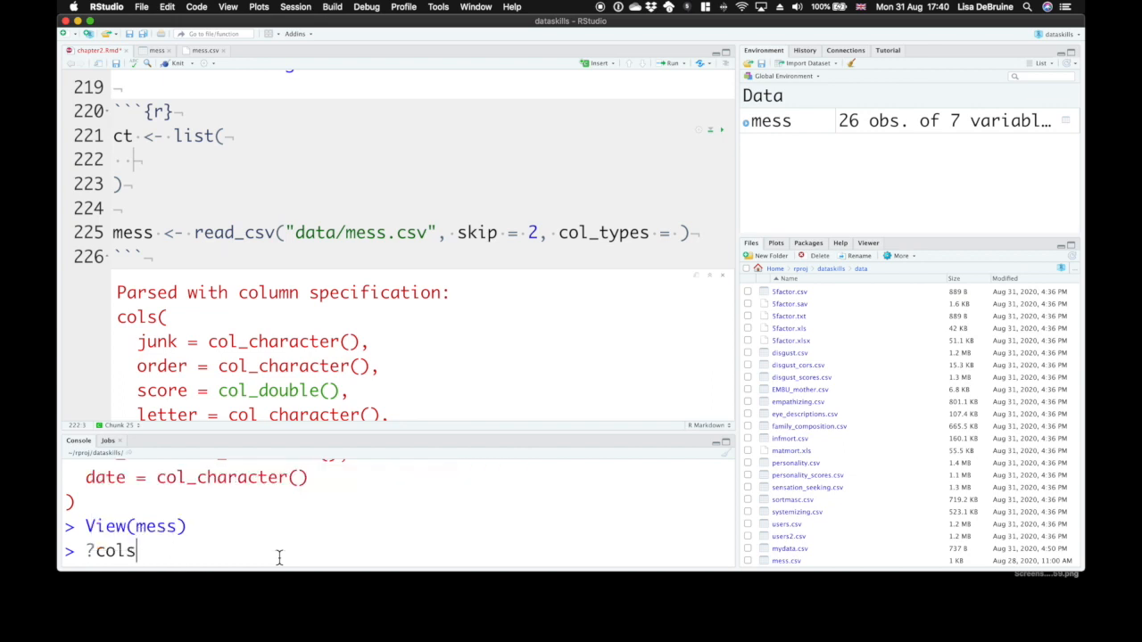
key("Return")
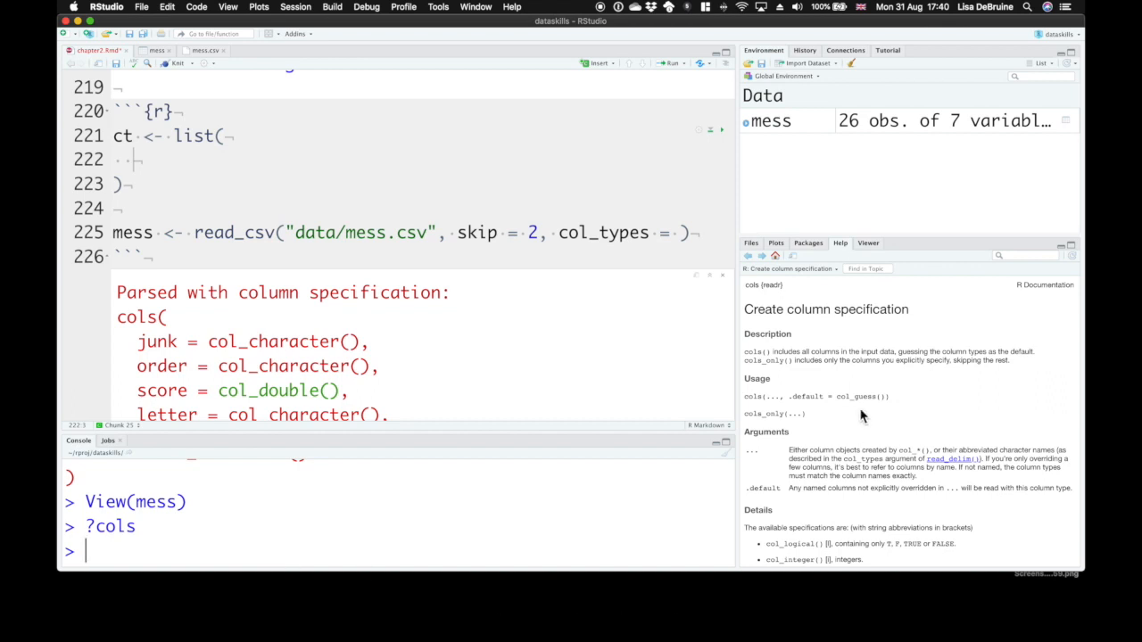
scroll("down", 3)
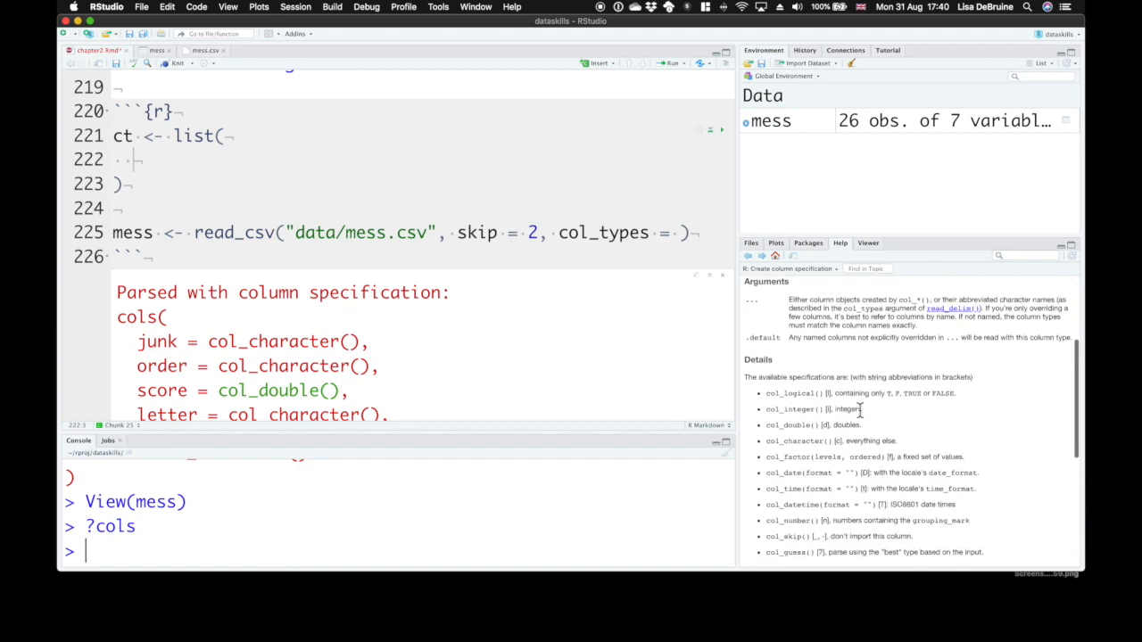
scroll("down", 3)
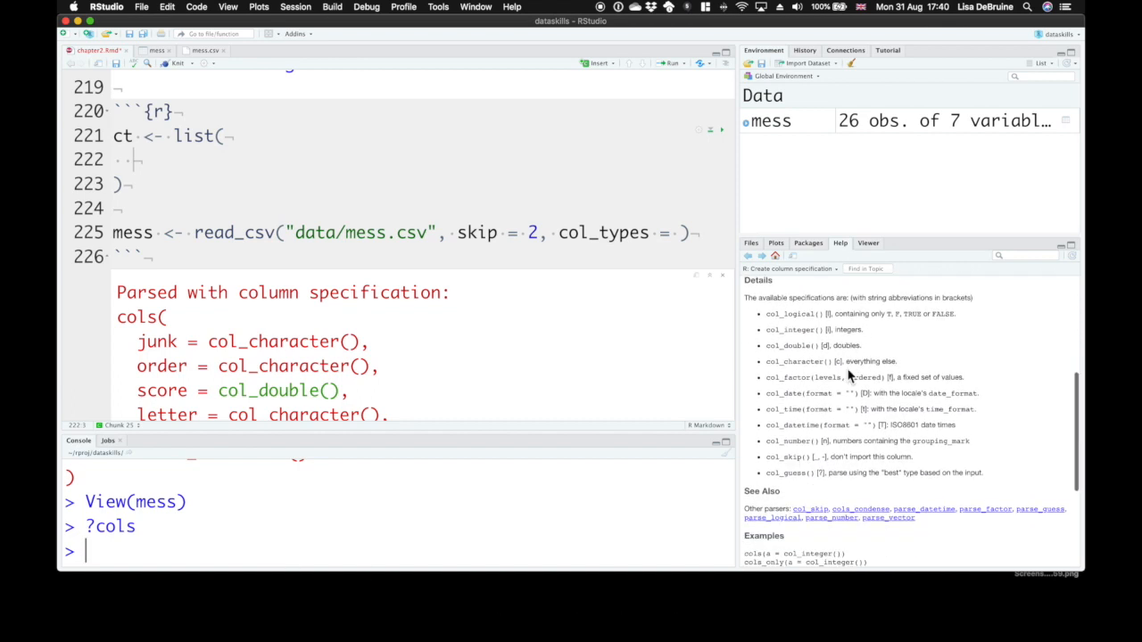
mouse_move(759, 321)
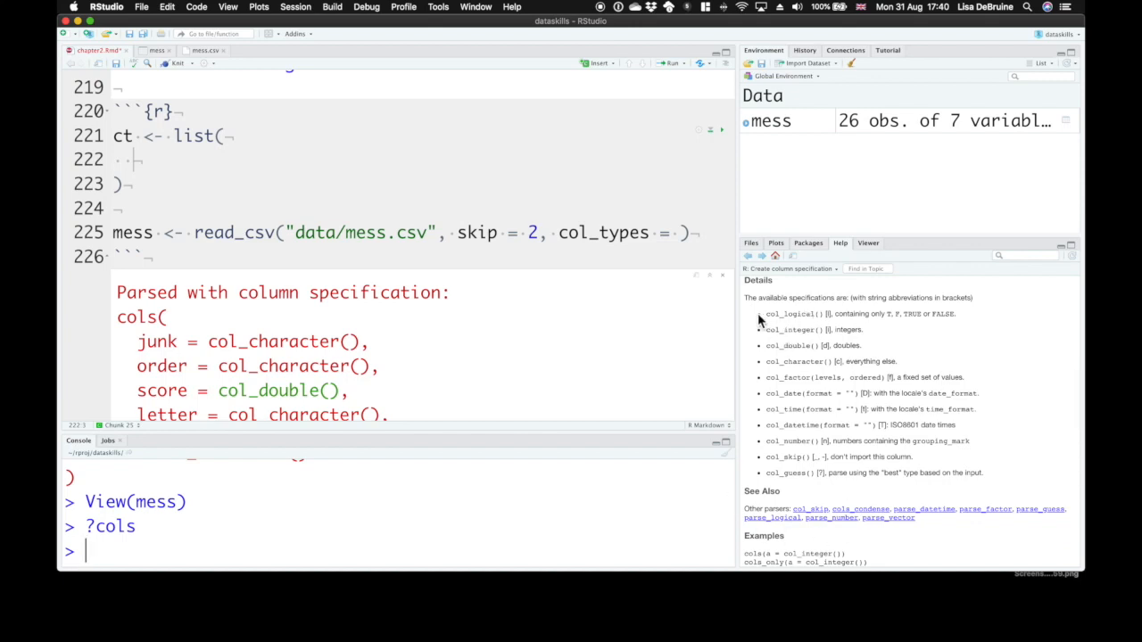
mouse_move(769, 321)
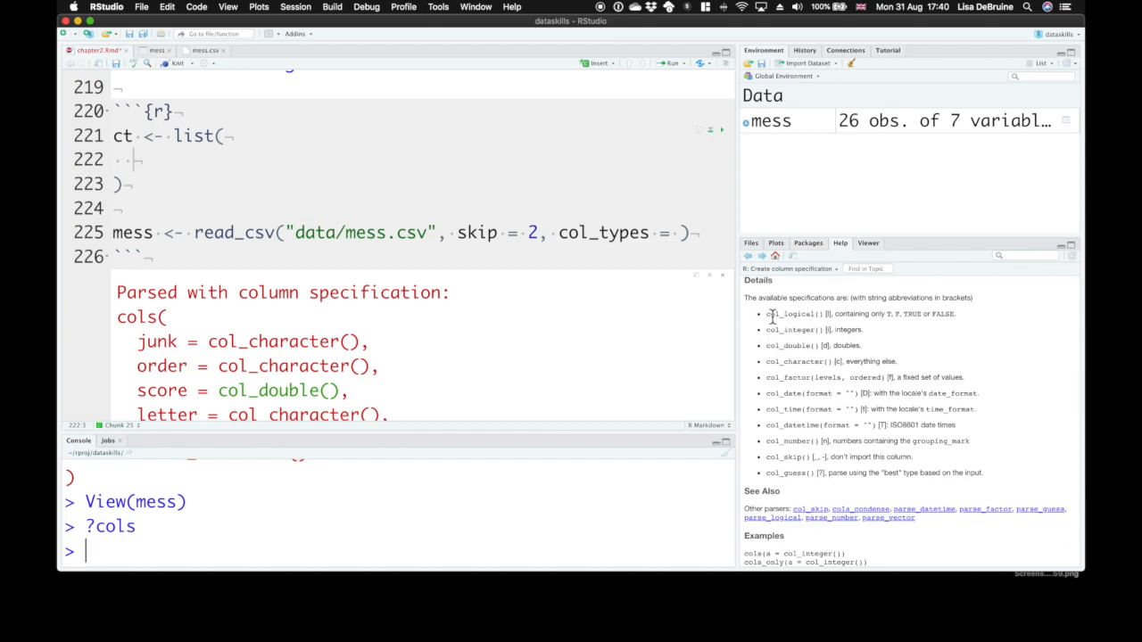
mouse_move(789, 325)
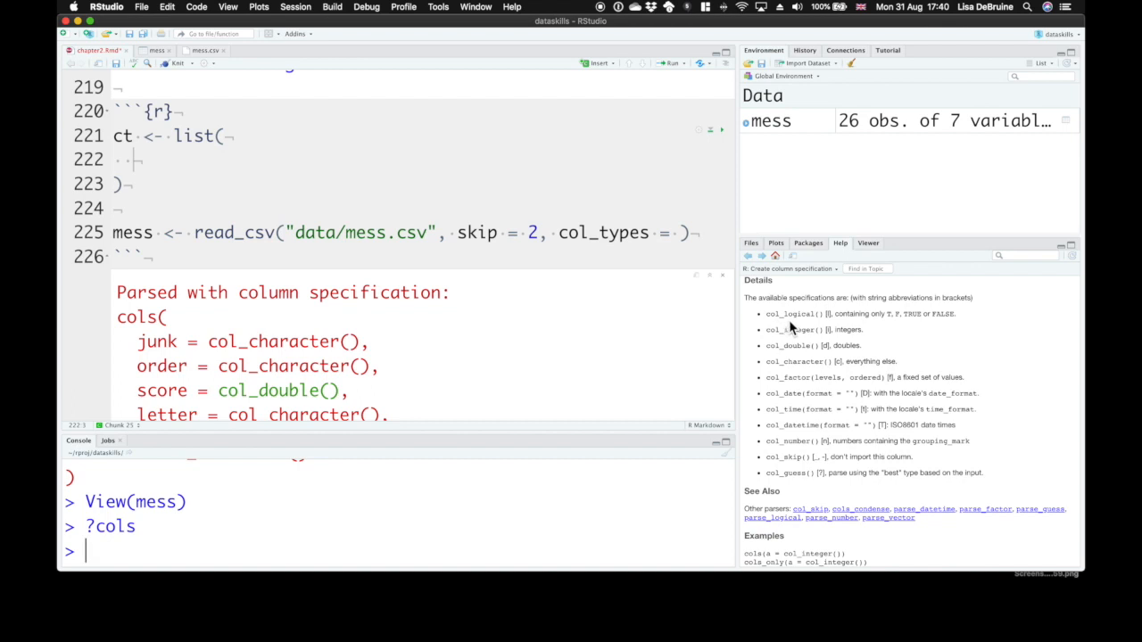
mouse_move(844, 348)
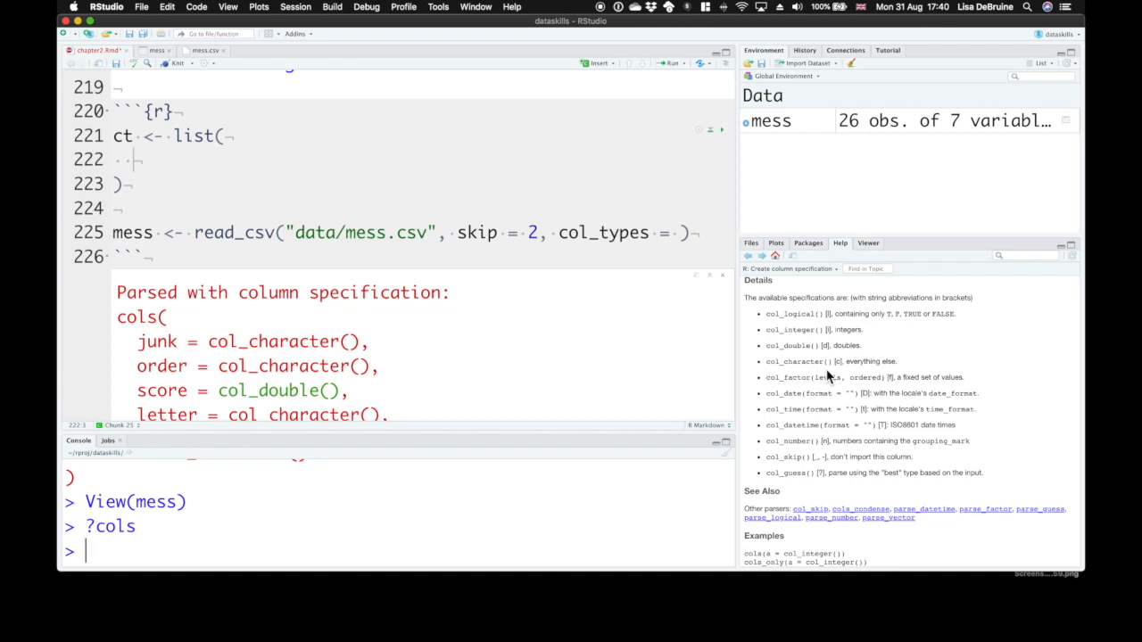
mouse_move(799, 335)
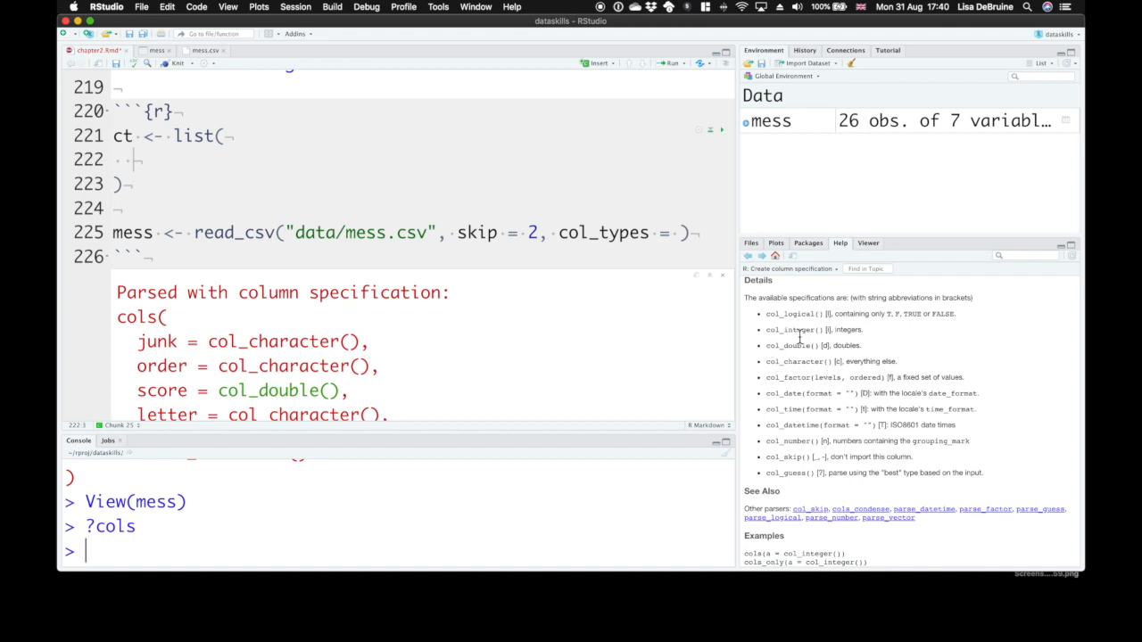
mouse_move(812, 346)
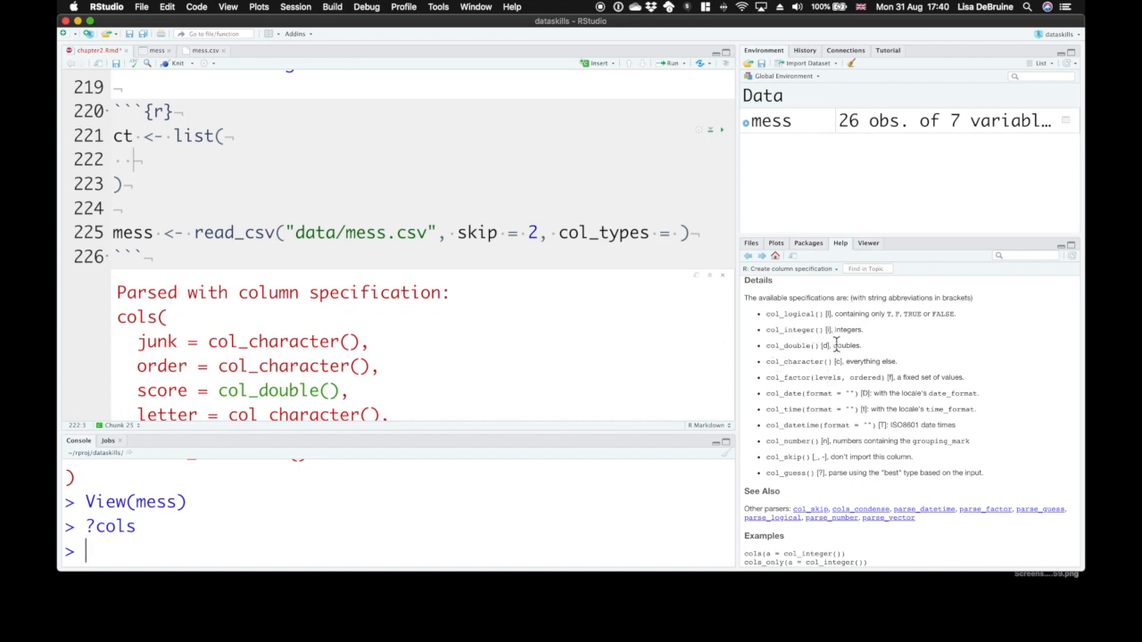
mouse_move(853, 350)
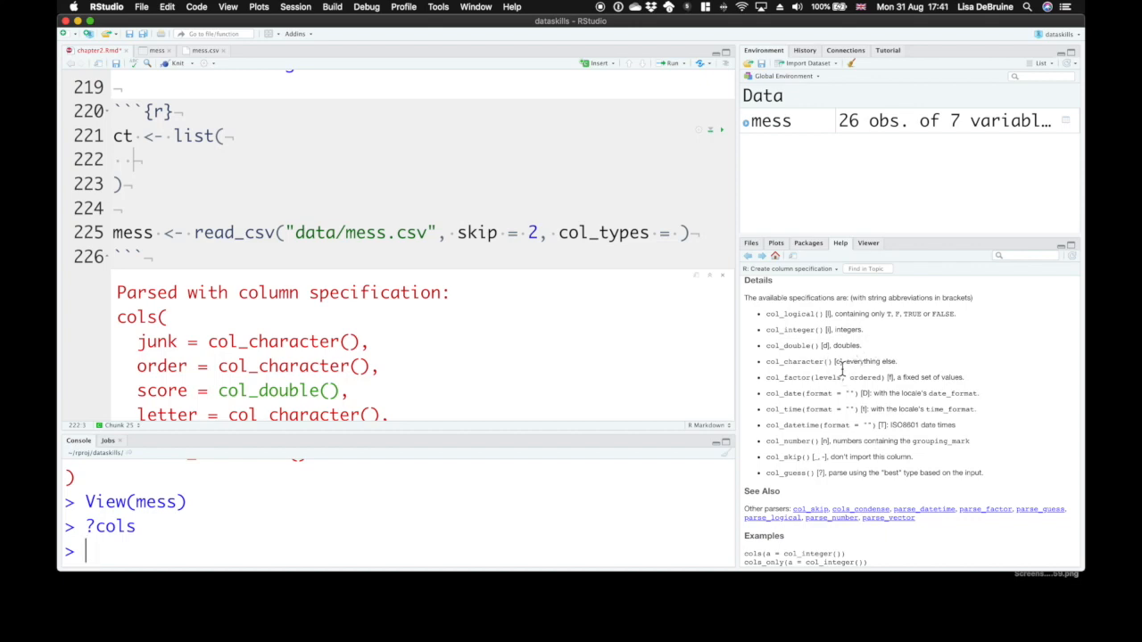
mouse_move(749, 460)
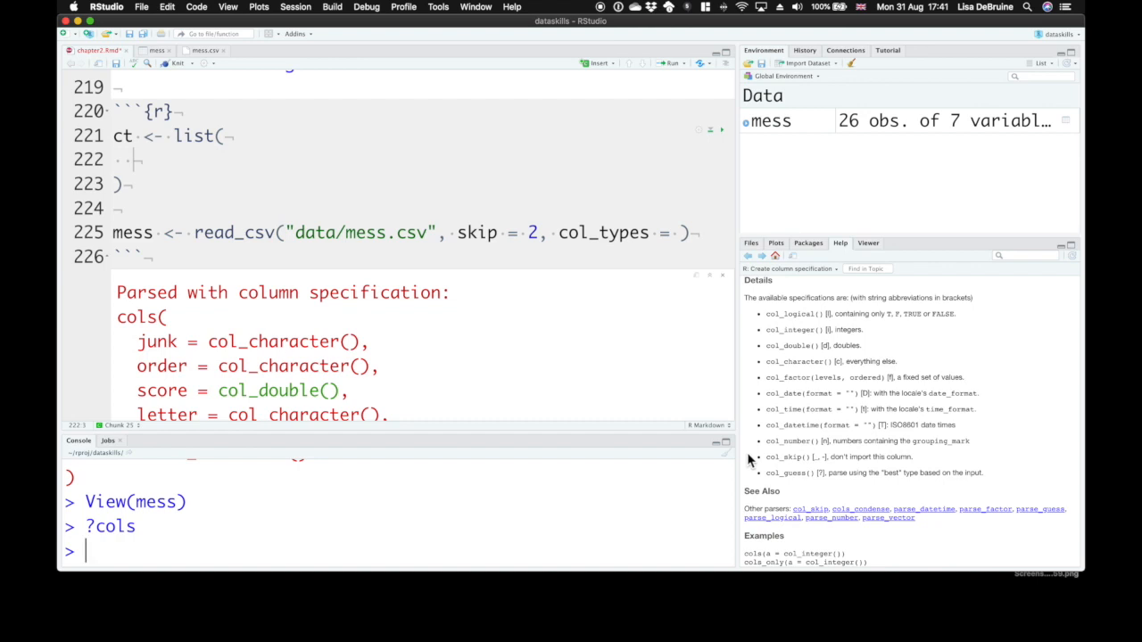
mouse_move(878, 398)
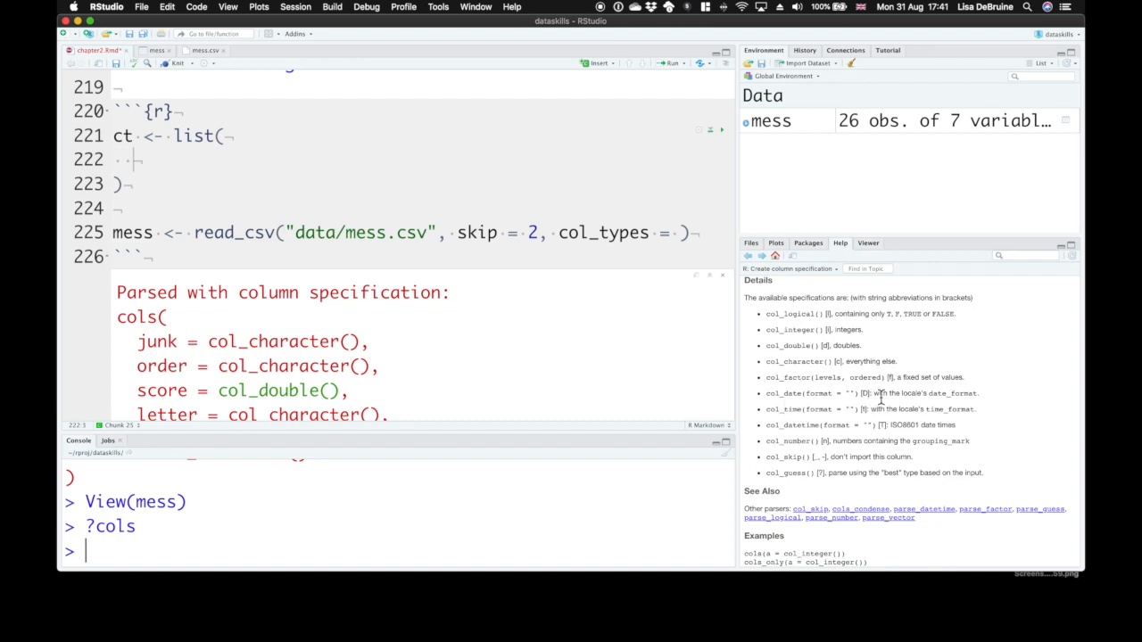
mouse_move(196, 164)
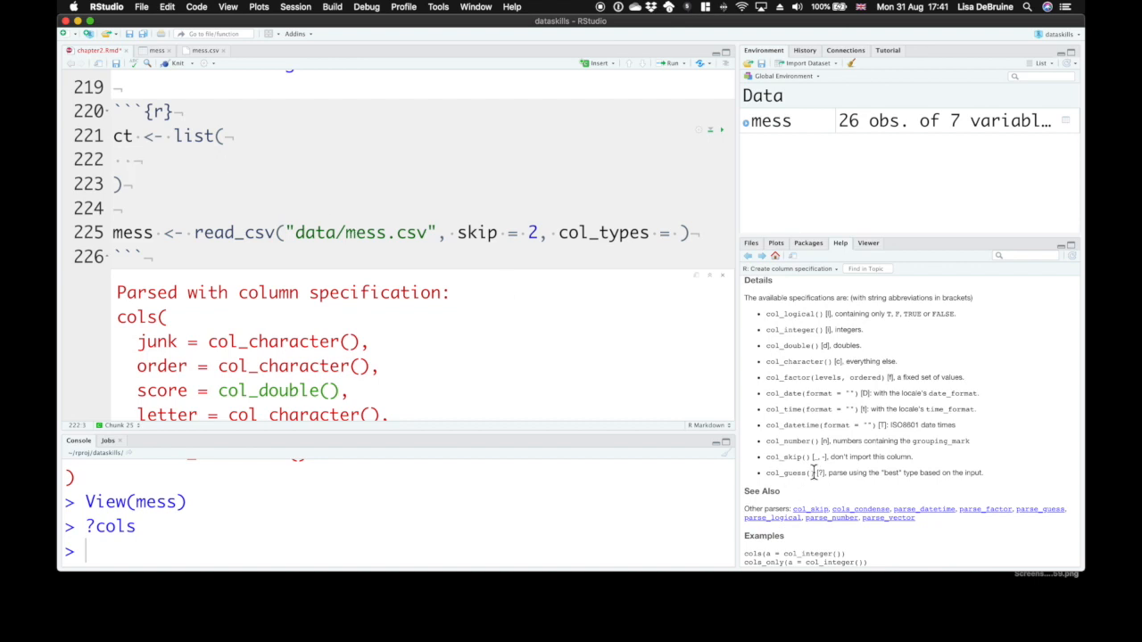
mouse_move(398, 171)
type("j")
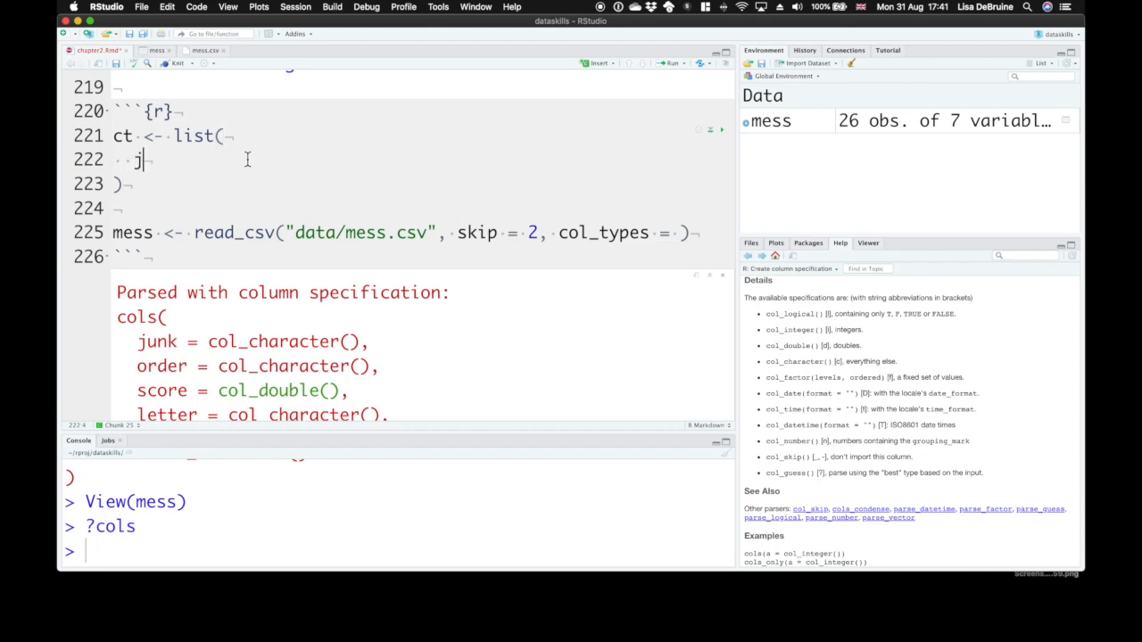
- Fill the ct list with junk = "-", order = "i" and good = "l"
type("unk = \"-\",")
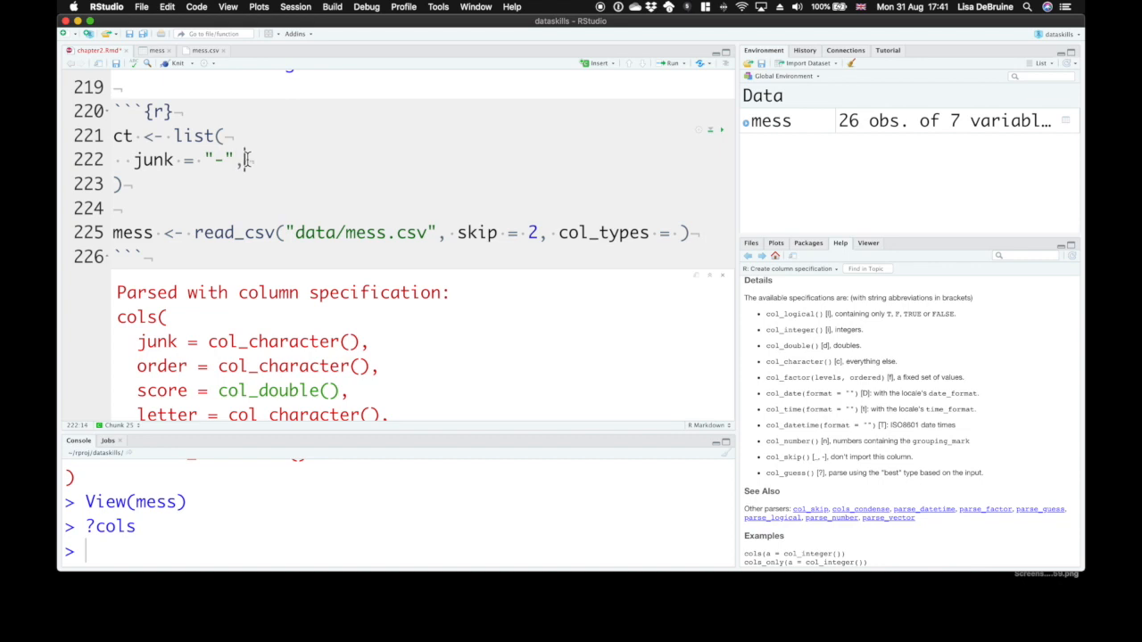
type("o")
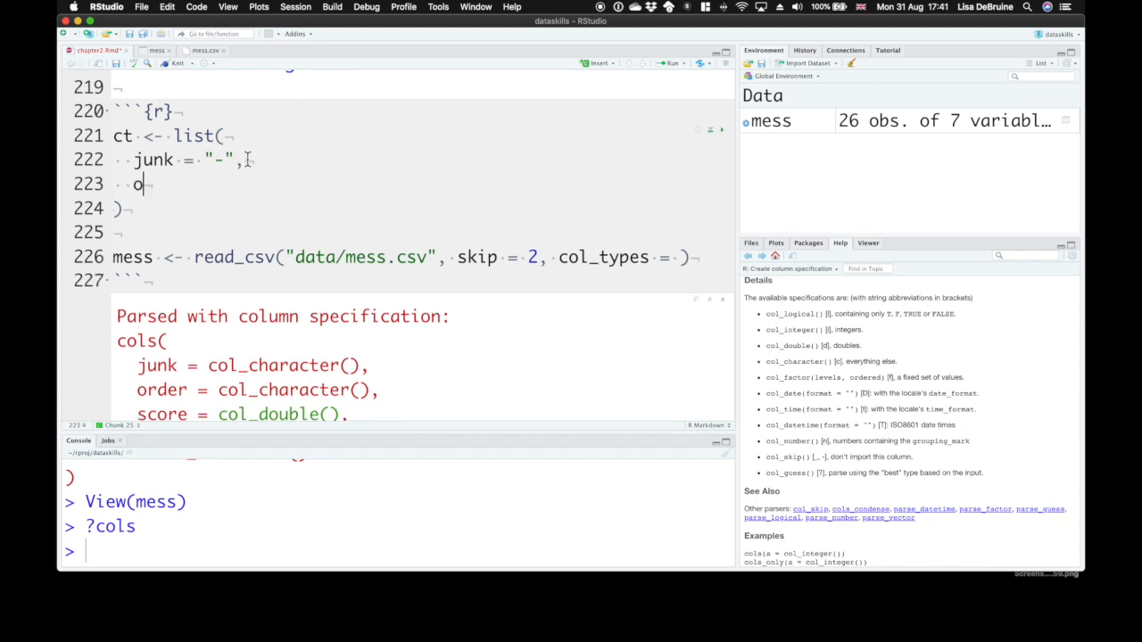
type("rder =")
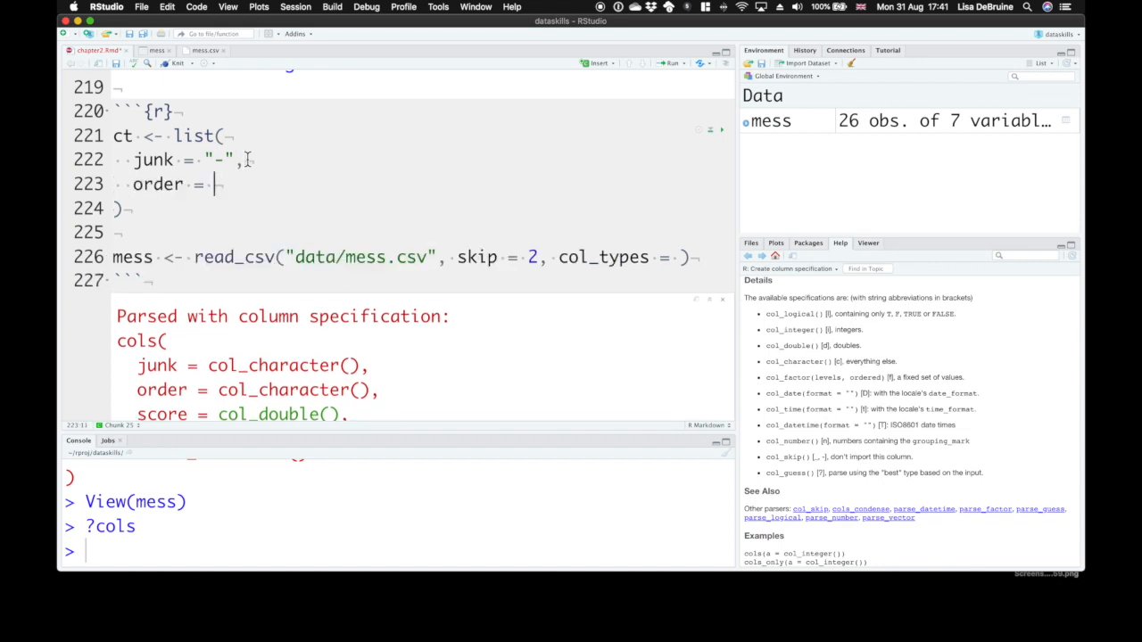
type("\"i\",")
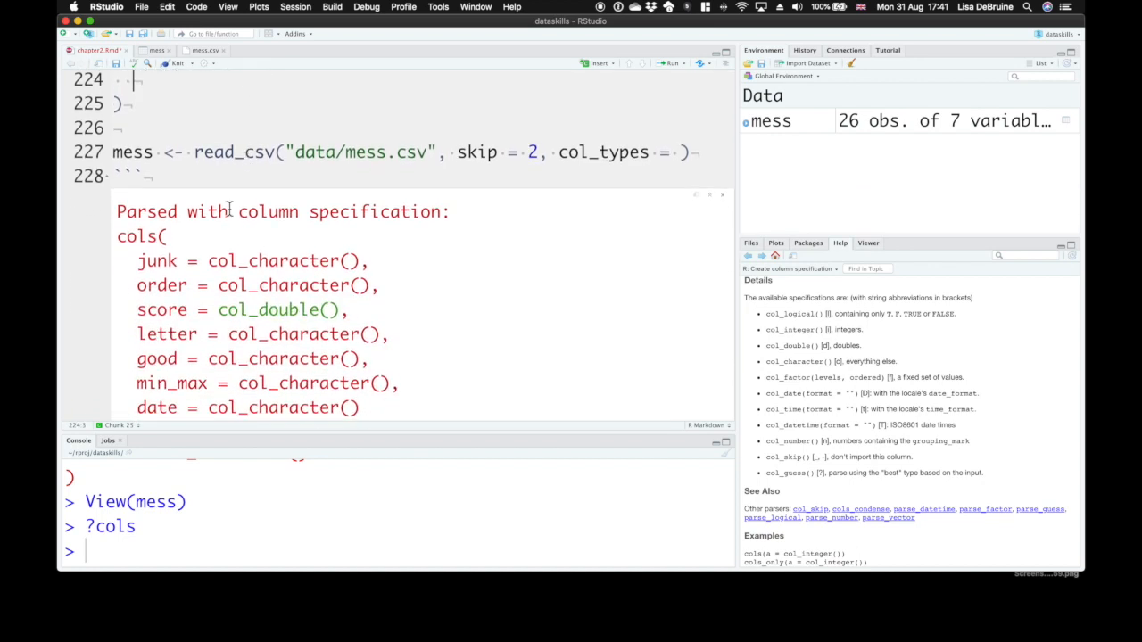
scroll("up", 3)
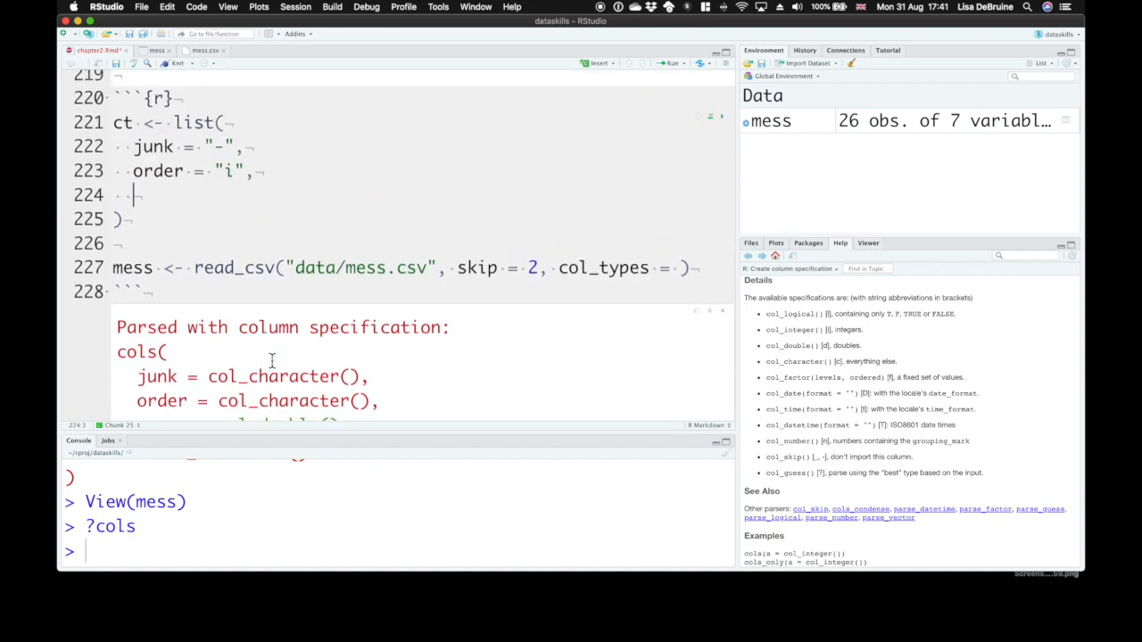
type("good = \"")
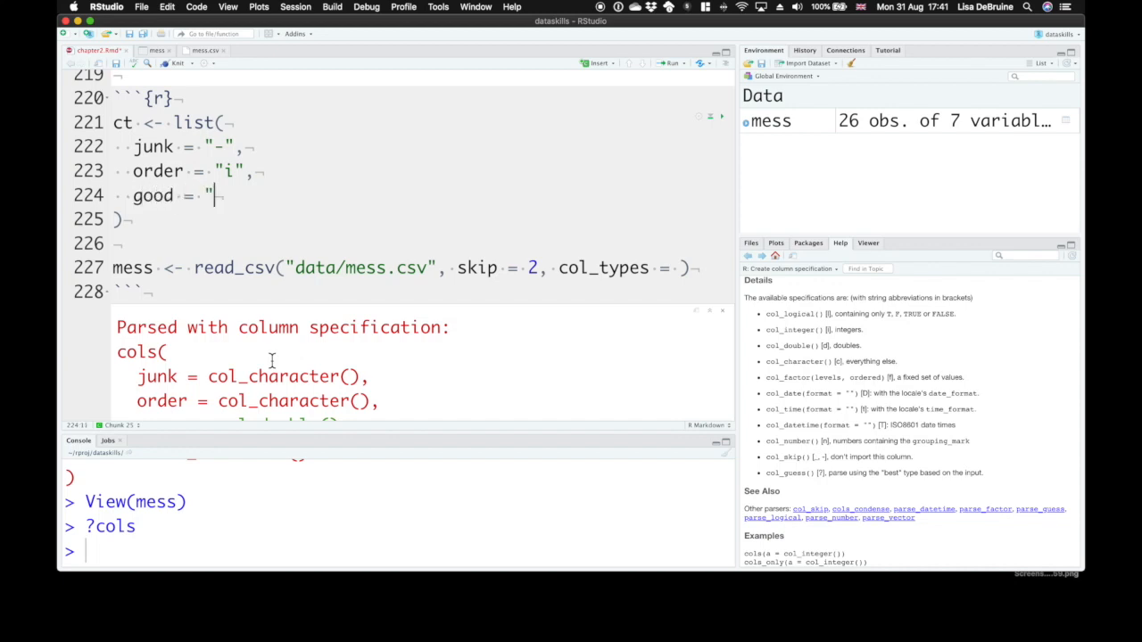
type("l")
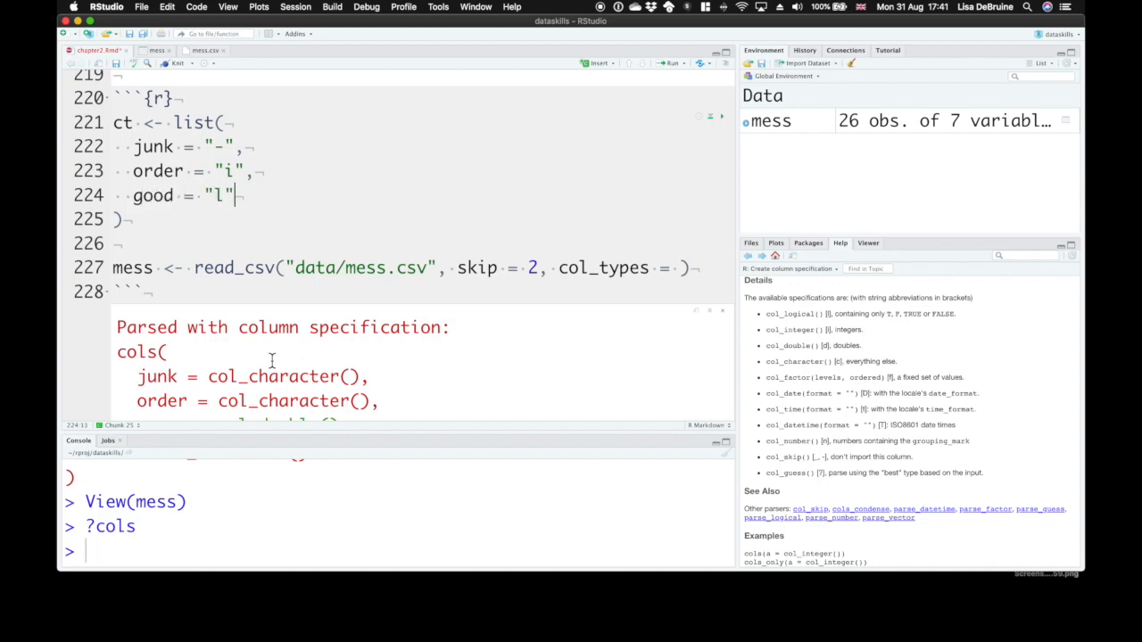
- Add date = "D" to ct and pass col_types = ct to read_csv
scroll("down", 3)
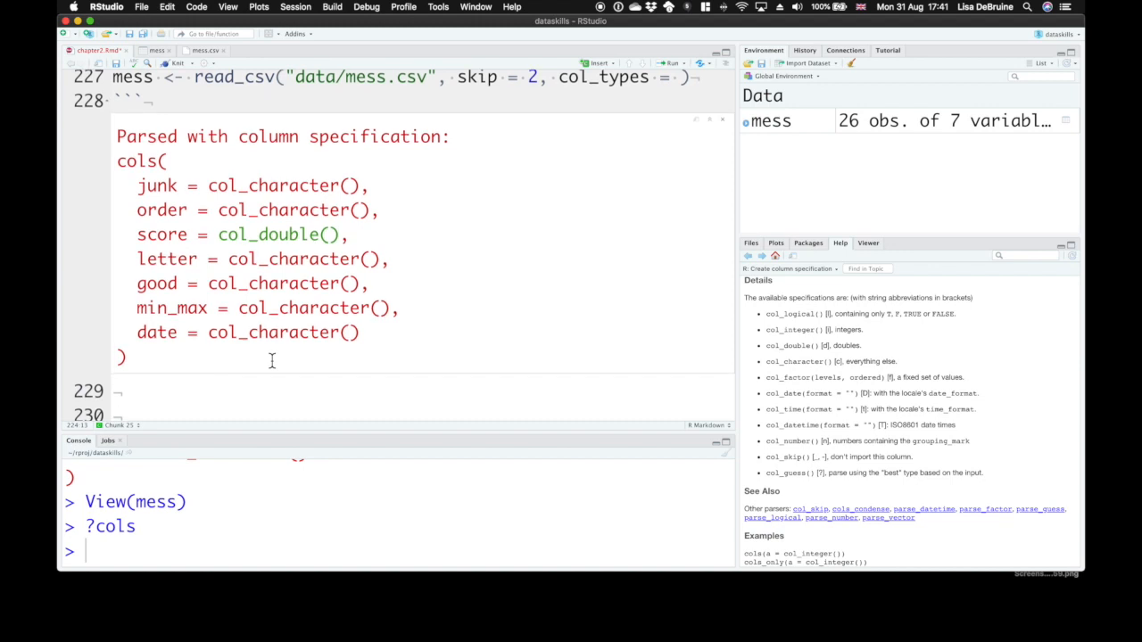
scroll("up", 3)
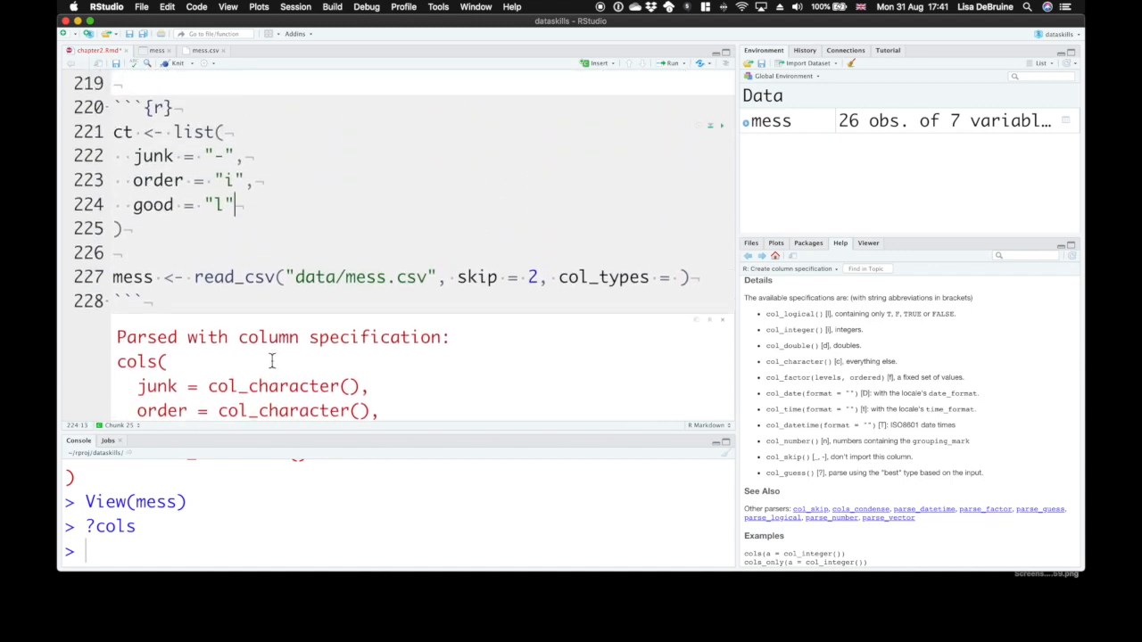
key("Return")
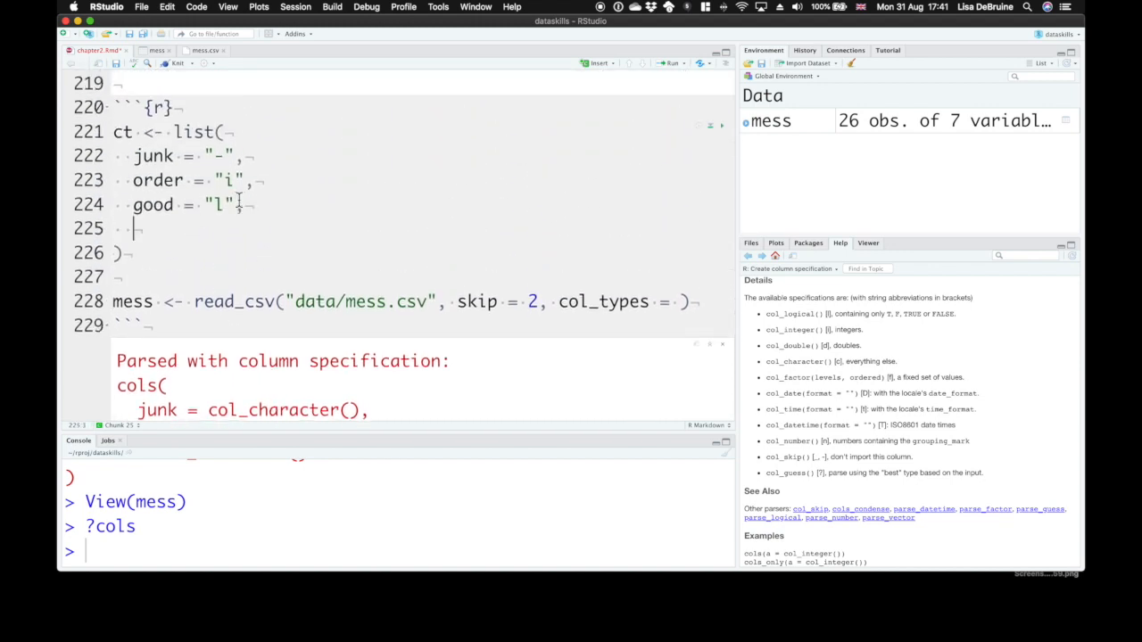
type("date")
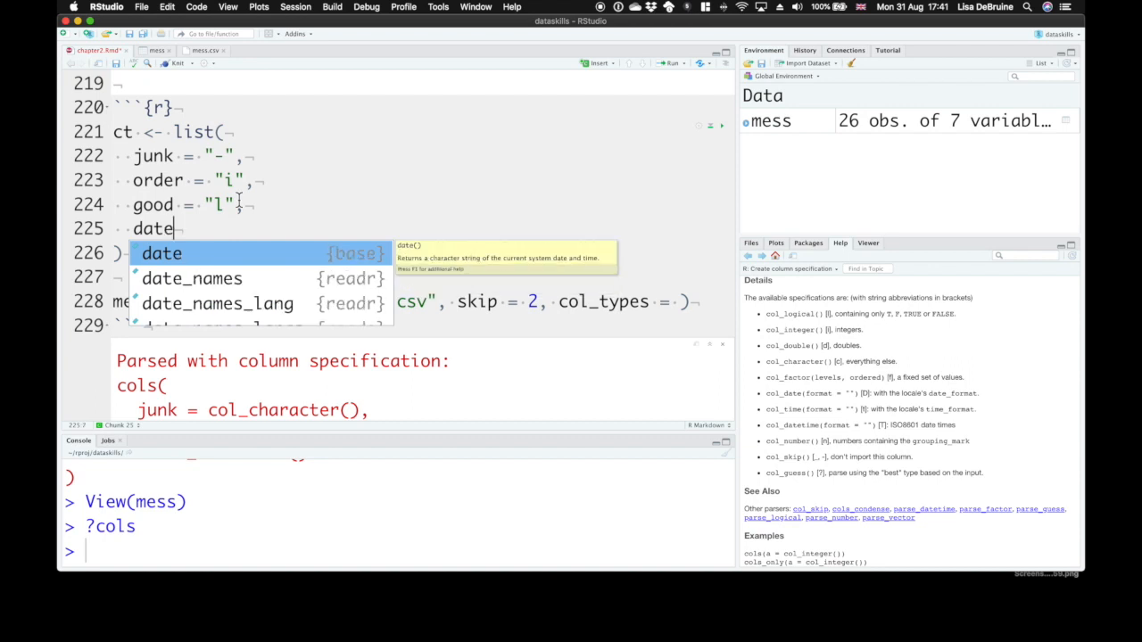
type("= \"D\"")
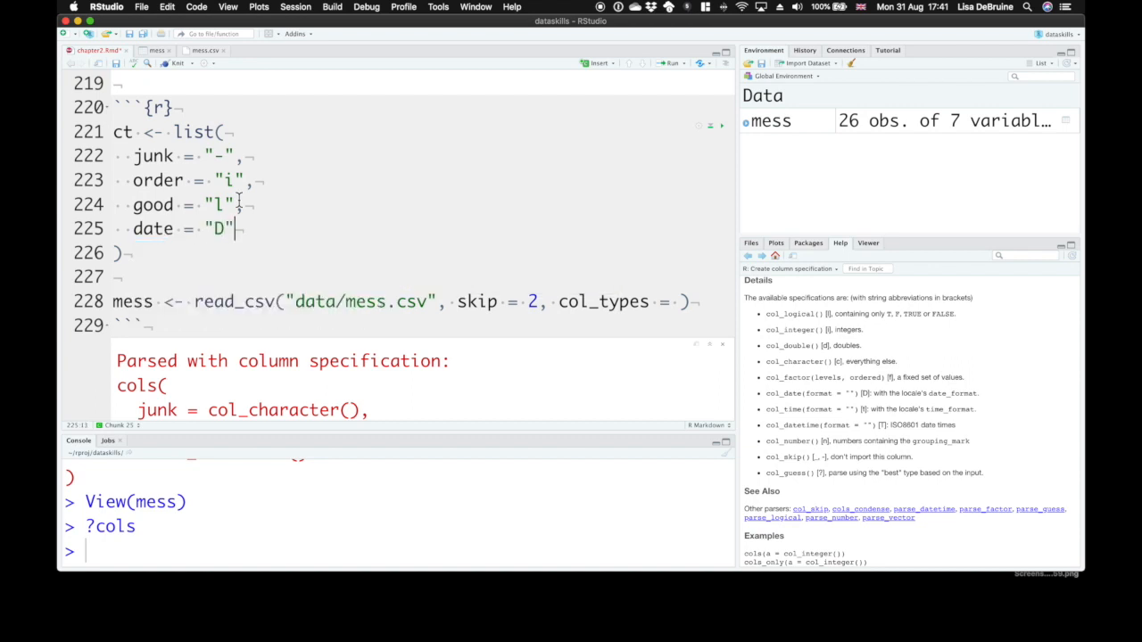
mouse_move(685, 302)
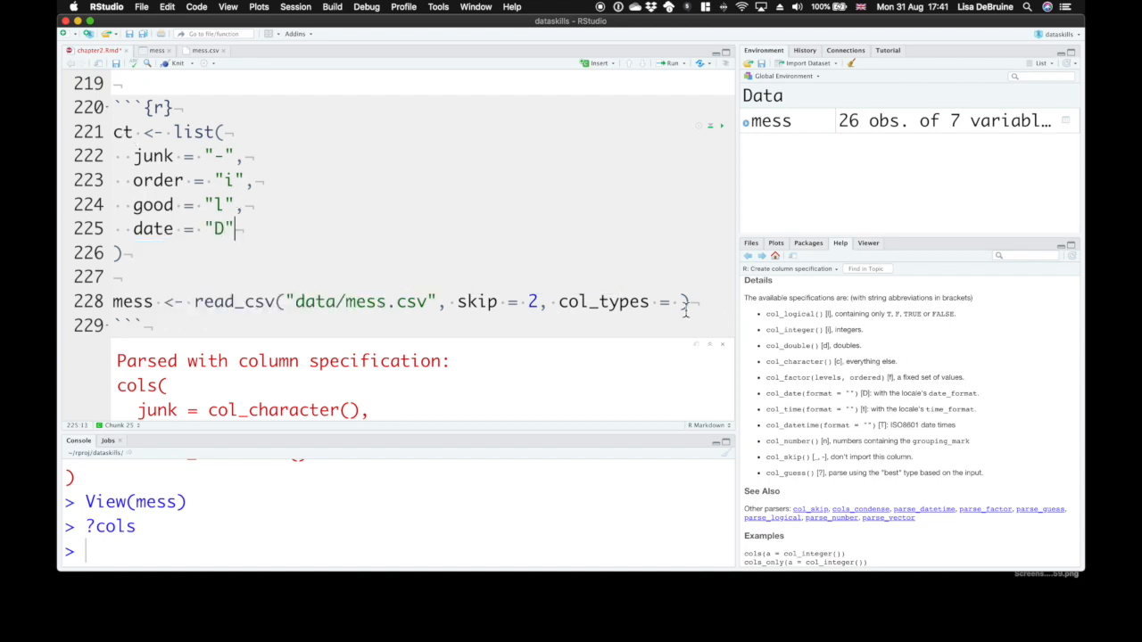
type("ct)")
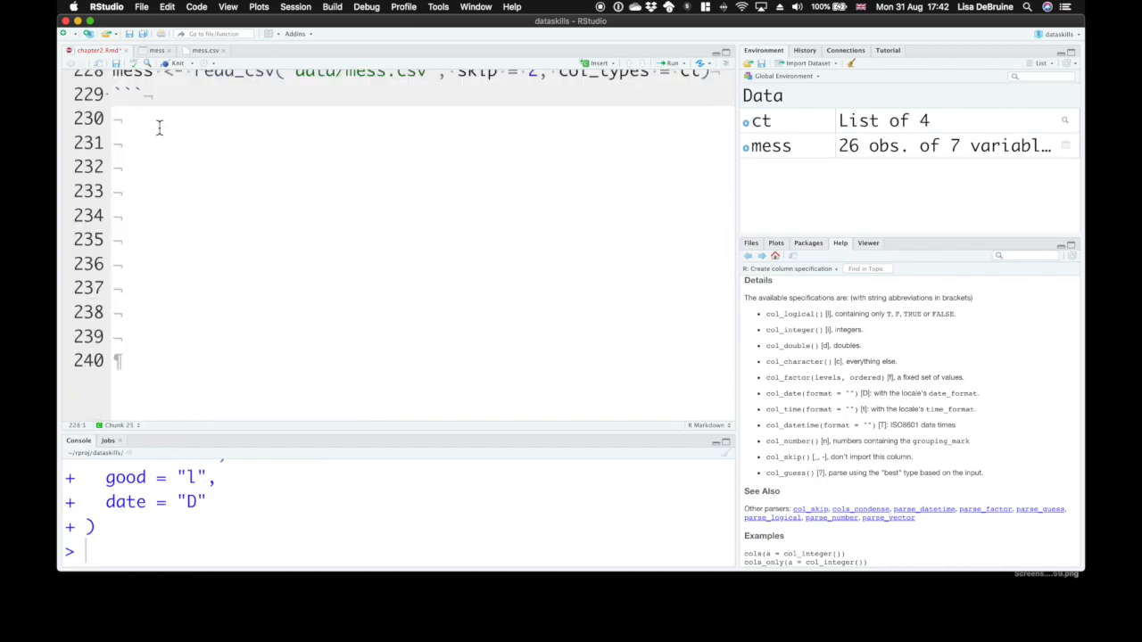
- Run the chunk so mess re-imports with col_types = ct, then review the 10 parsing failures
left_click(671, 63)
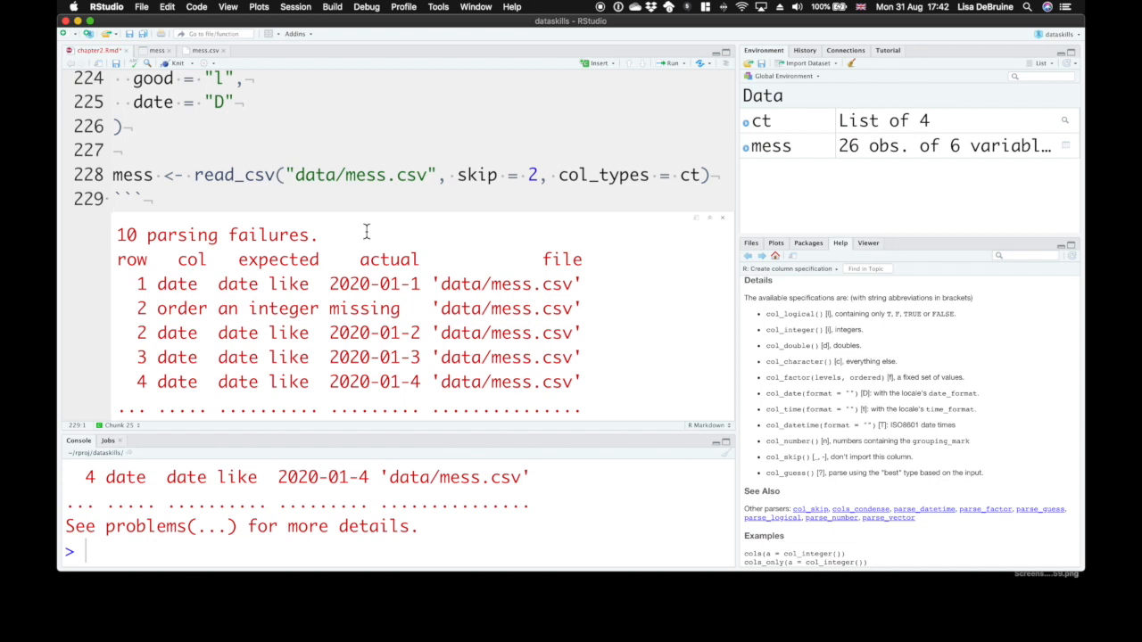
scroll("down", 3)
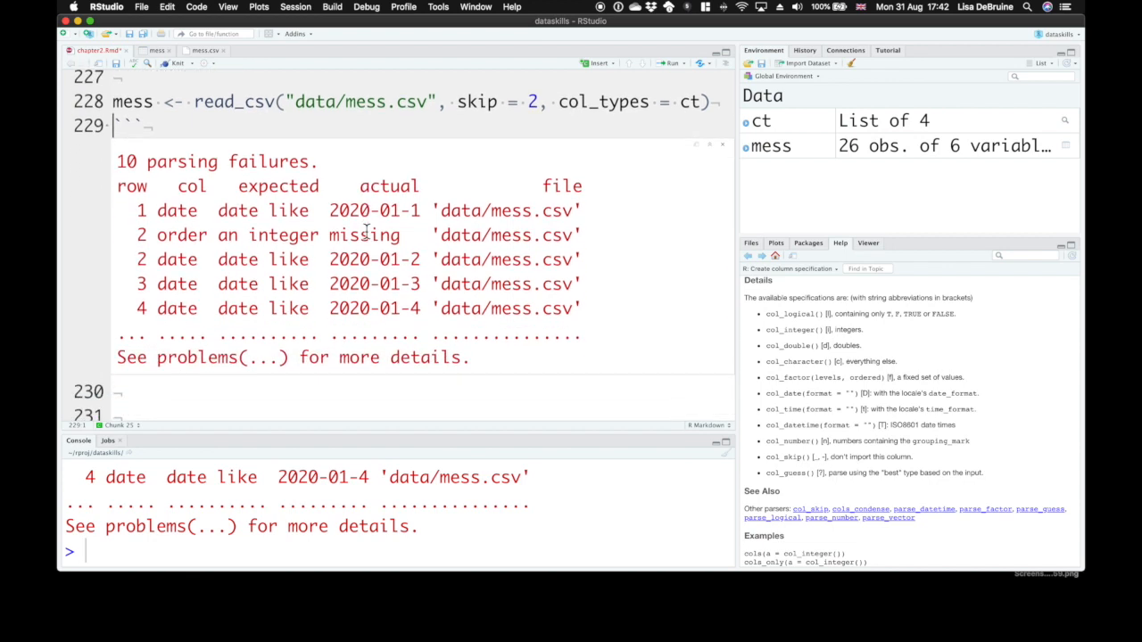
scroll("up", 3)
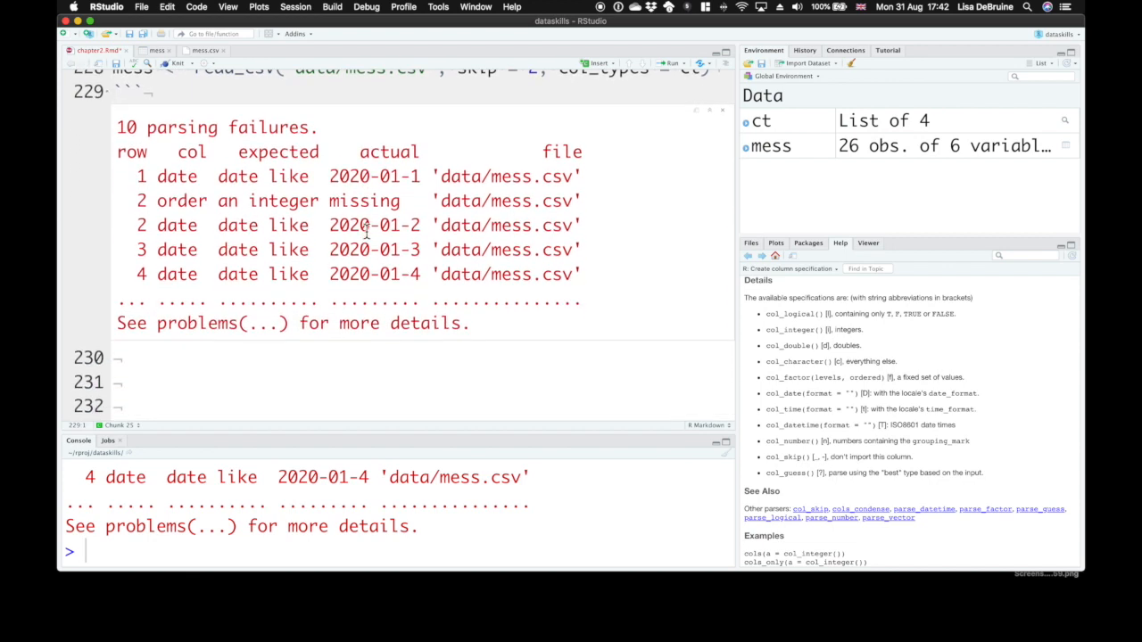
mouse_move(147, 170)
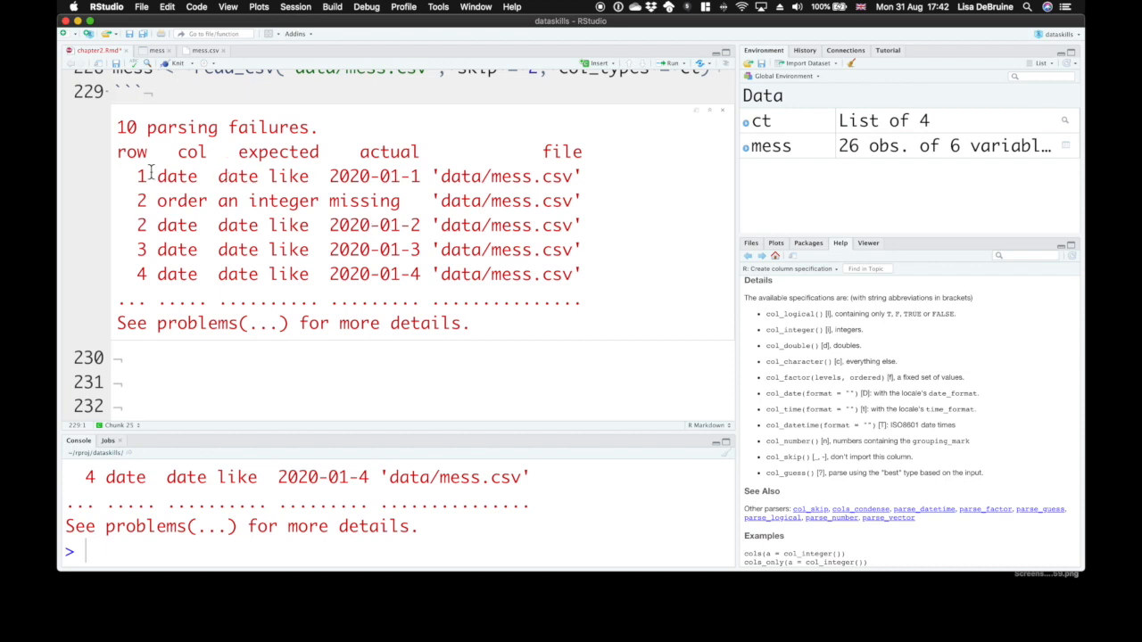
mouse_move(261, 205)
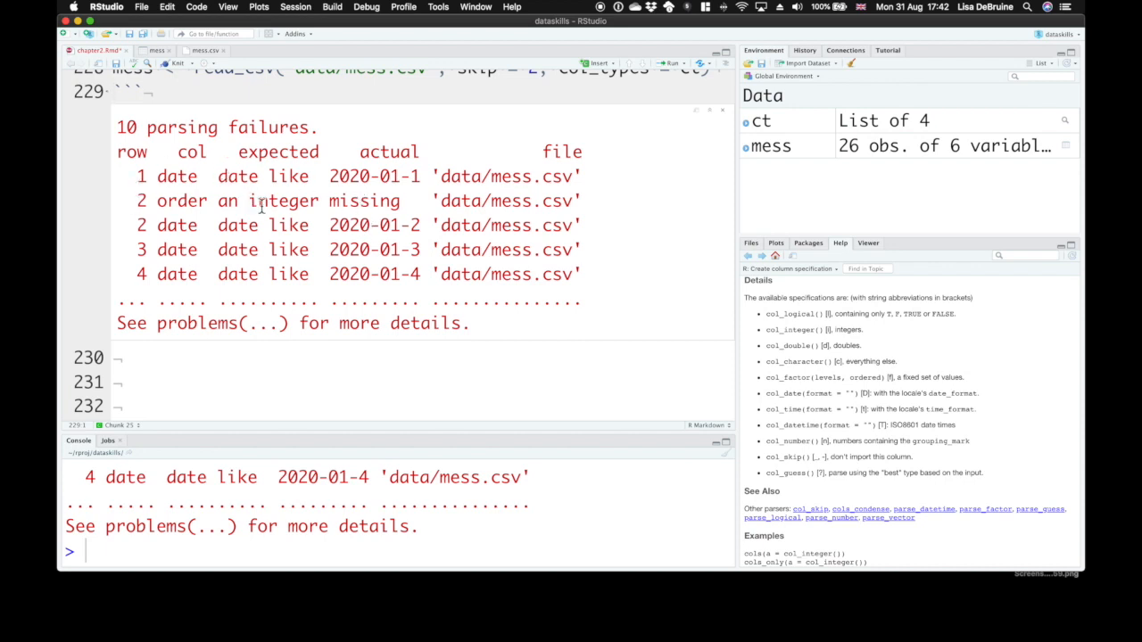
mouse_move(335, 207)
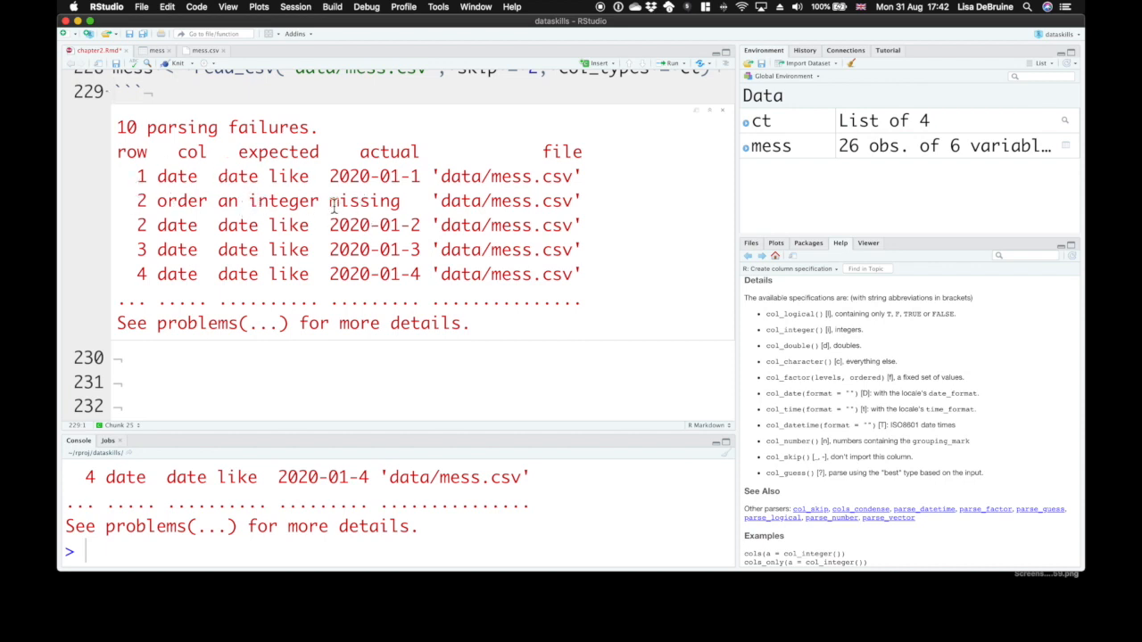
mouse_move(348, 195)
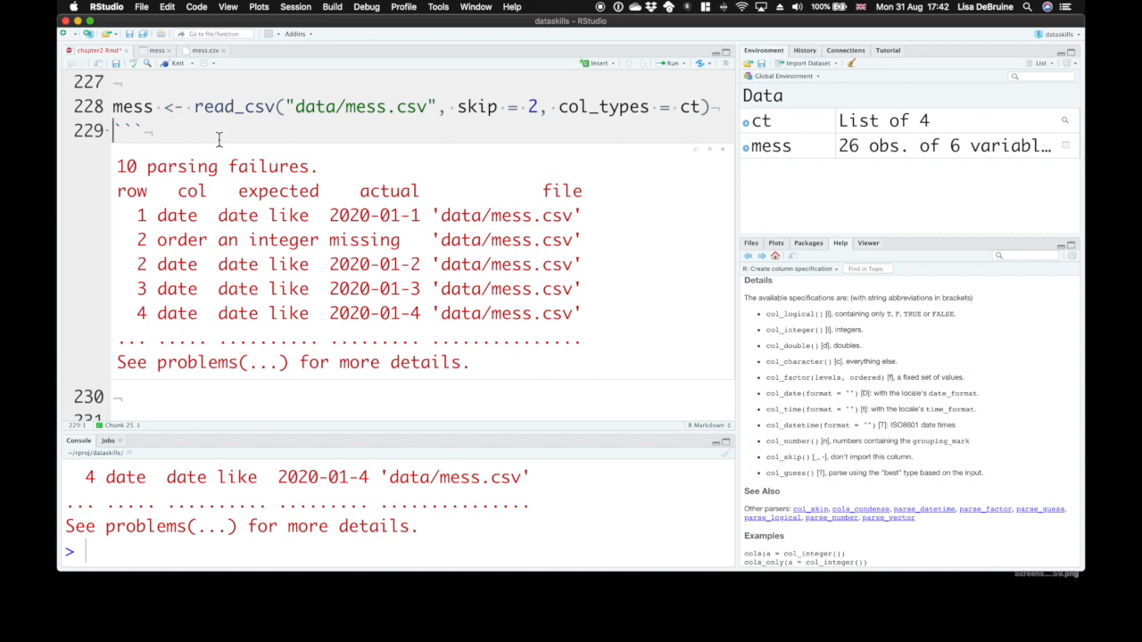
mouse_move(264, 228)
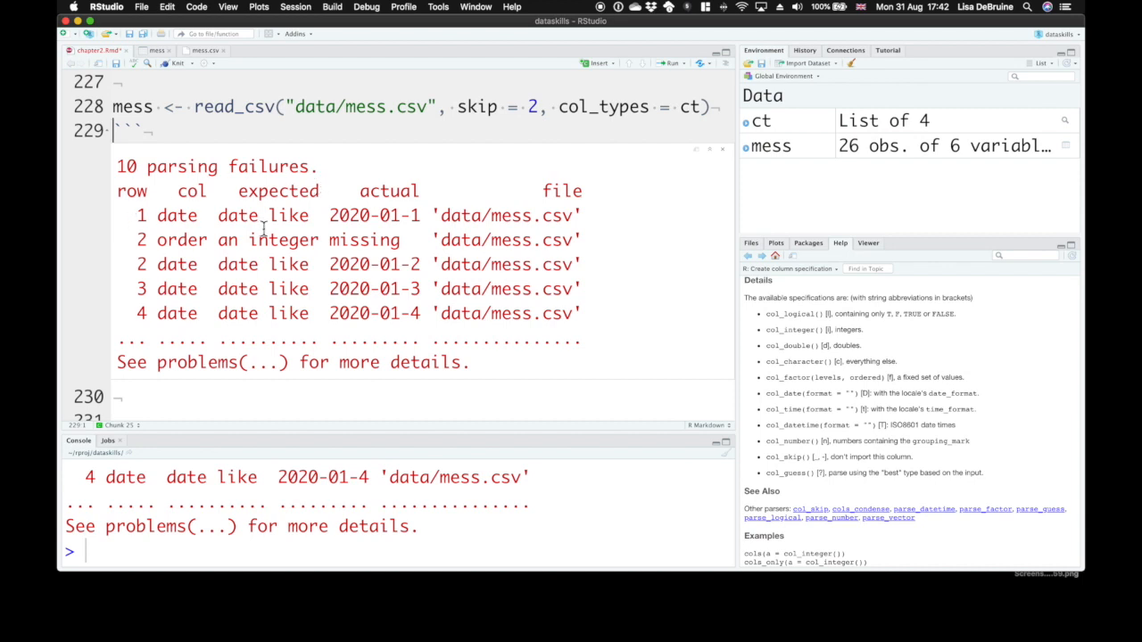
mouse_move(239, 314)
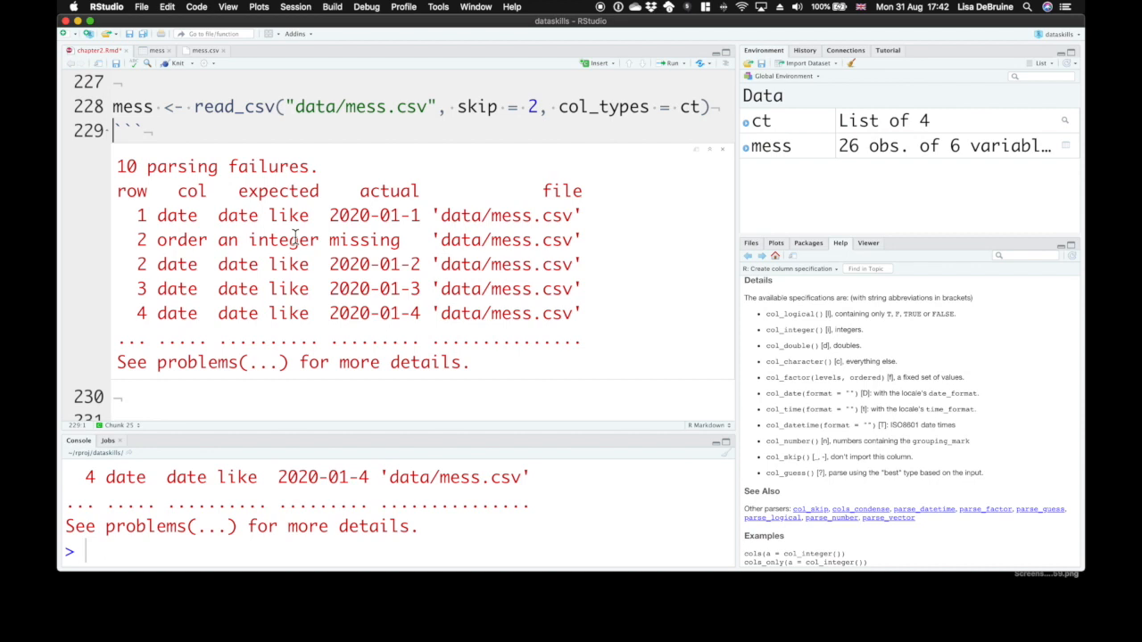
mouse_move(371, 246)
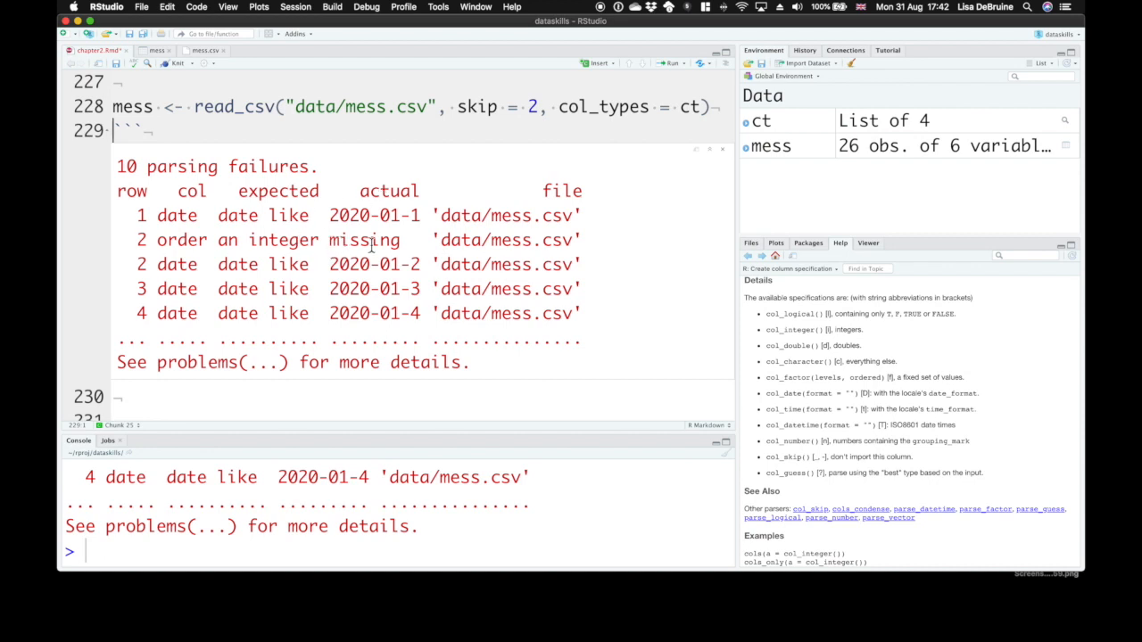
scroll("up", 3)
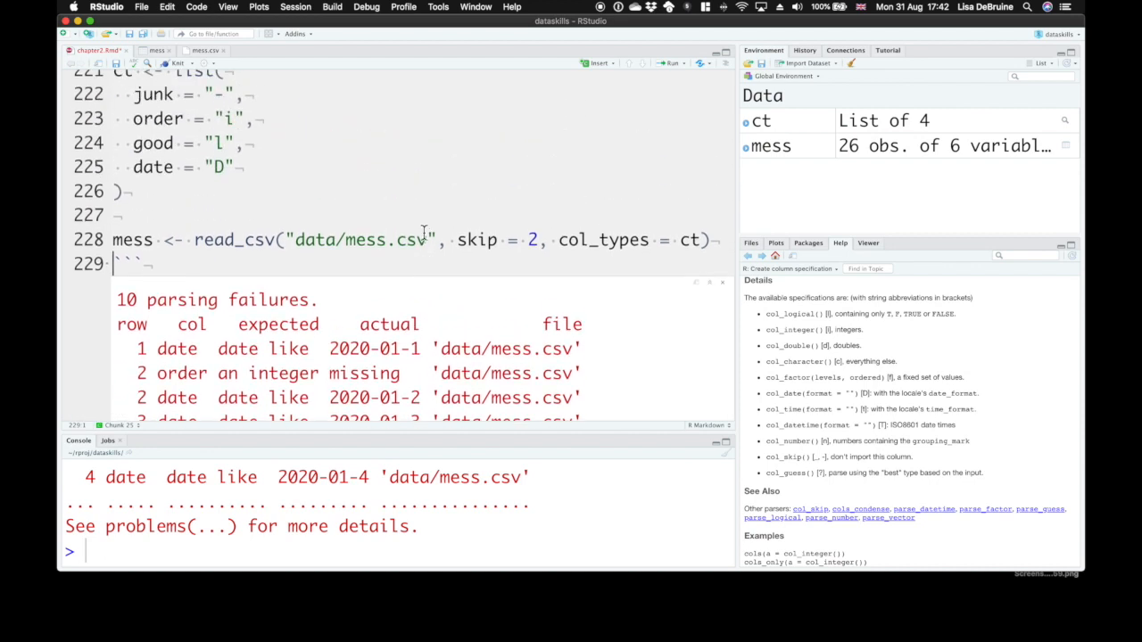
scroll("up", 3)
type(",")
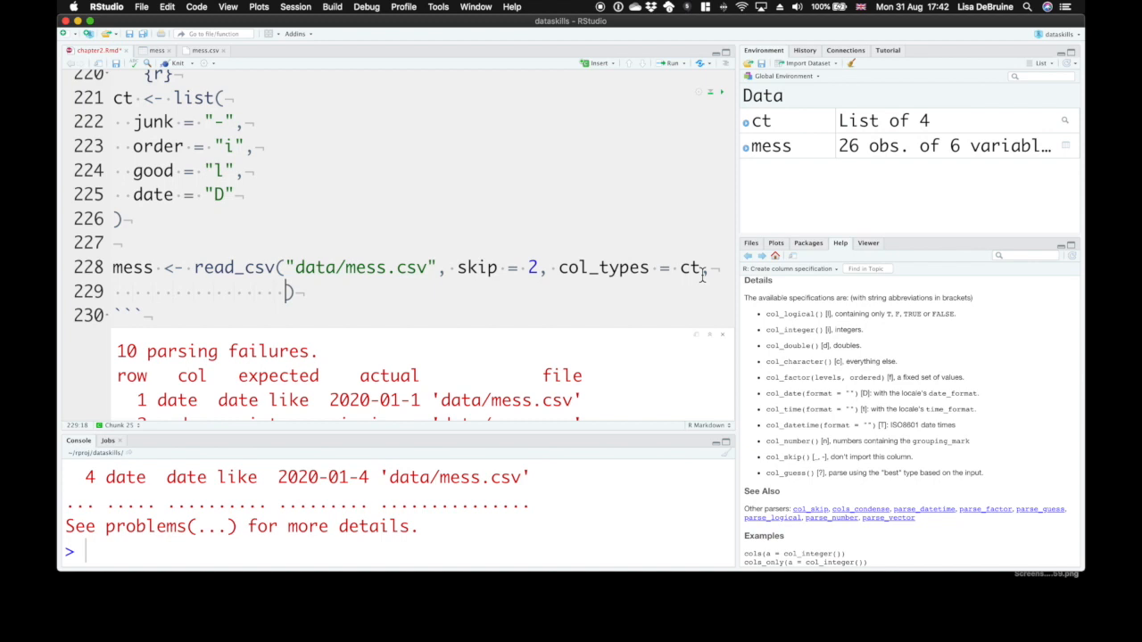
- Add na = "missing" to the read_csv call so only 9 date parsing failures remain
type("na =")
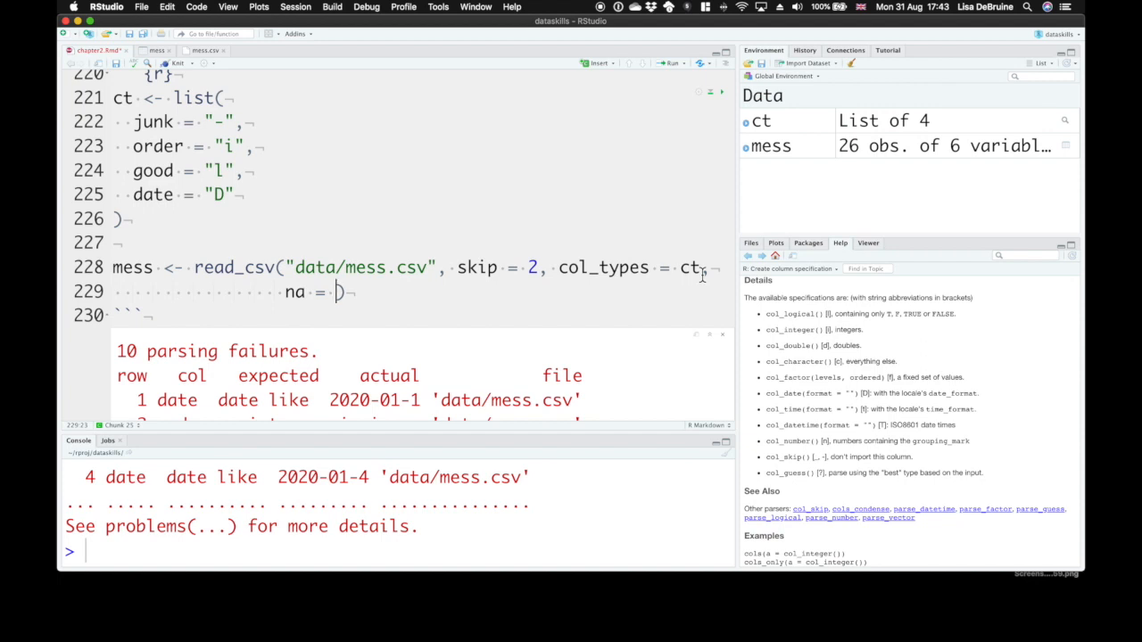
type("\"")
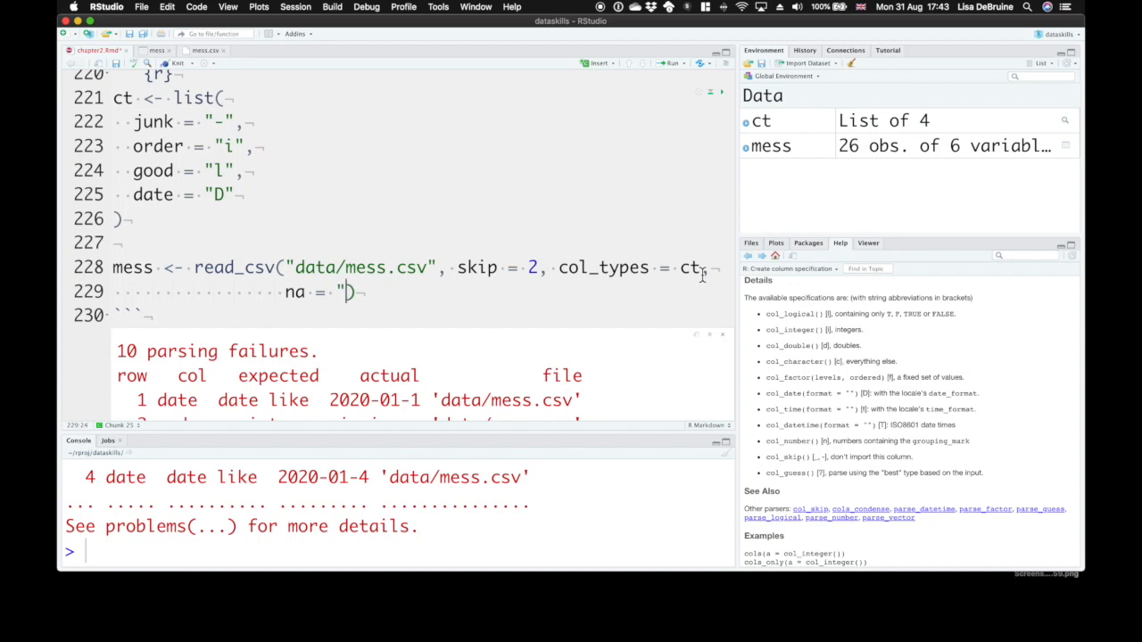
type("missin")
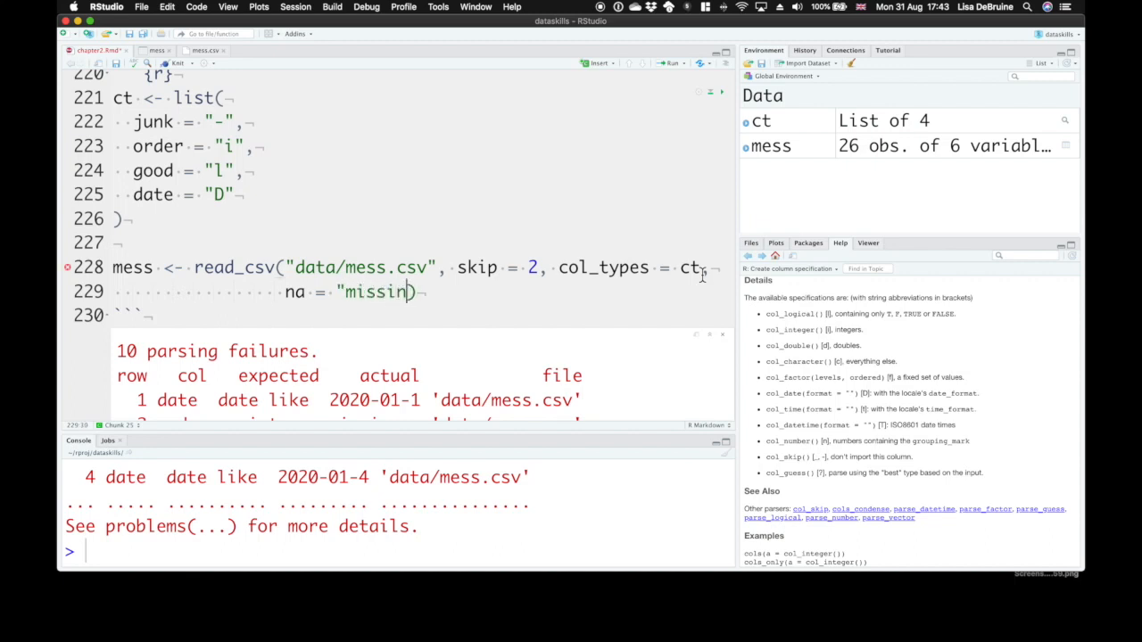
type("g")
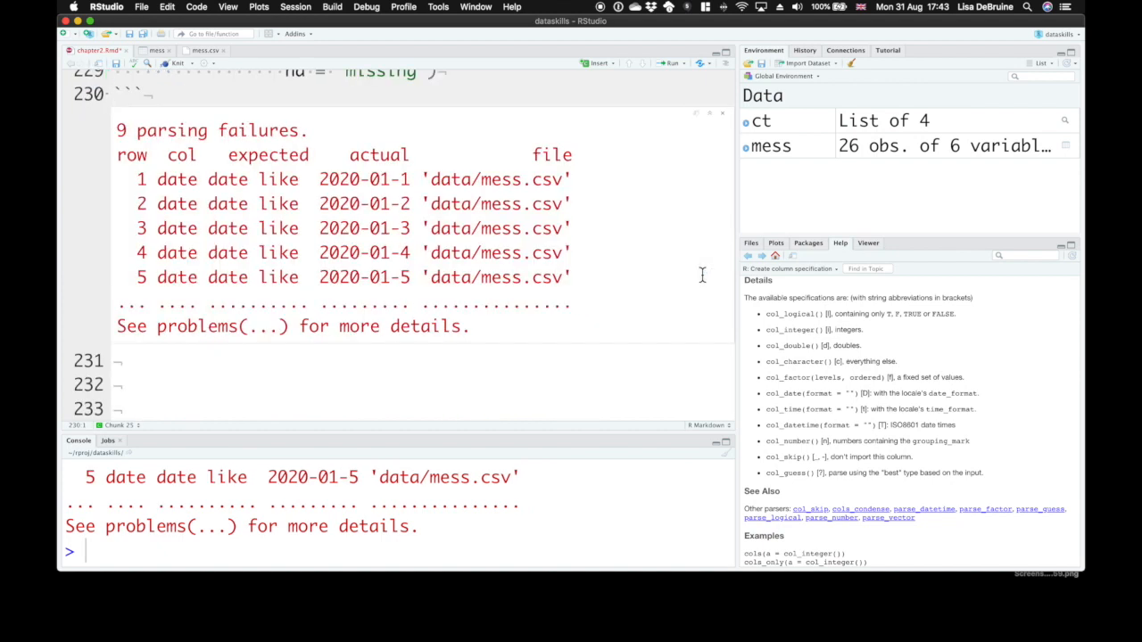
scroll("up", 3)
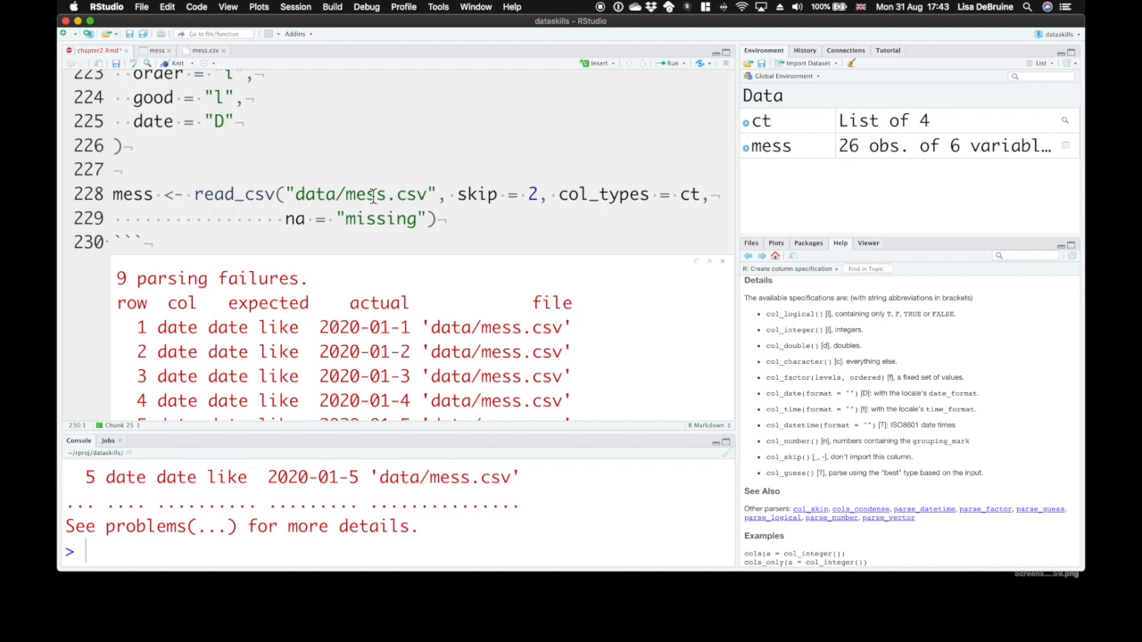
mouse_move(158, 339)
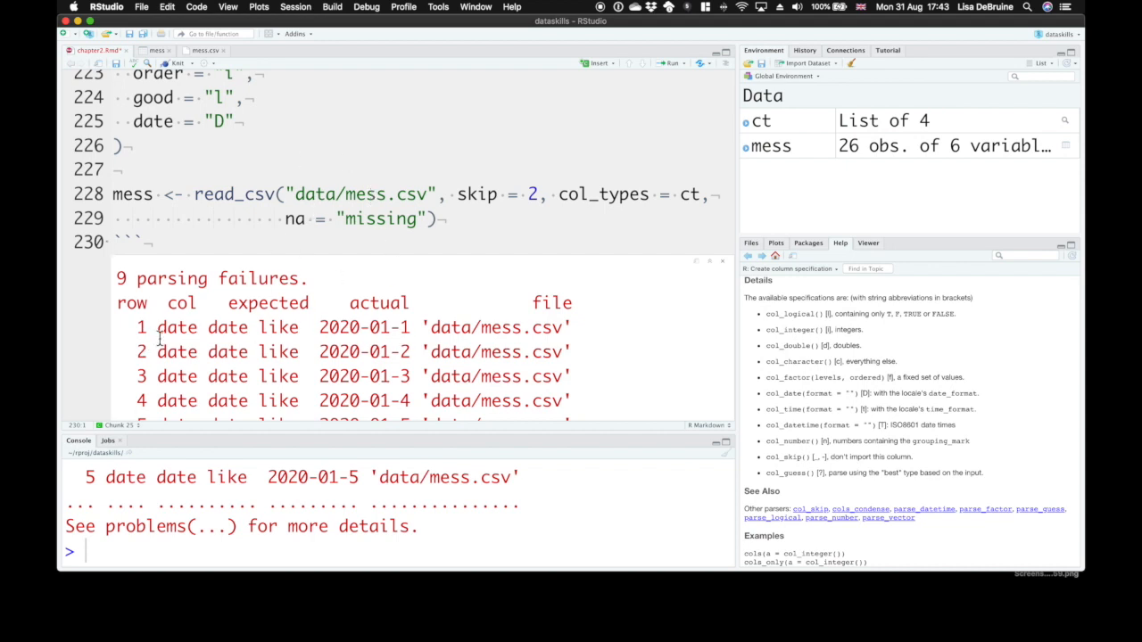
mouse_move(275, 336)
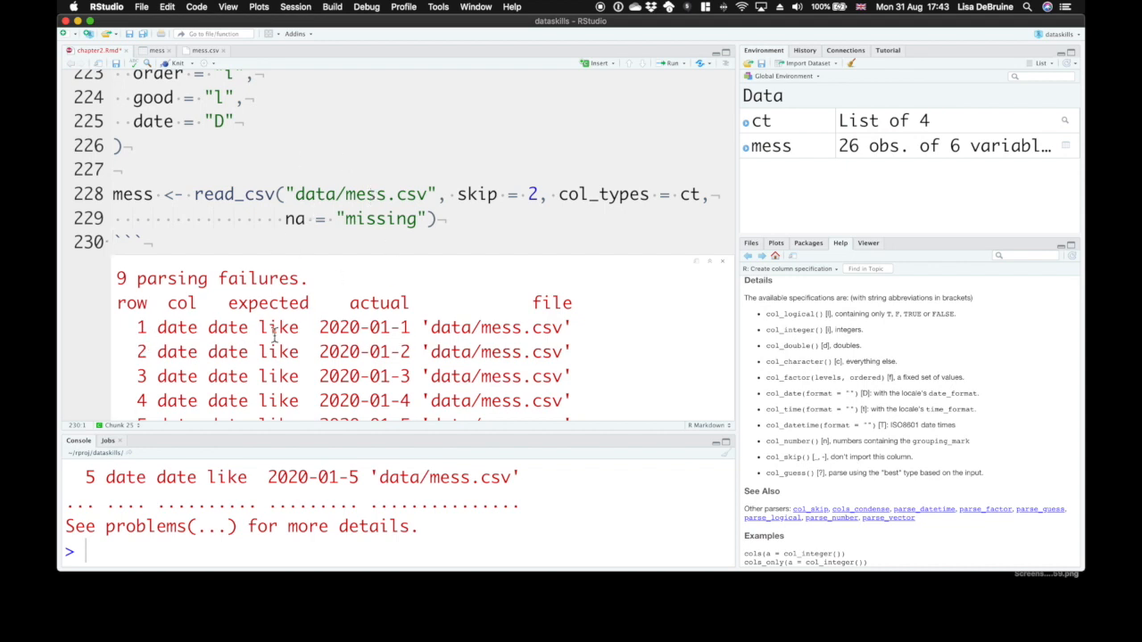
mouse_move(378, 339)
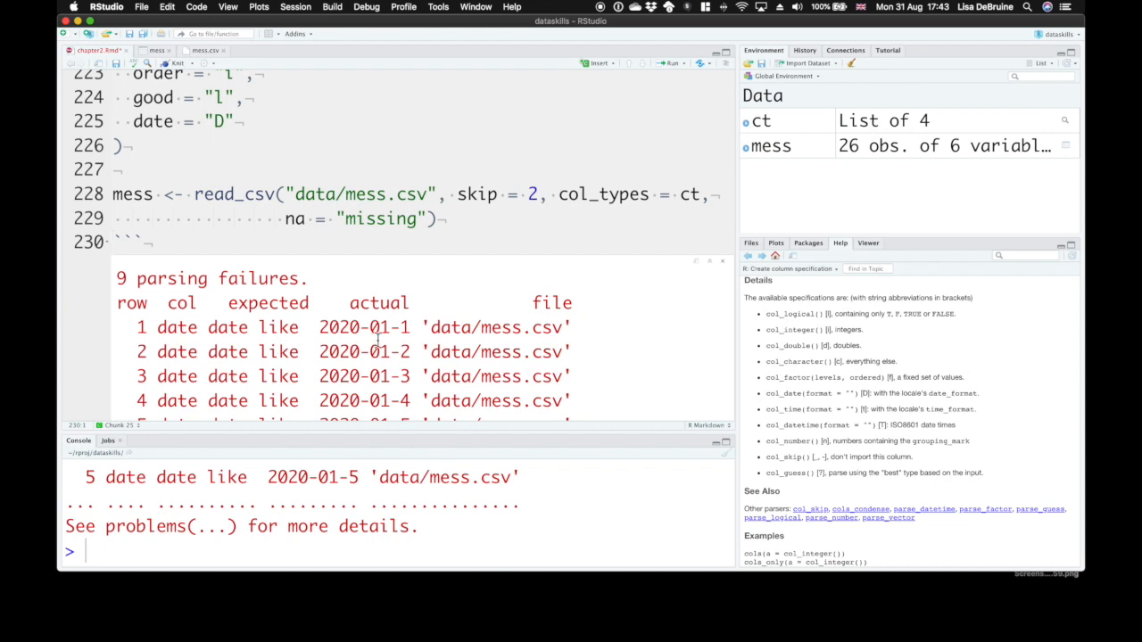
scroll("up", 3)
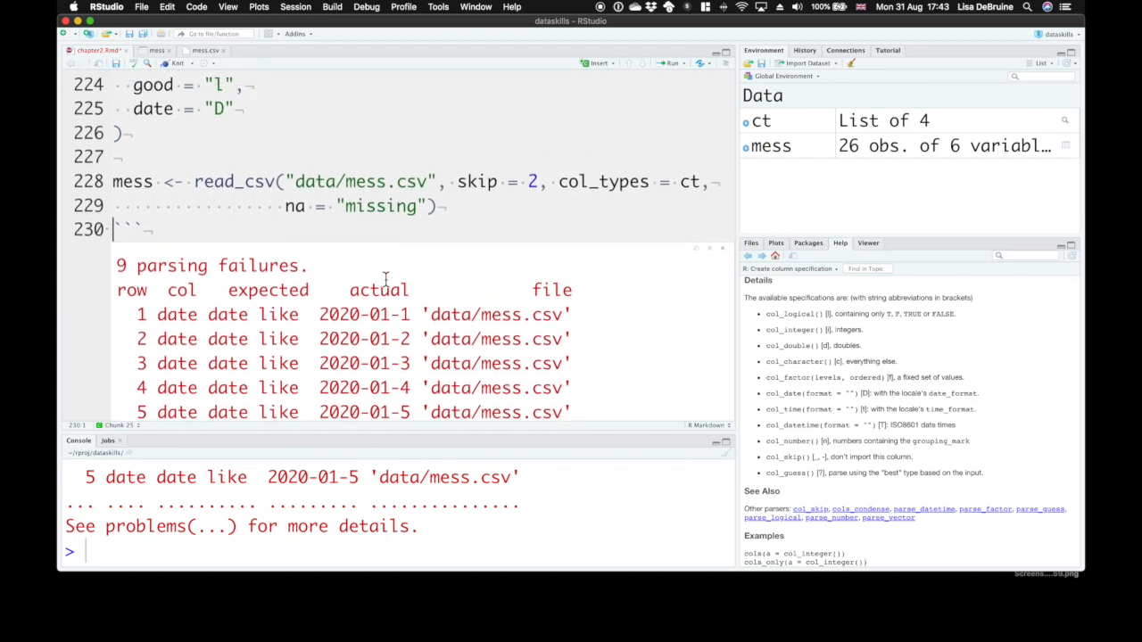
scroll("up", 3)
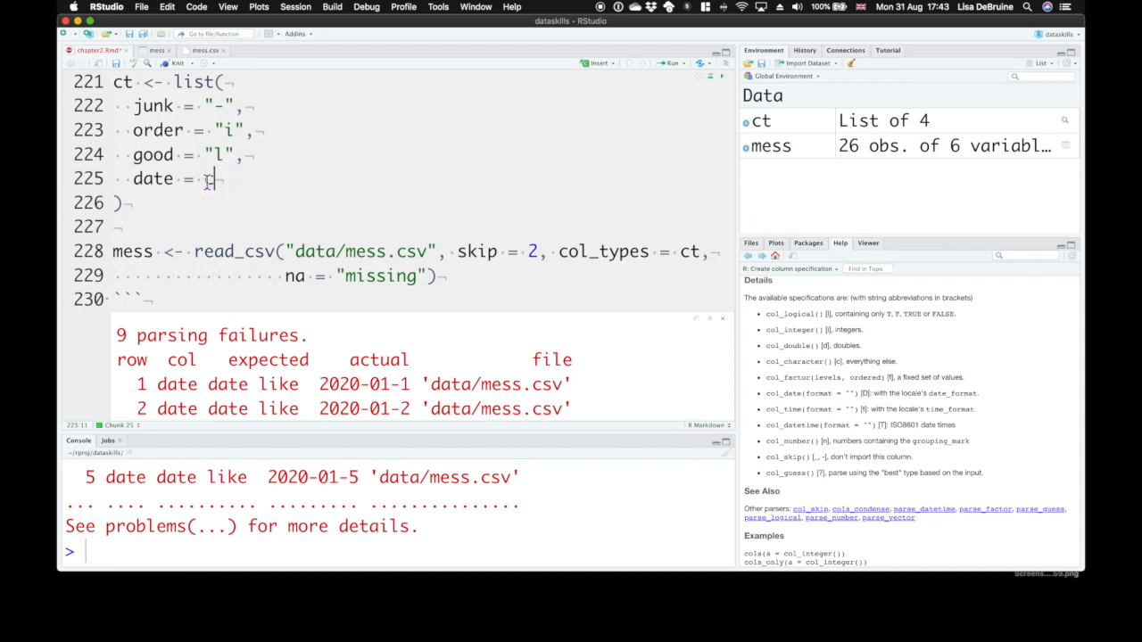
- Replace date = "D" in the ct list with date = col_date(format = "")
type("col_date(")
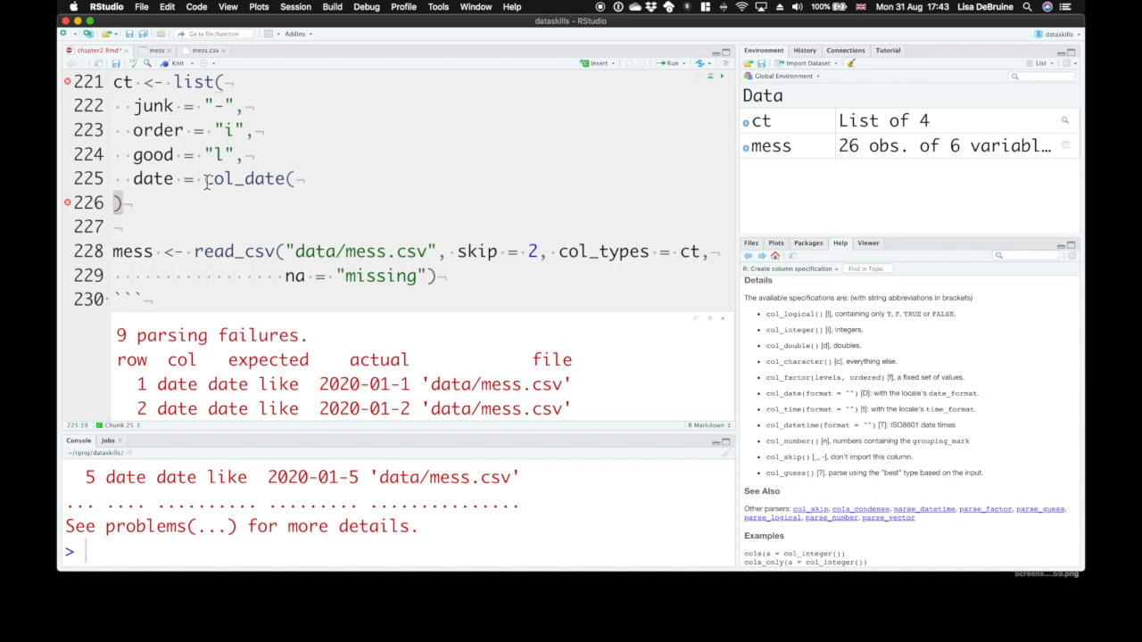
type("format =")
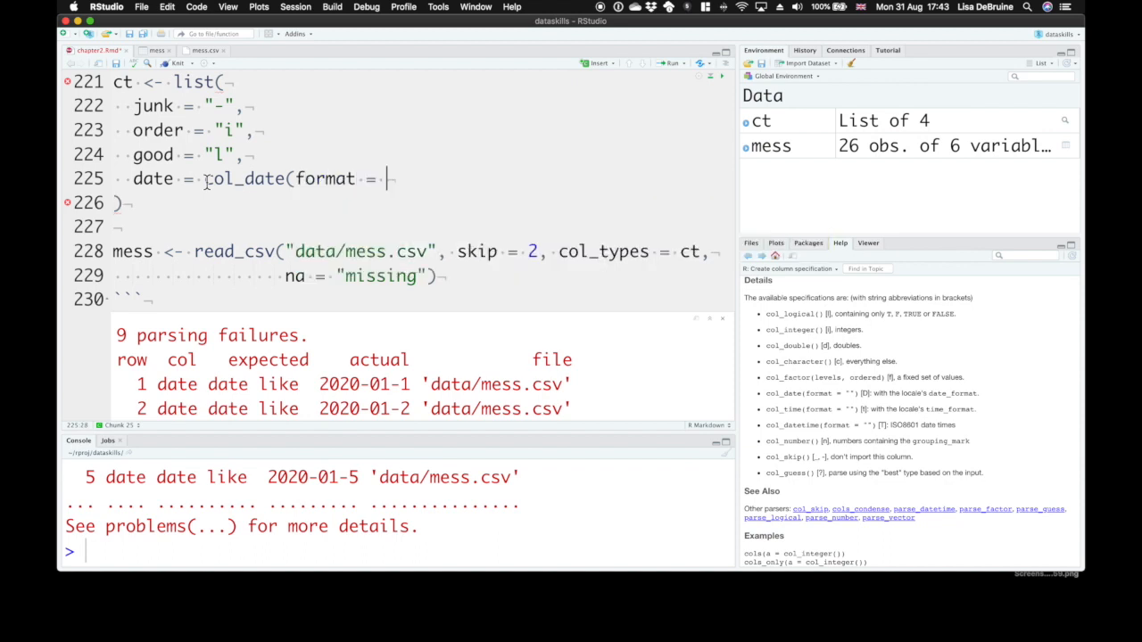
type("\"\"")
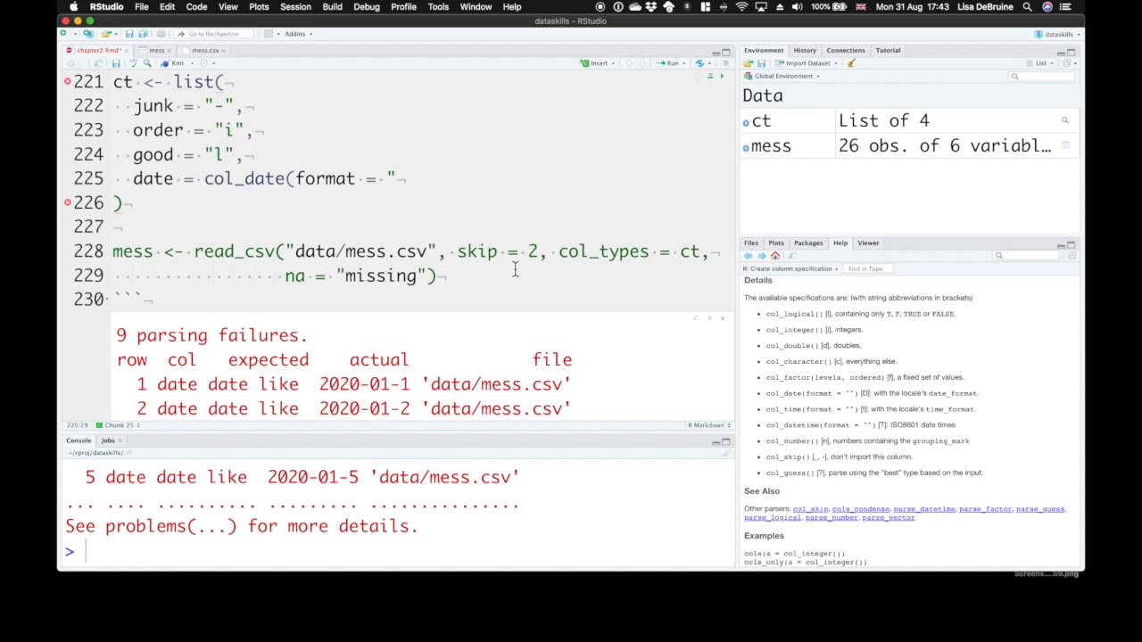
scroll("down", 3)
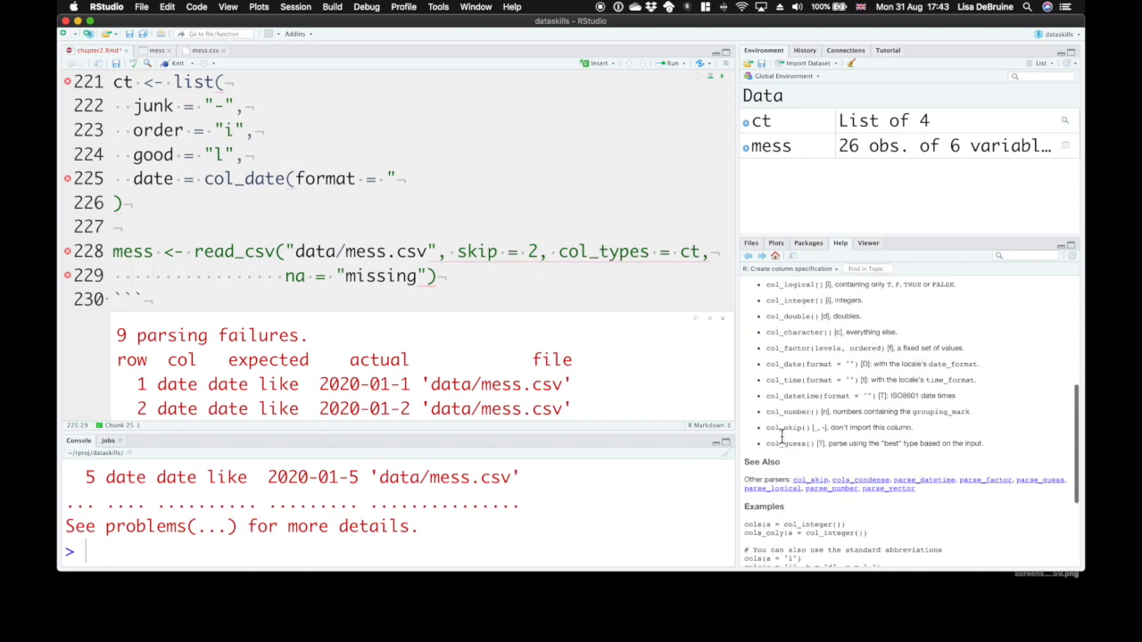
scroll("up", 3)
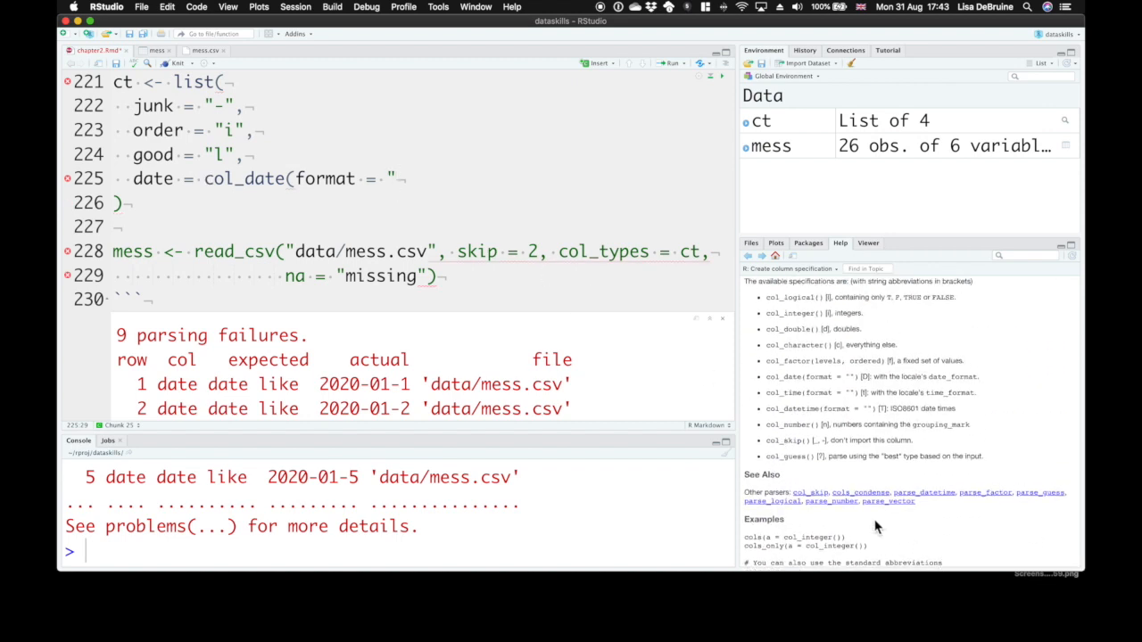
mouse_move(924, 523)
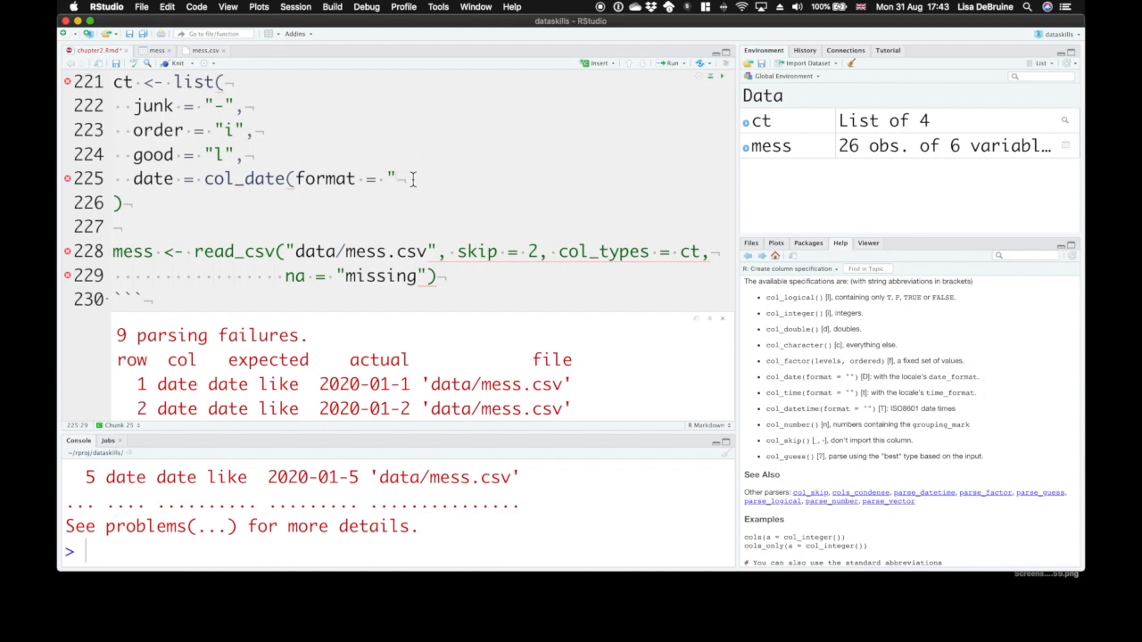
- Fill the col_date format string with "%Y-%m-%d"
type("%Y")
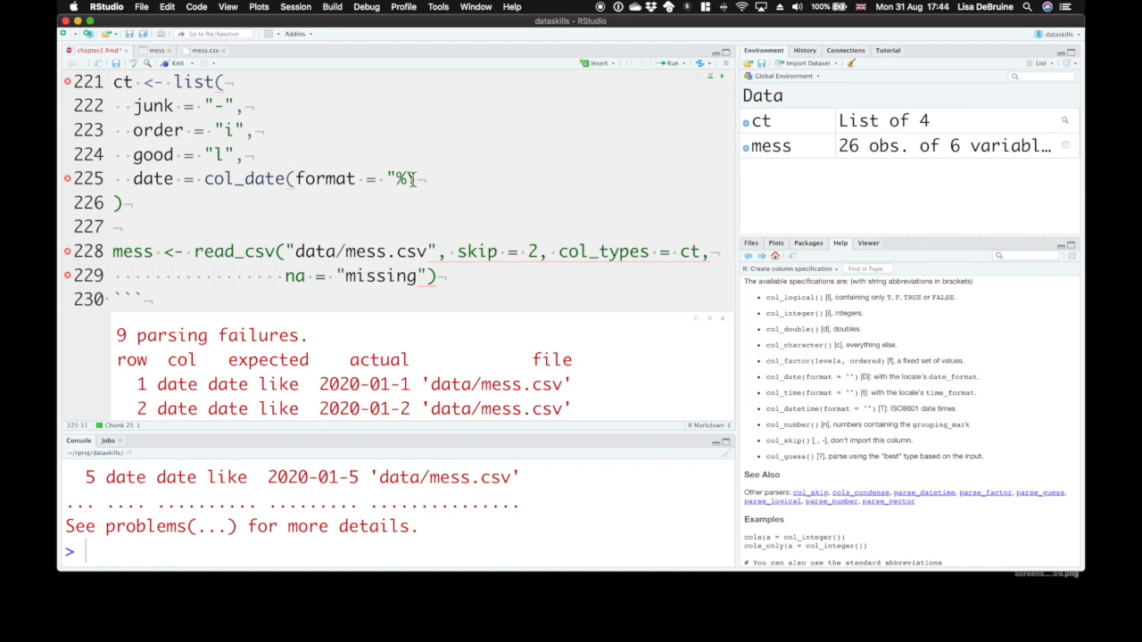
type("-%")
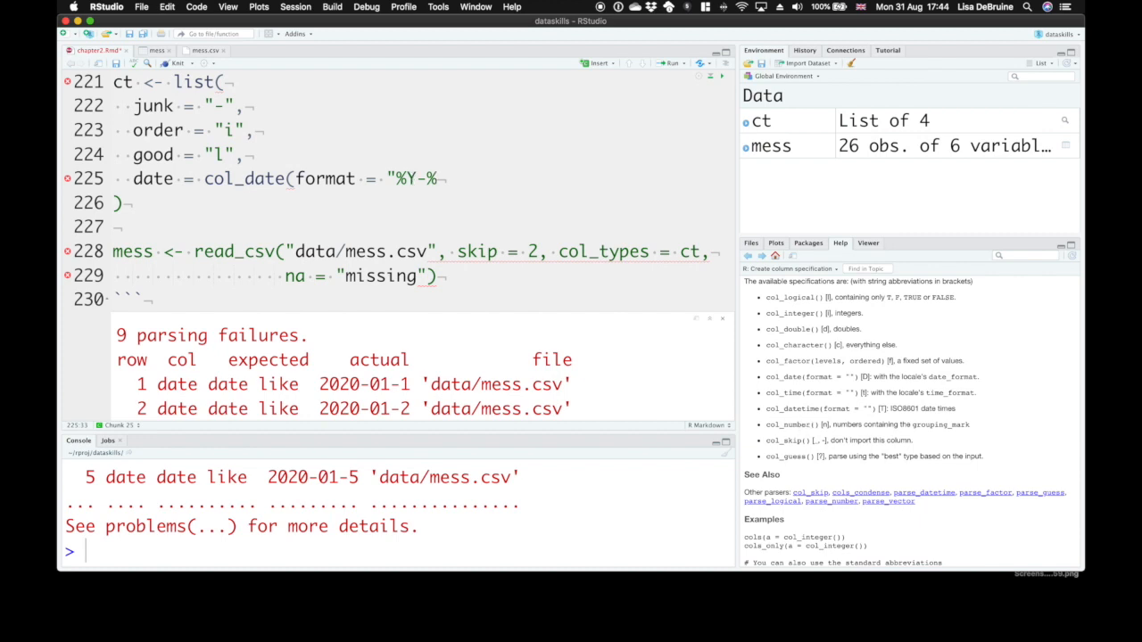
type("m")
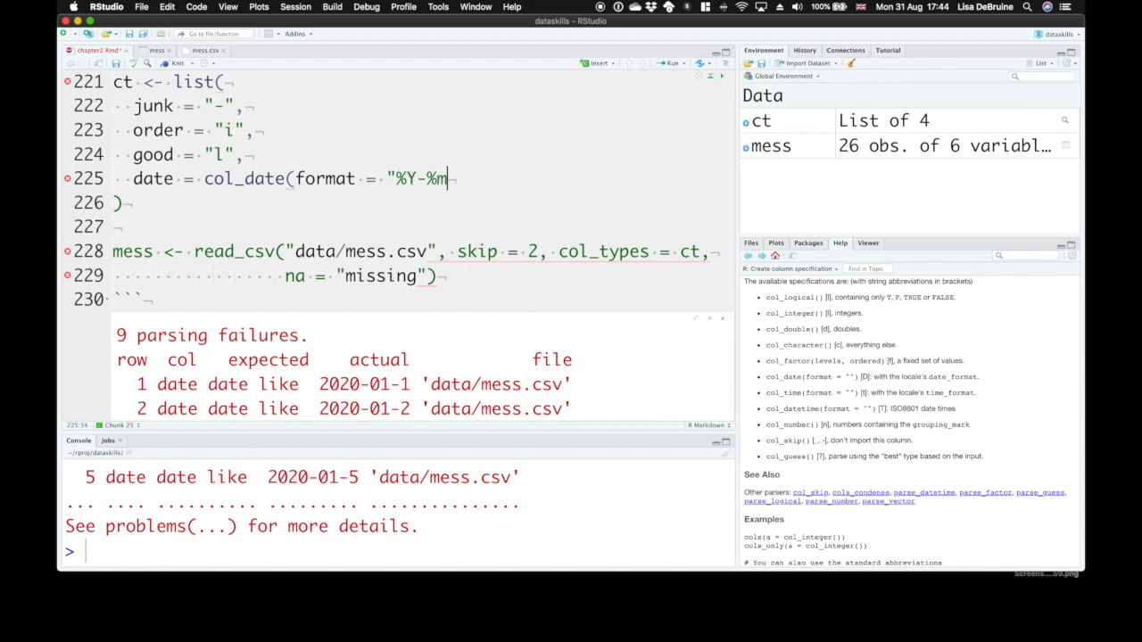
type("-%d\")")
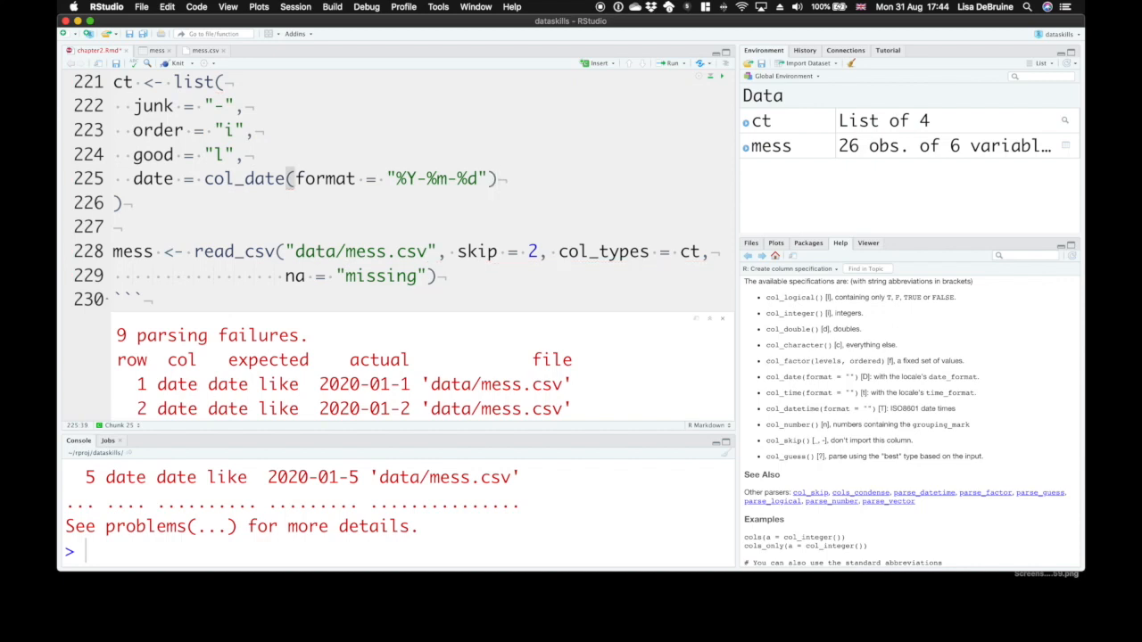
mouse_move(610, 196)
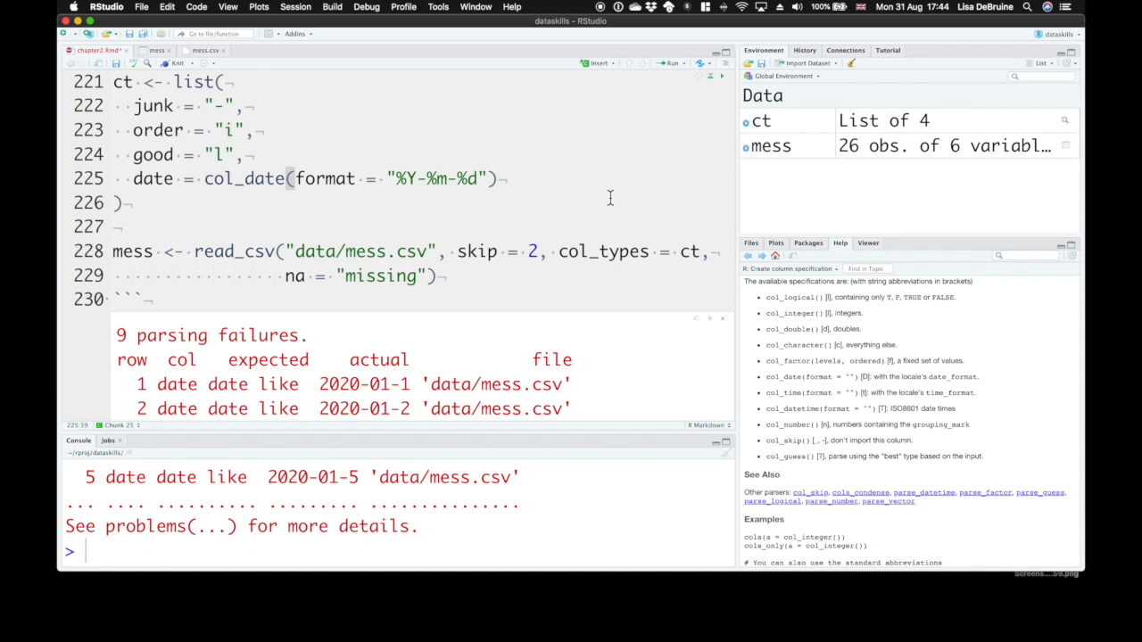
scroll("up", 3)
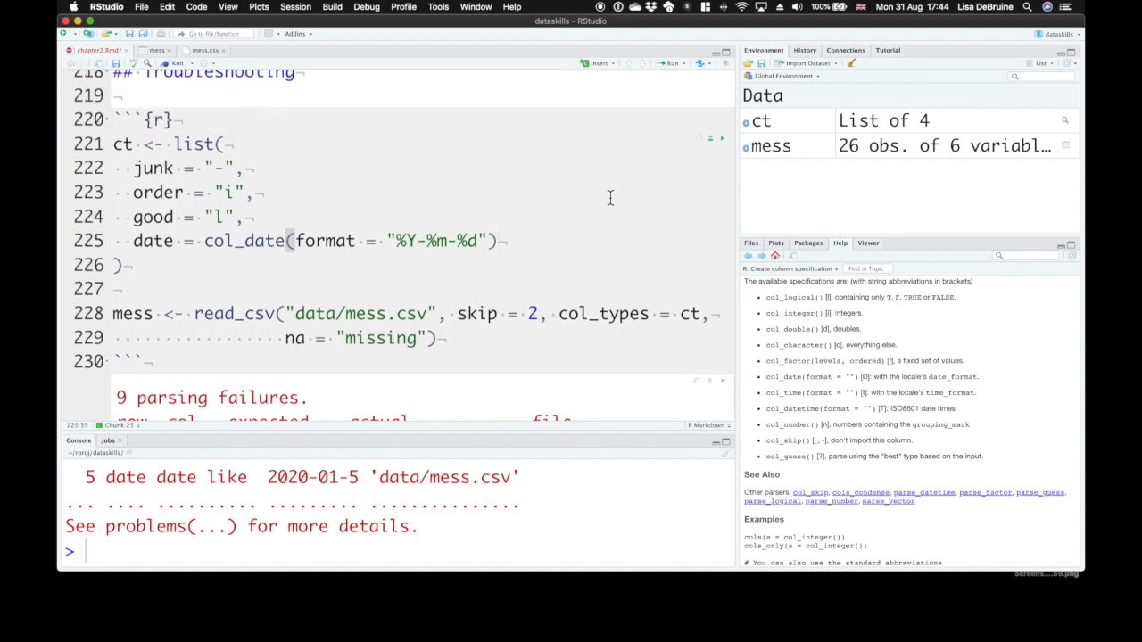
mouse_move(389, 261)
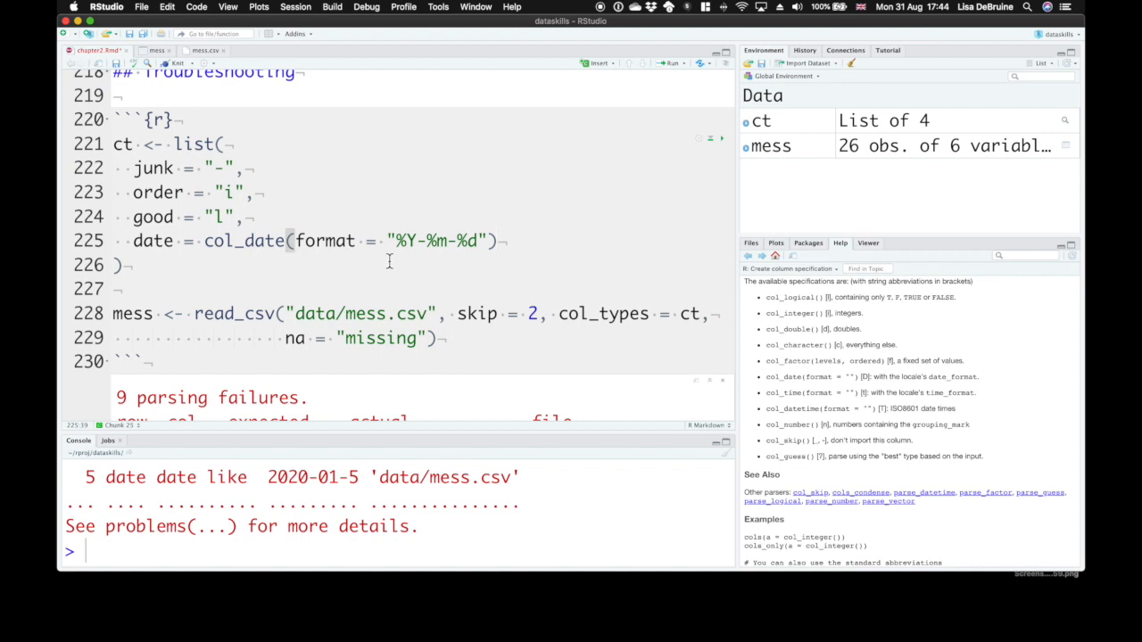
- Re-run the import without parsing failures, view the mess table with dates, and return to the .Rmd
left_click(182, 142)
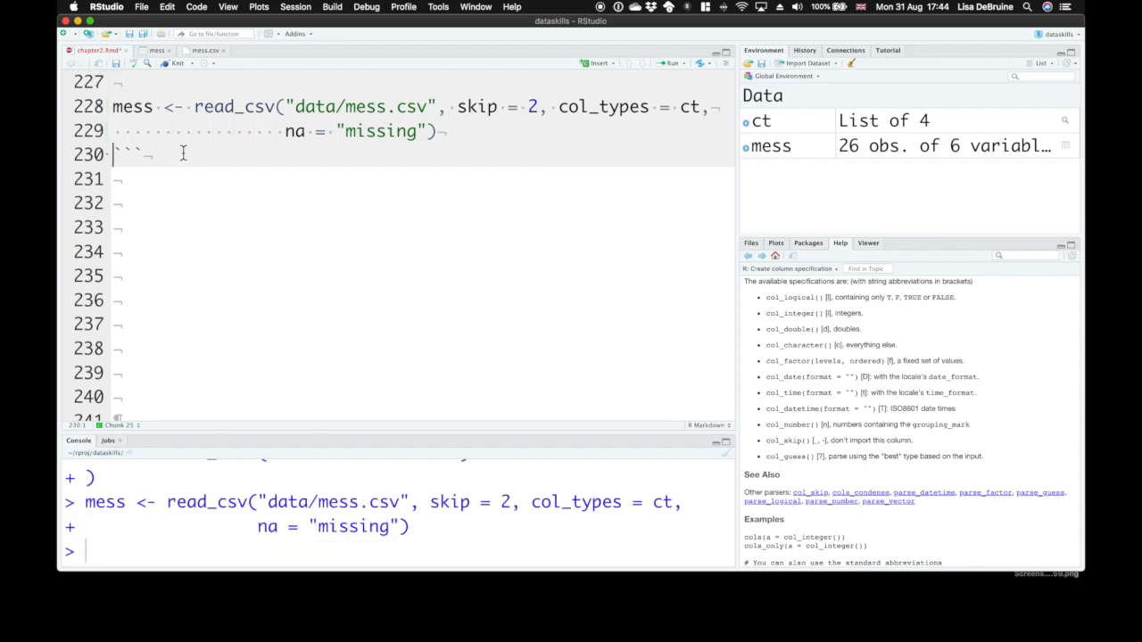
mouse_move(514, 104)
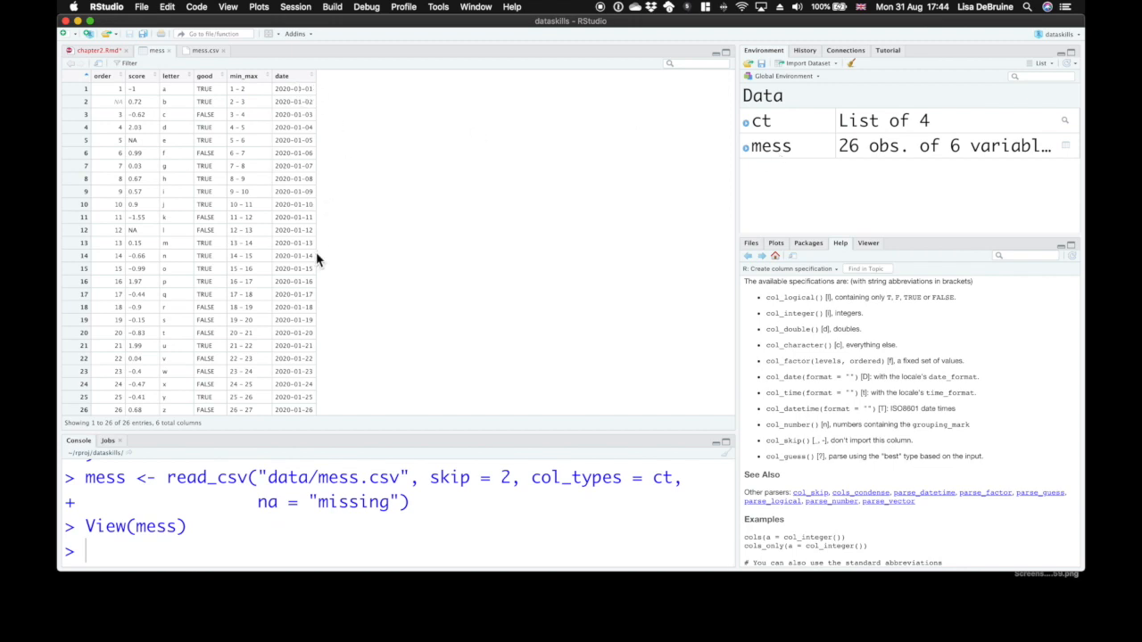
mouse_move(307, 100)
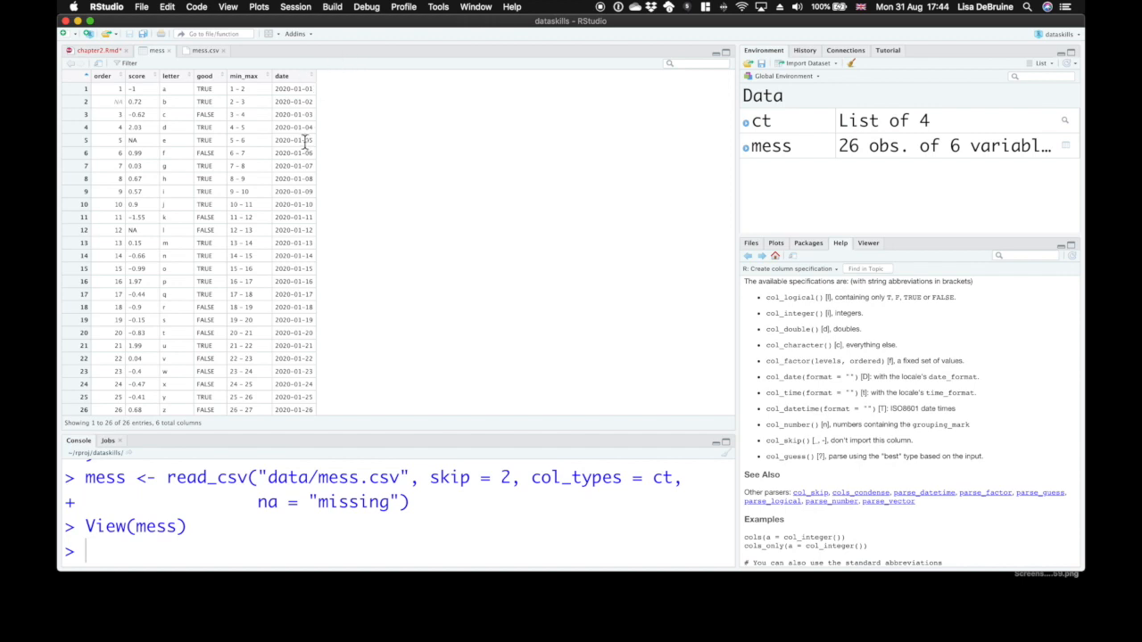
mouse_move(121, 114)
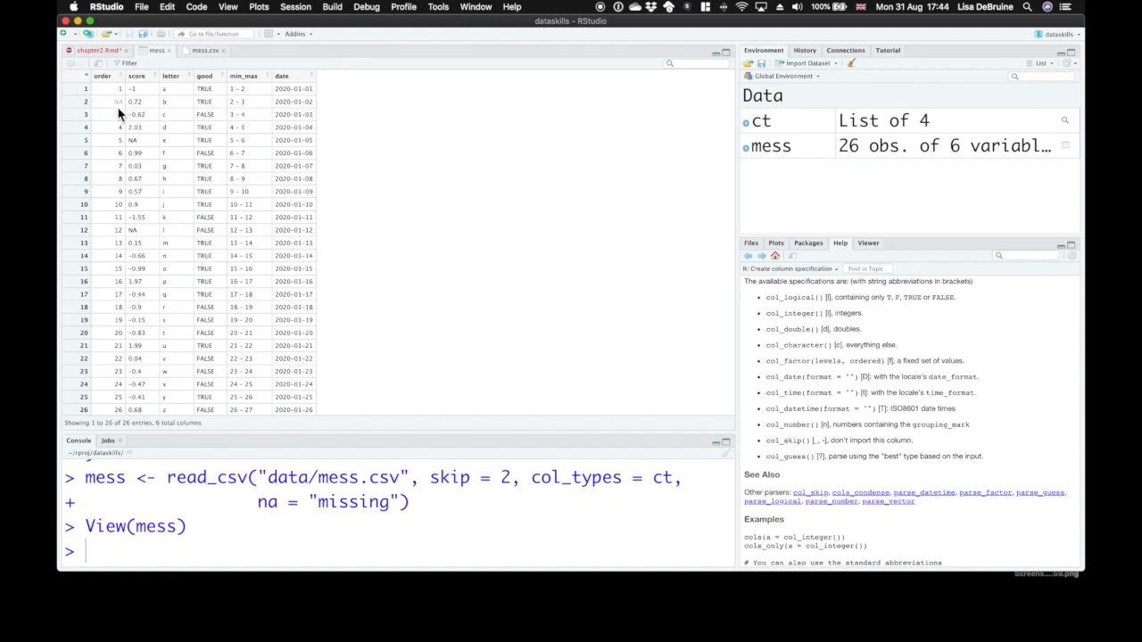
mouse_move(121, 105)
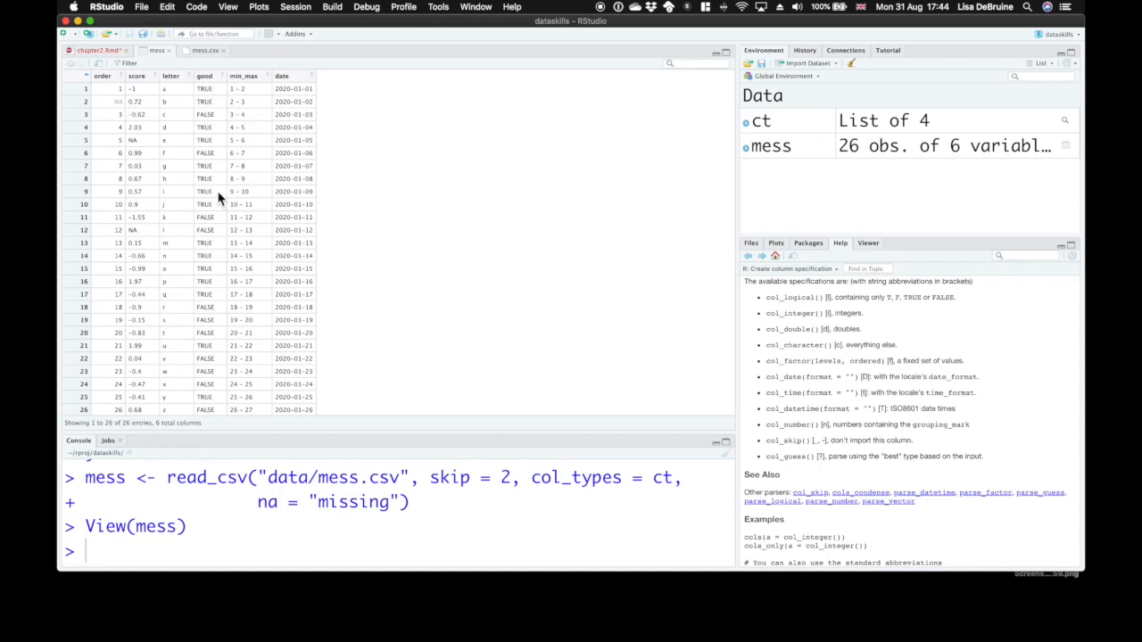
left_click(242, 359)
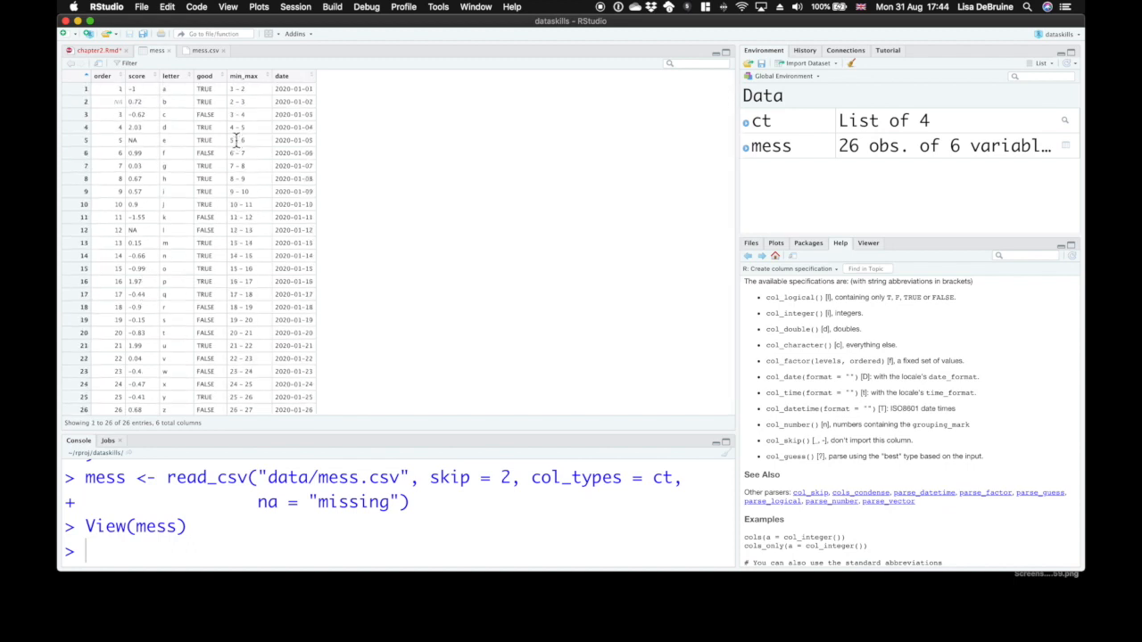
left_click(96, 50)
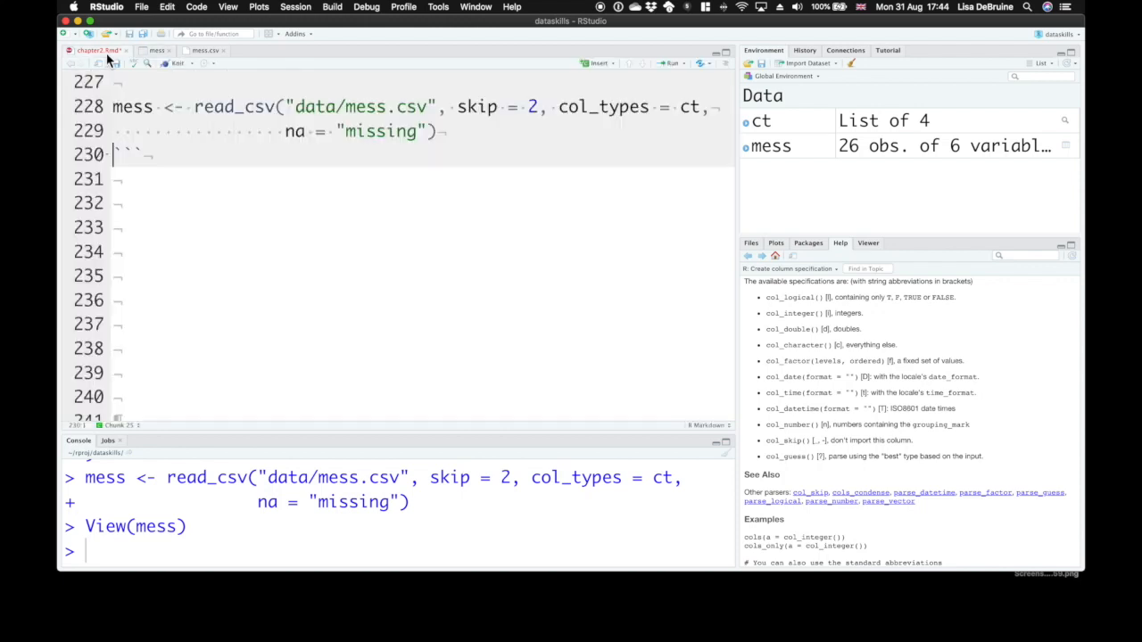